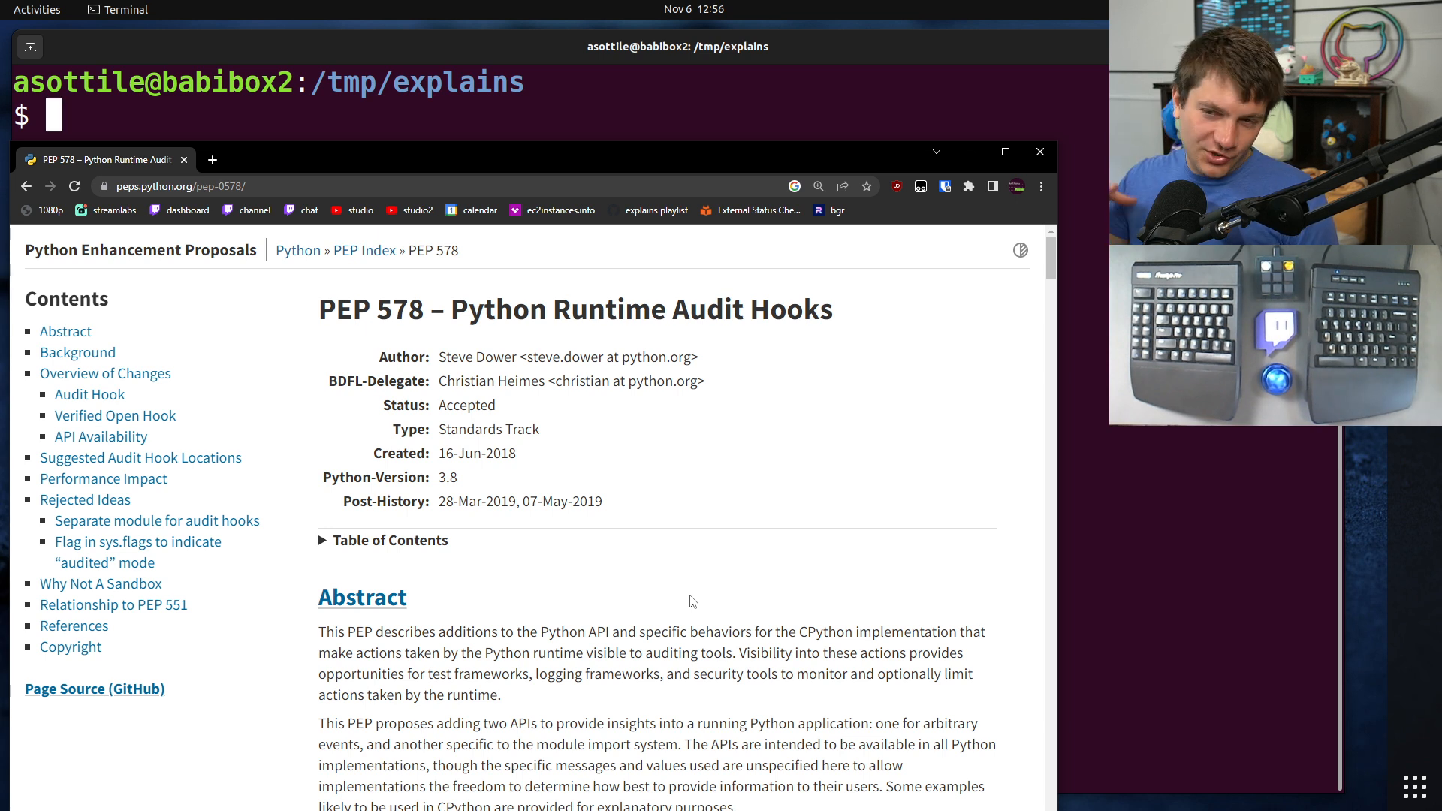
{"action": "mouse_move", "coordinate": [672, 609]}
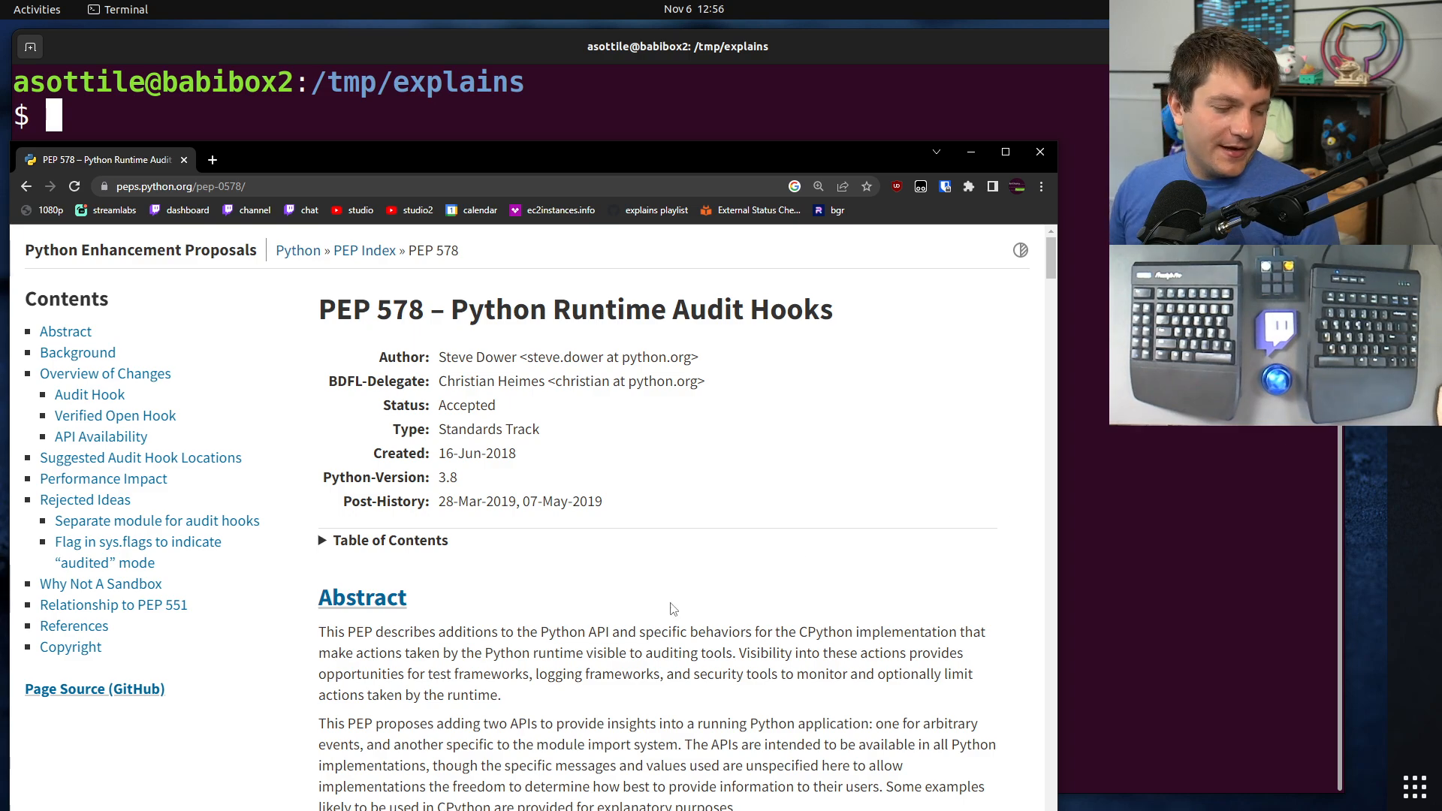
- Scroll PEP 578 to the Audit Hook section and highlight the sys.addaudithook signature
{"action": "scroll", "scroll_direction": "down", "scroll_amount": 3}
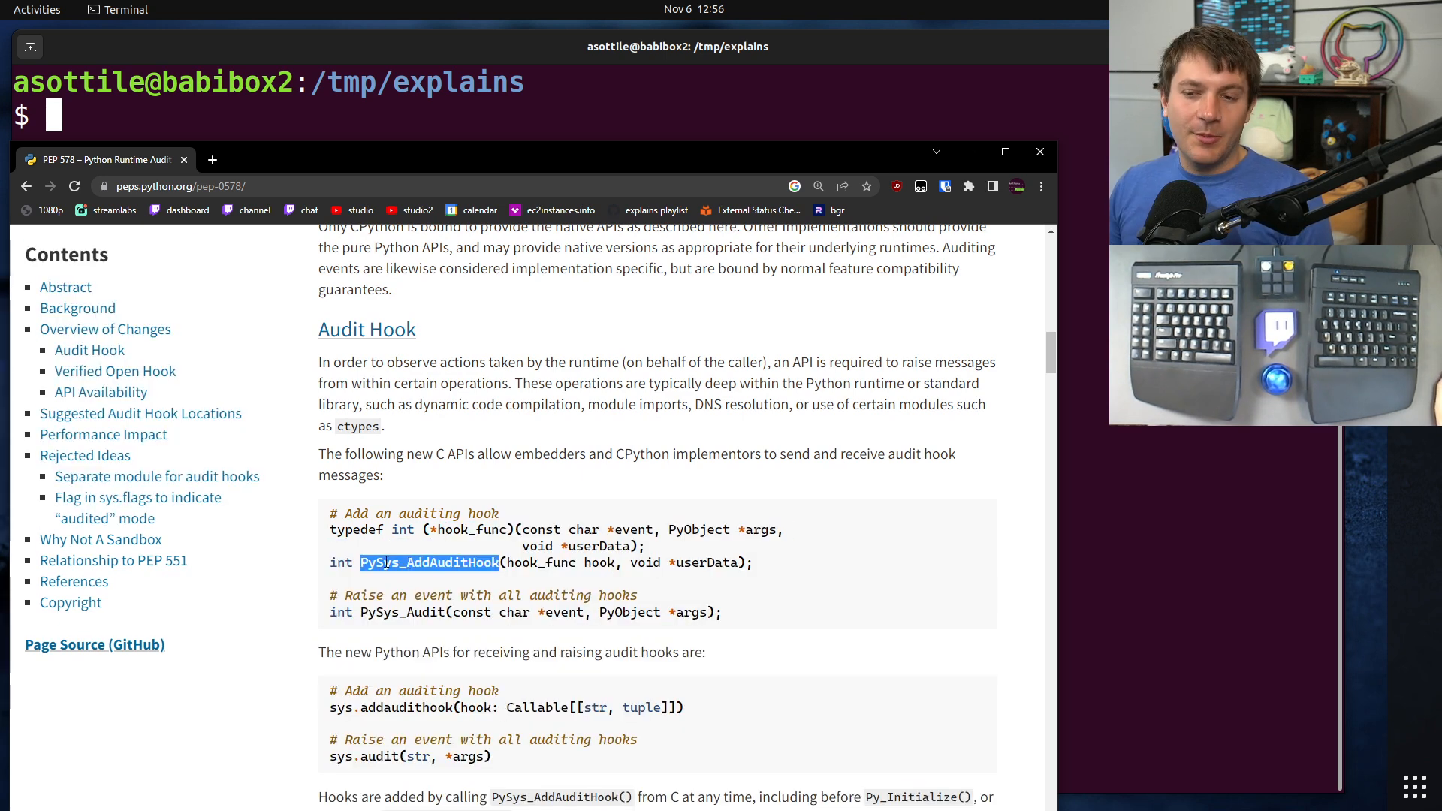
{"action": "mouse_move", "coordinate": [447, 560]}
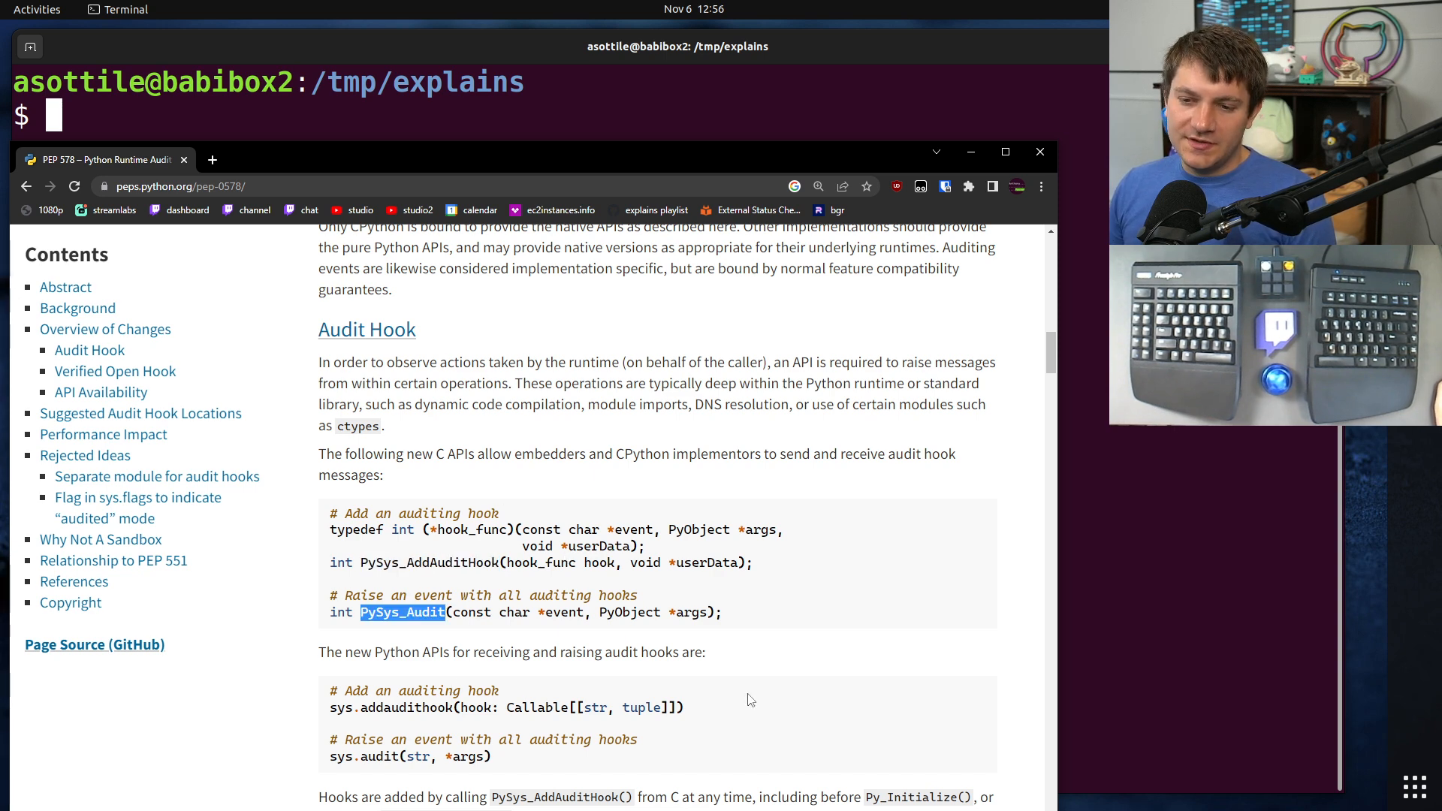
{"action": "mouse_move", "coordinate": [741, 616]}
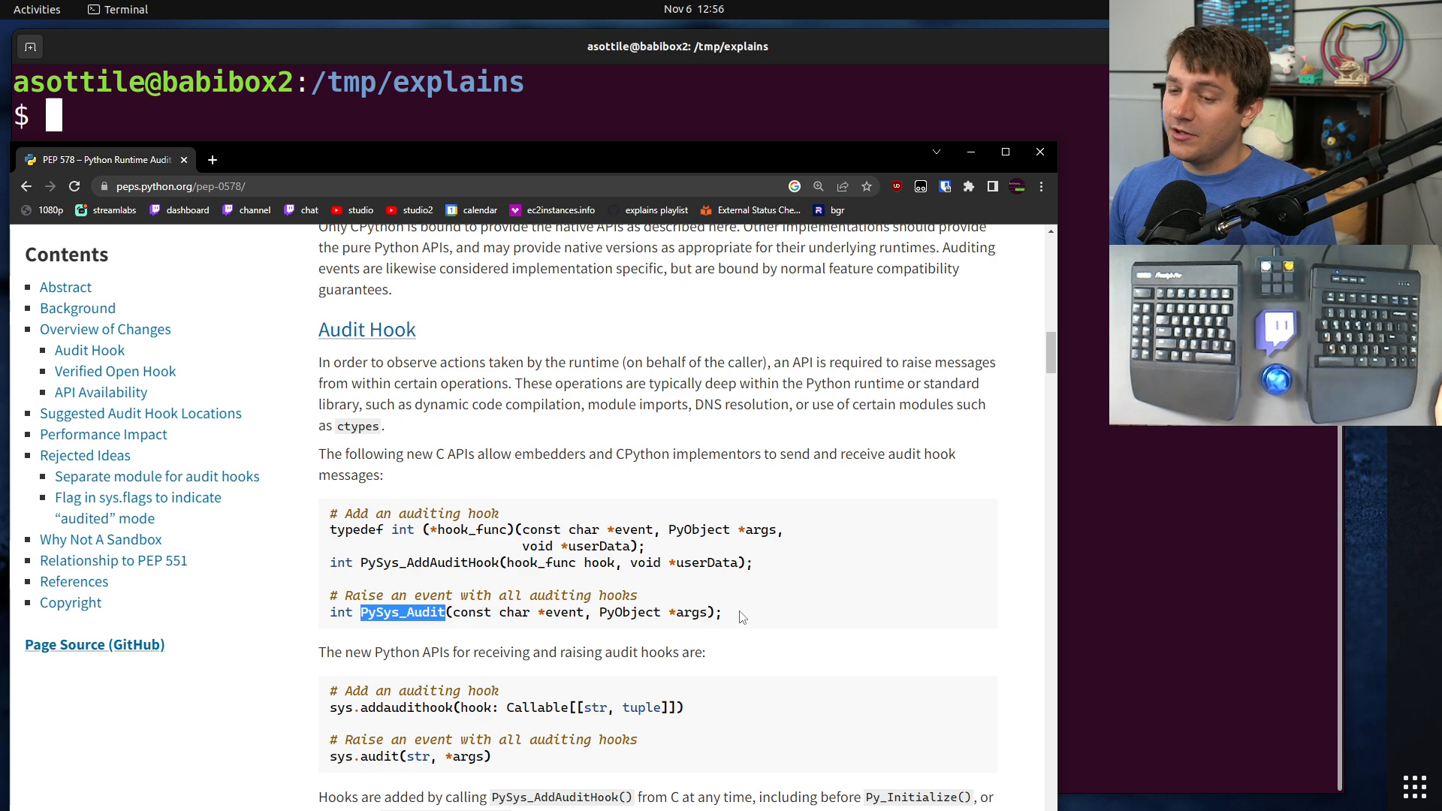
{"action": "scroll", "scroll_direction": "down", "scroll_amount": 3}
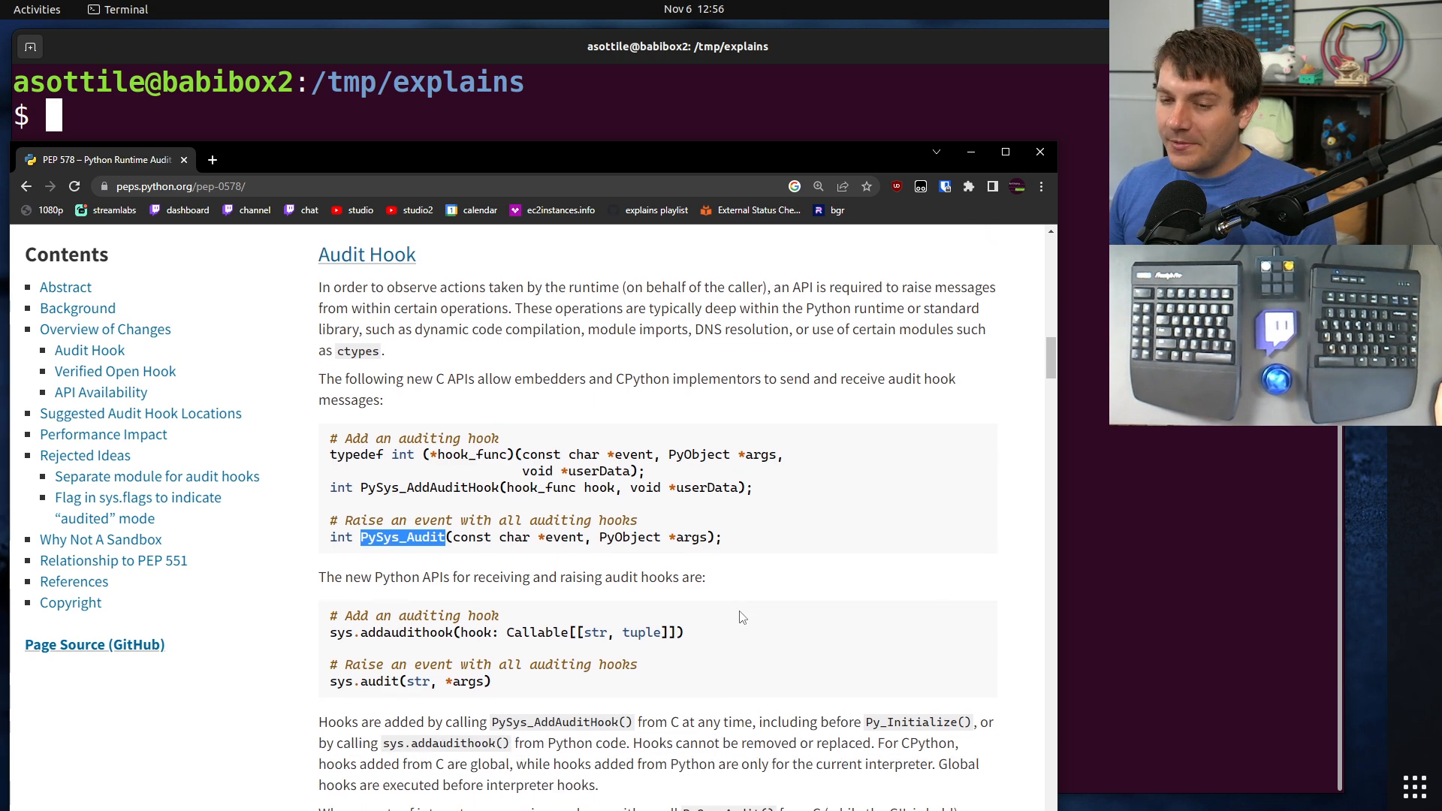
{"action": "left_click_drag", "start_coordinate": [329, 616], "coordinate": [492, 682]}
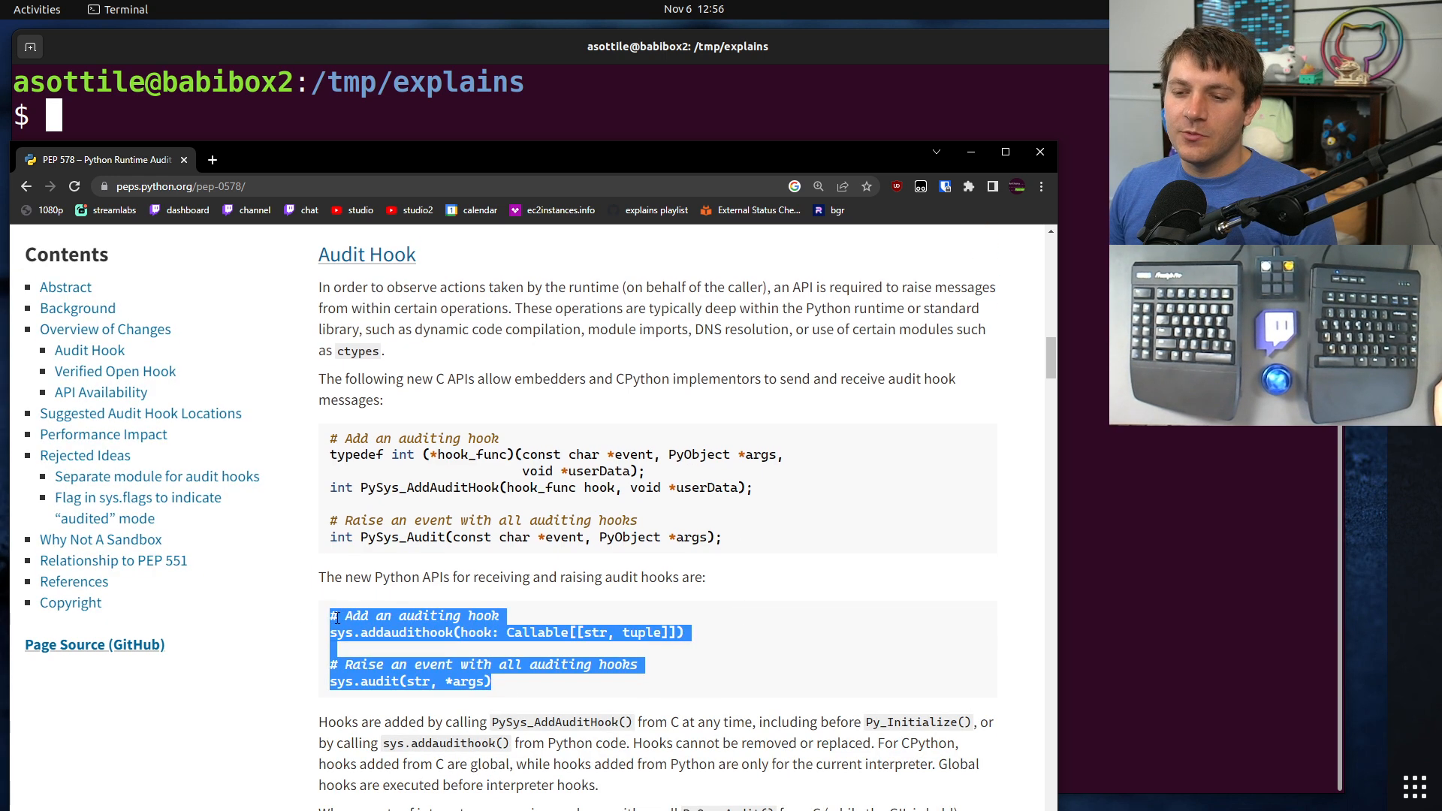
{"action": "double_click", "coordinate": [402, 632]}
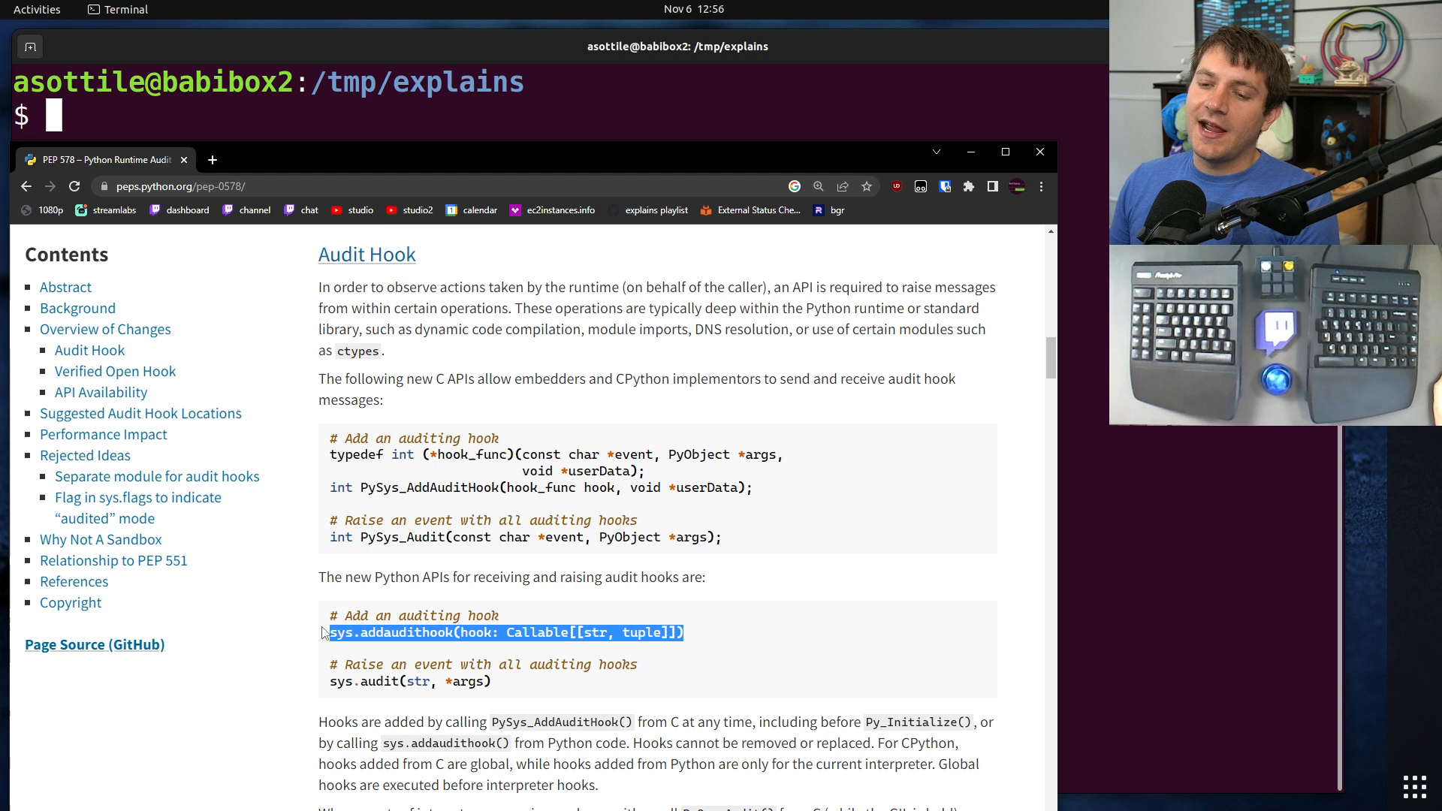
{"action": "left_click", "coordinate": [487, 632]}
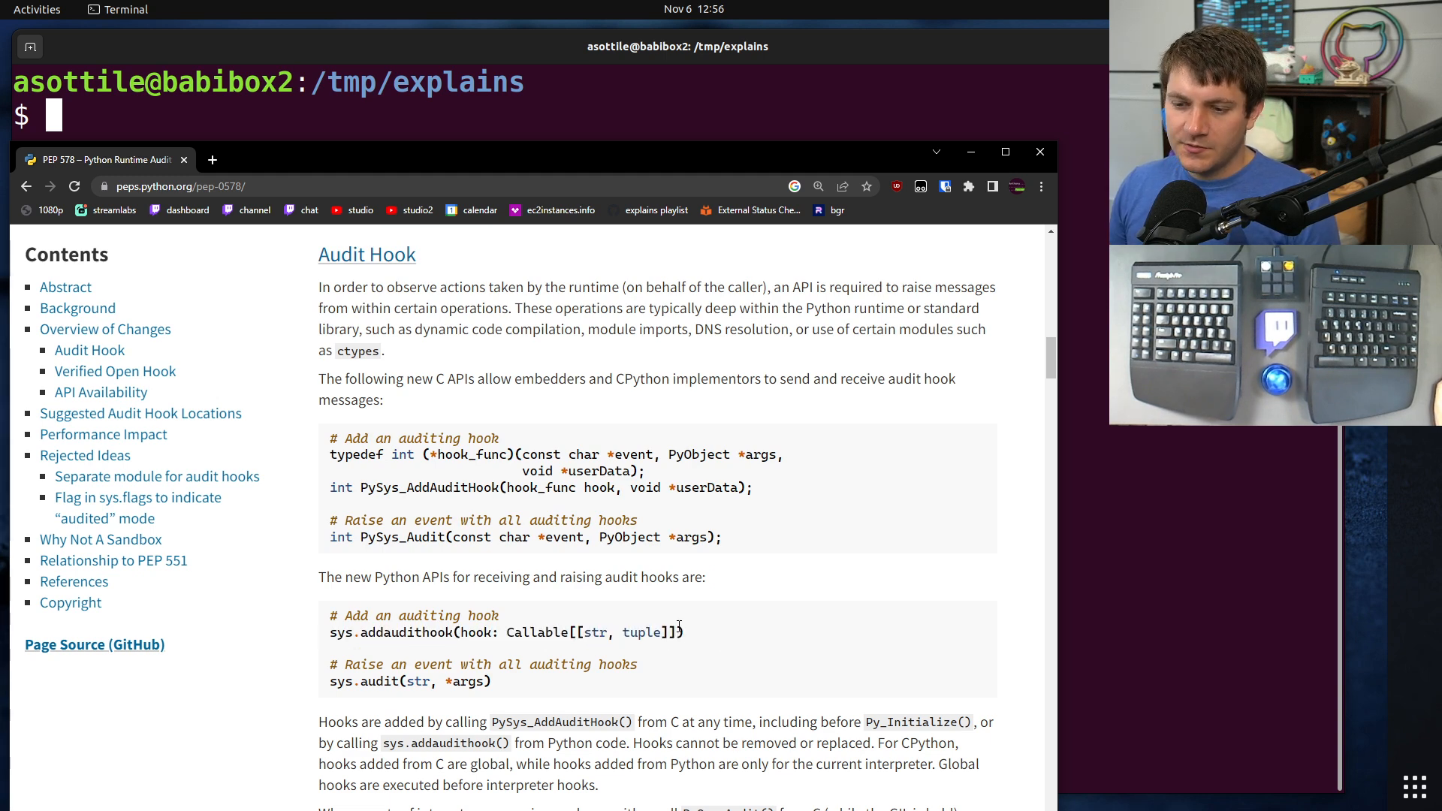
{"action": "double_click", "coordinate": [476, 633]}
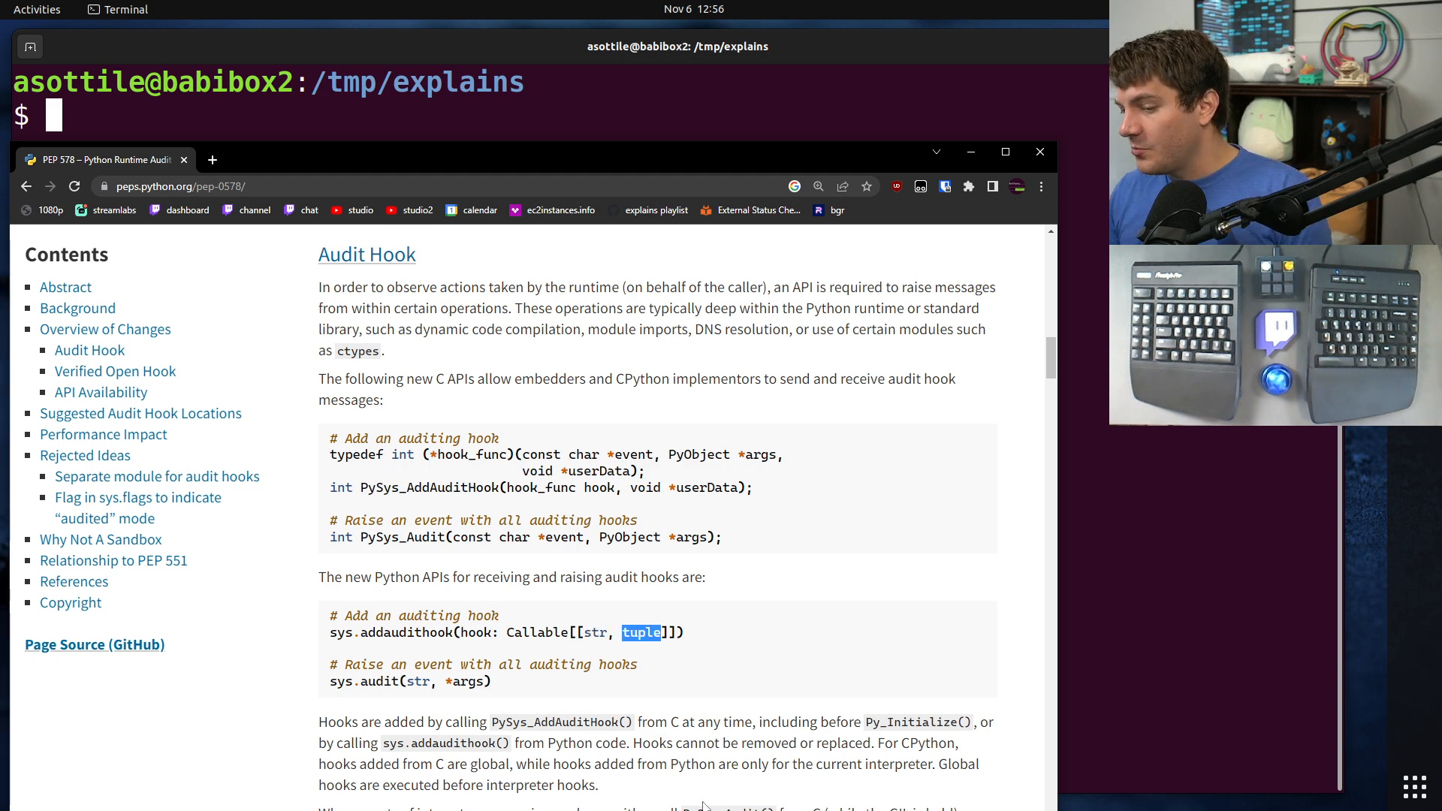
{"action": "mouse_move", "coordinate": [678, 716]}
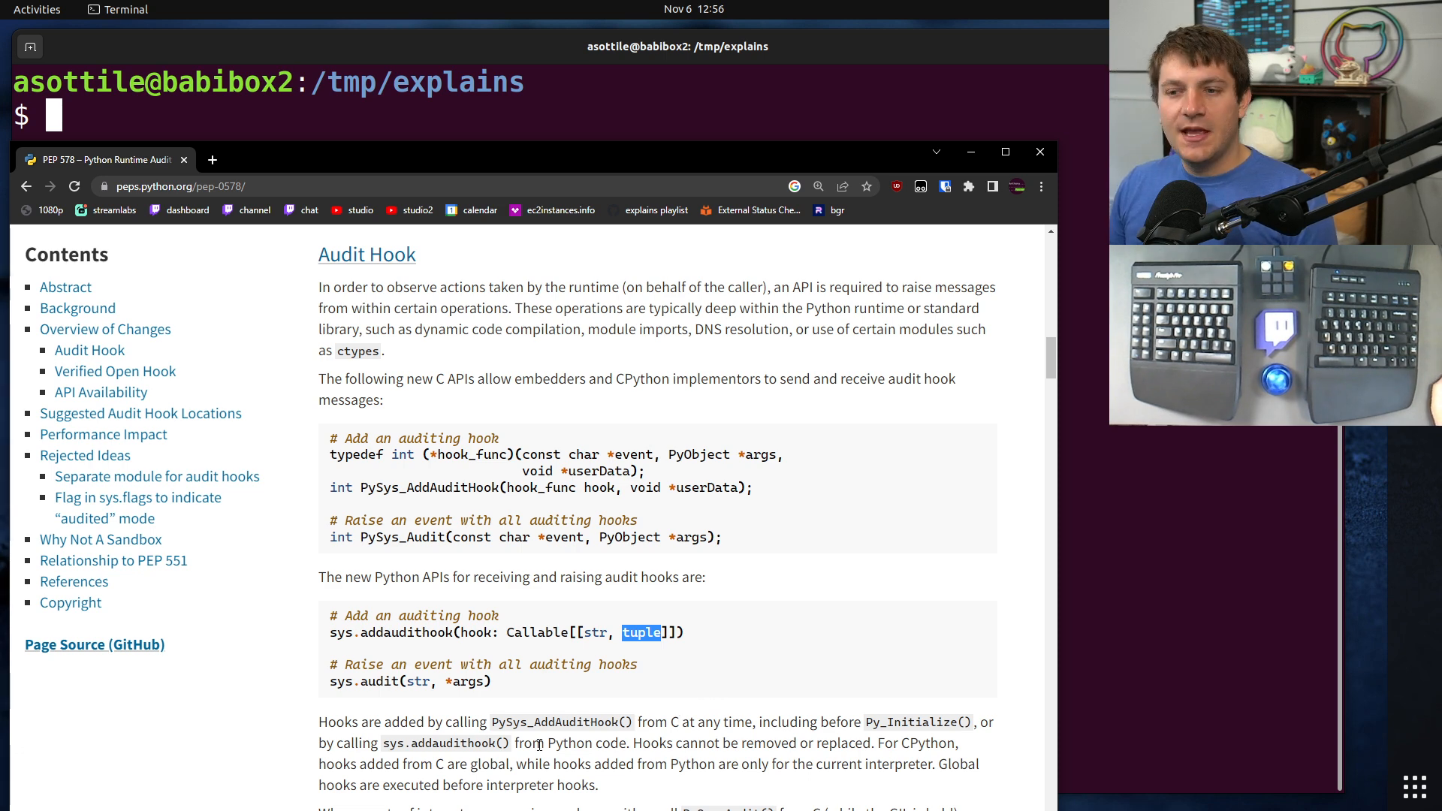
- Highlight 'dynamic code compilation' in the Audit Hook paragraph
{"action": "left_click_drag", "start_coordinate": [413, 328], "coordinate": [599, 328]}
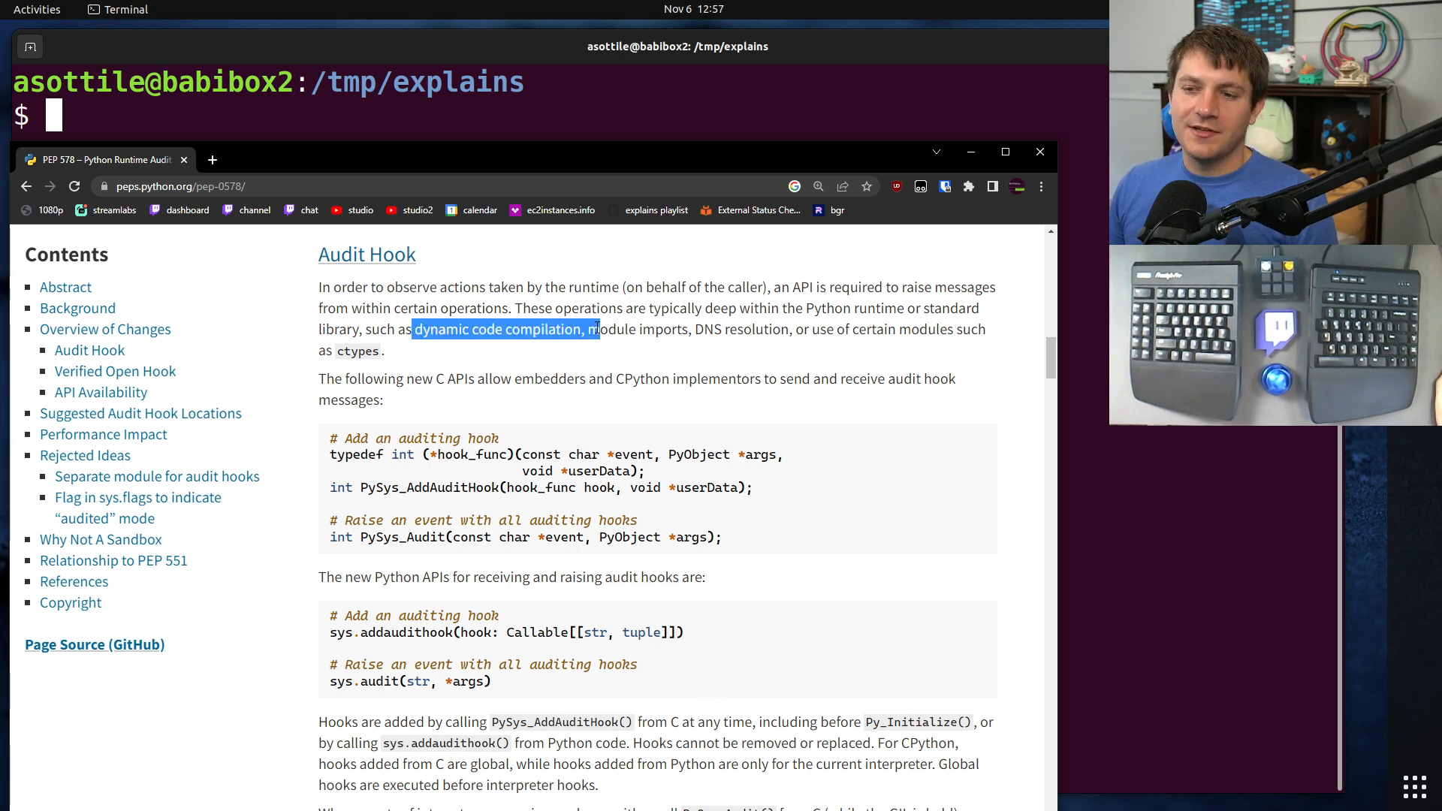
{"action": "left_click_drag", "start_coordinate": [596, 329], "coordinate": [359, 351]}
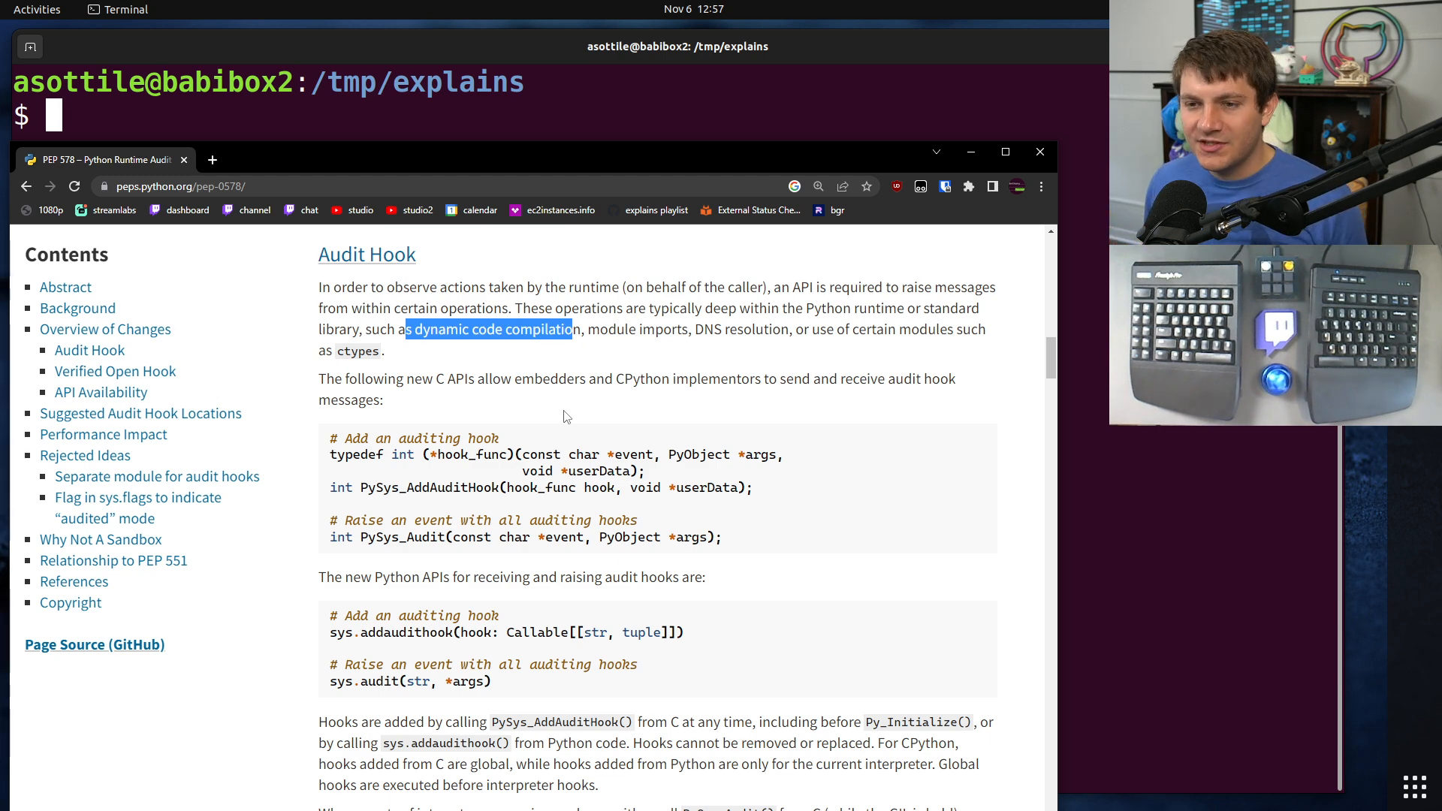
{"action": "mouse_move", "coordinate": [280, 347]}
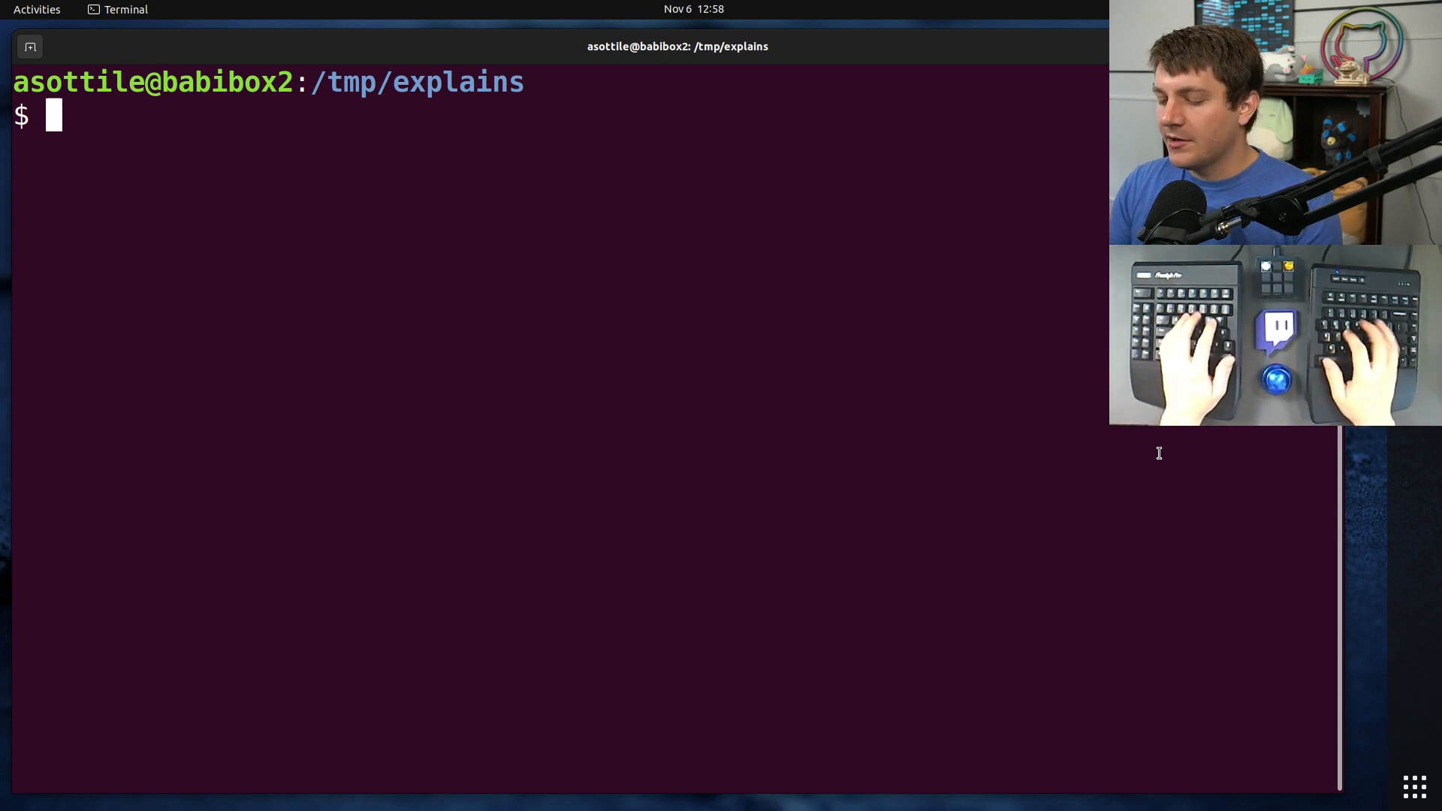
- Start python3, import sys, and begin defining audit(event, args)
{"action": "type", "text": "python"}
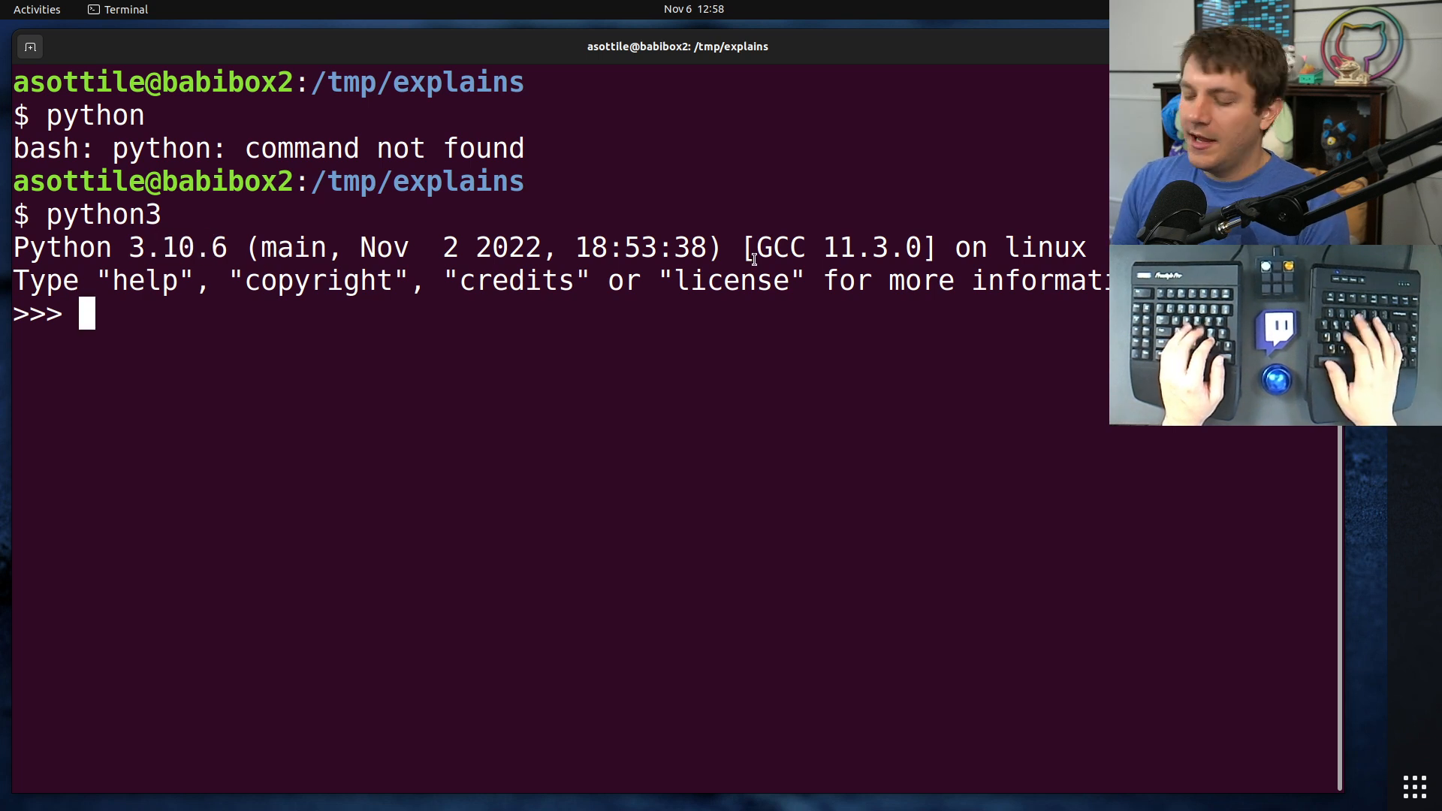
{"action": "type", "text": "import sys"}
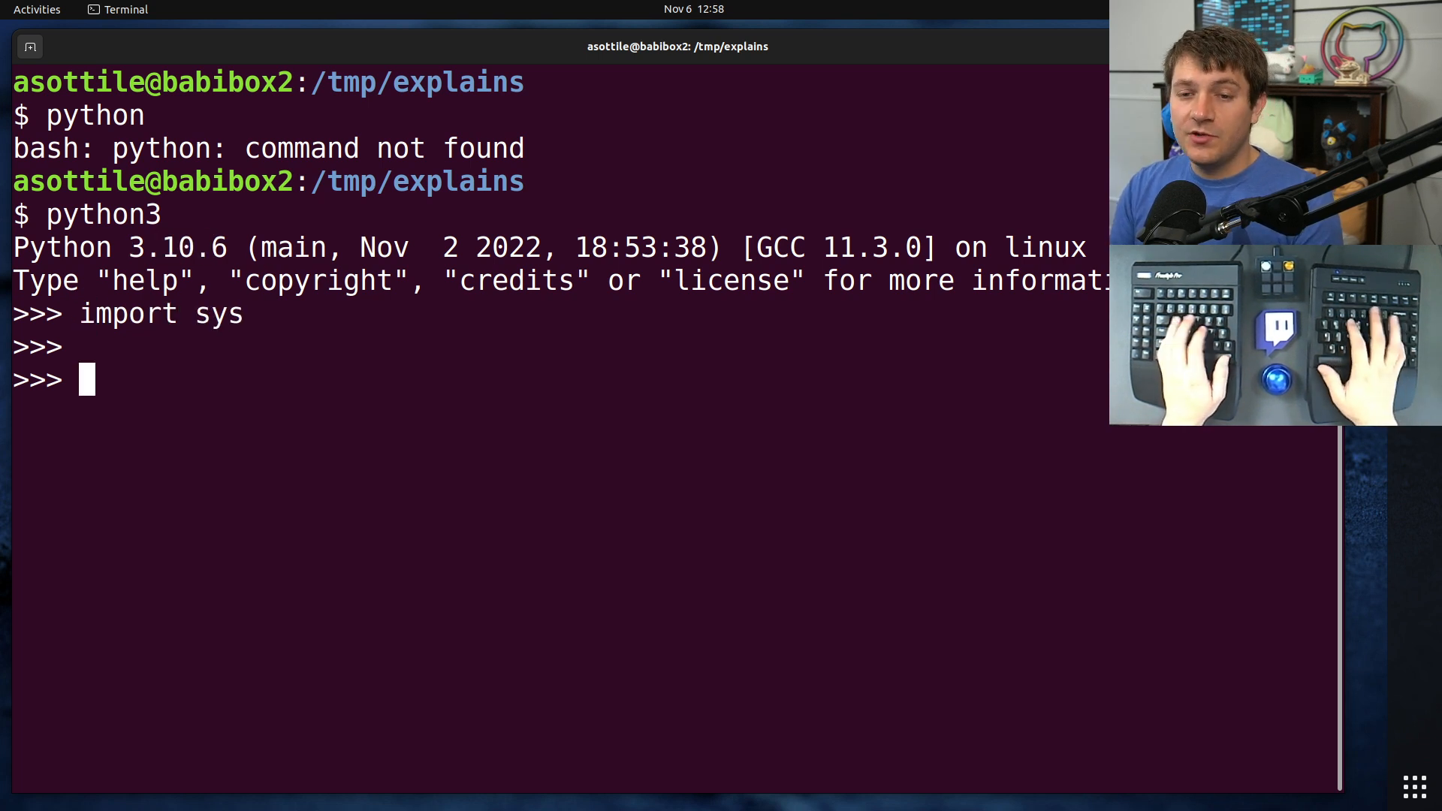
{"action": "type", "text": "def"}
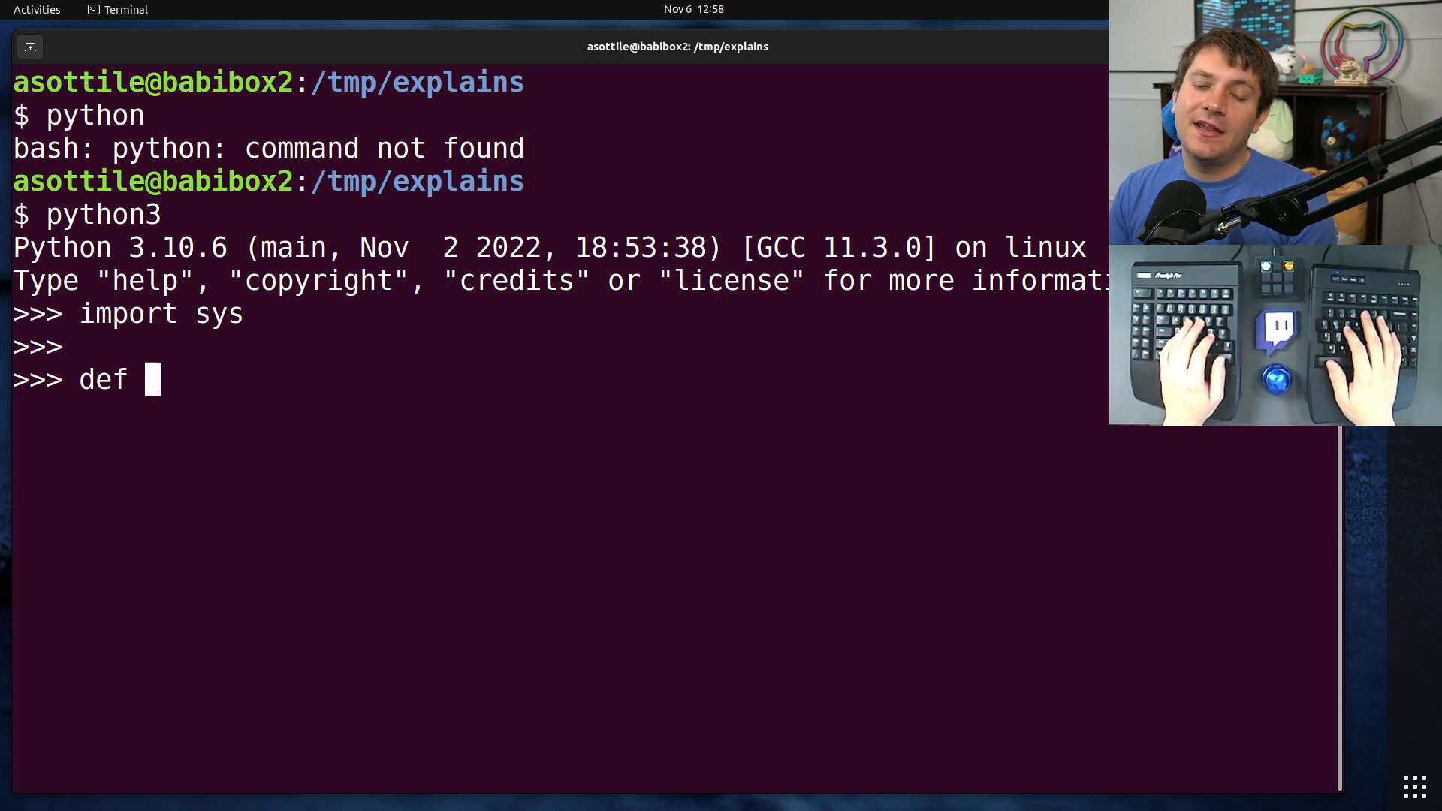
{"action": "type", "text": "au"}
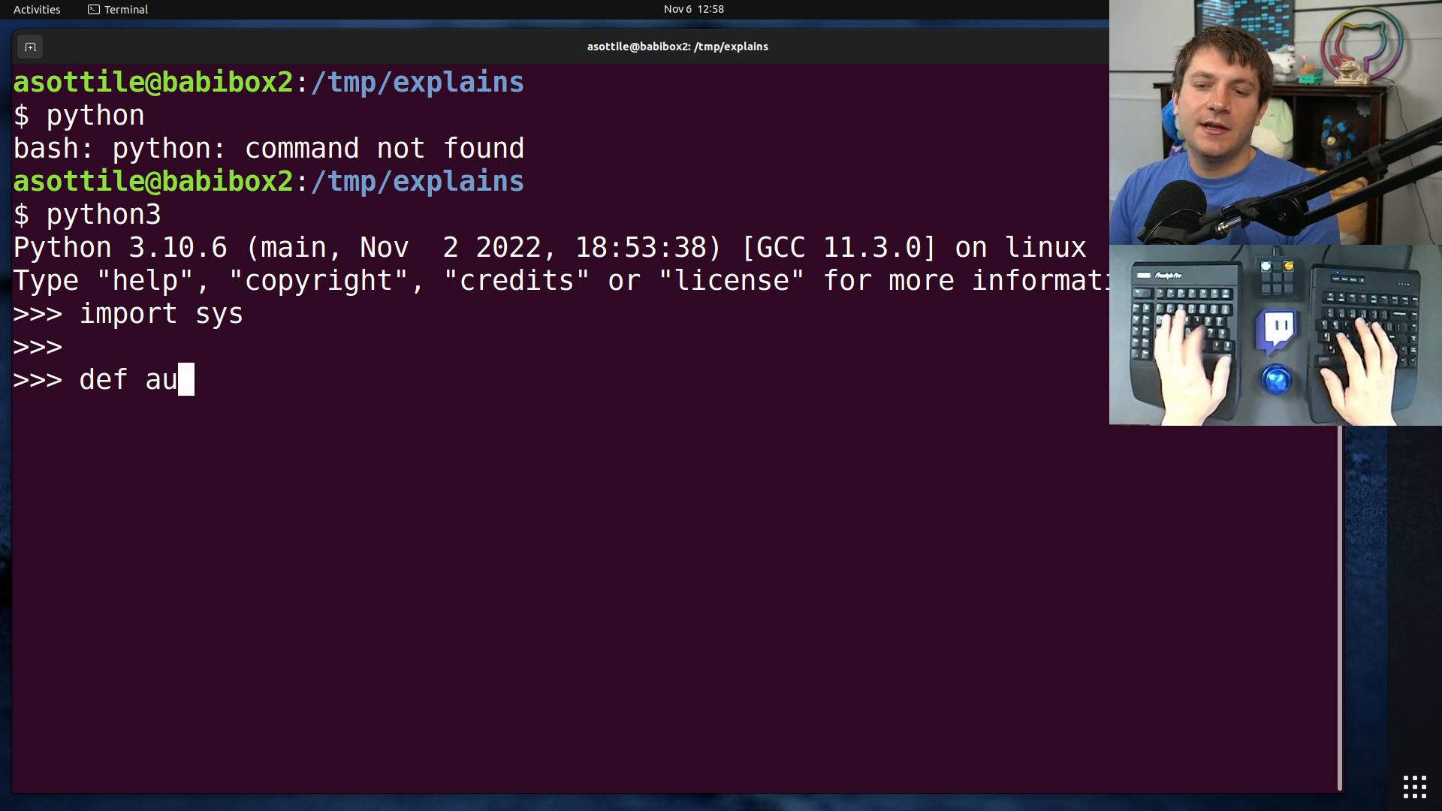
{"action": "type", "text": "dit(event, arg"}
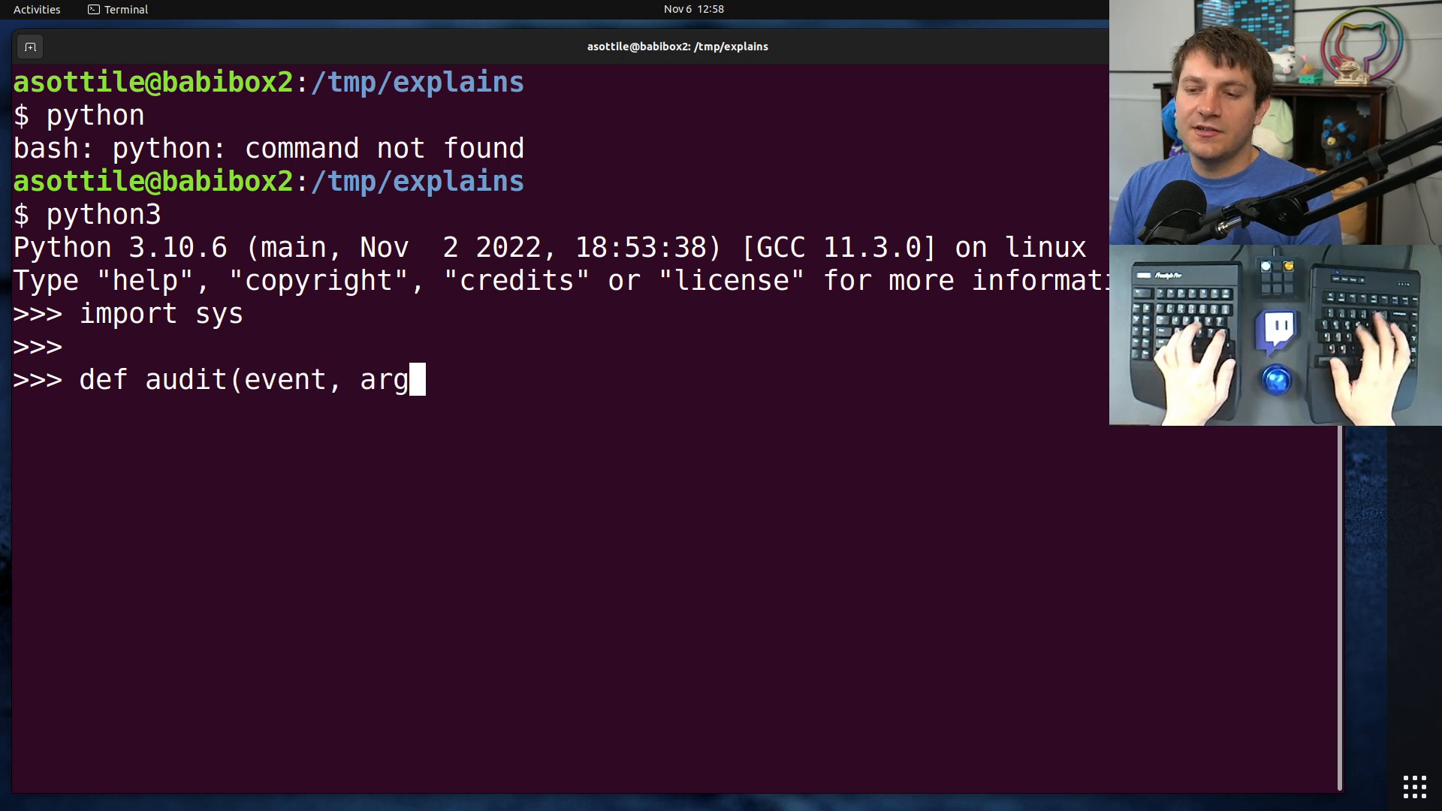
{"action": "type", "text": "s)"}
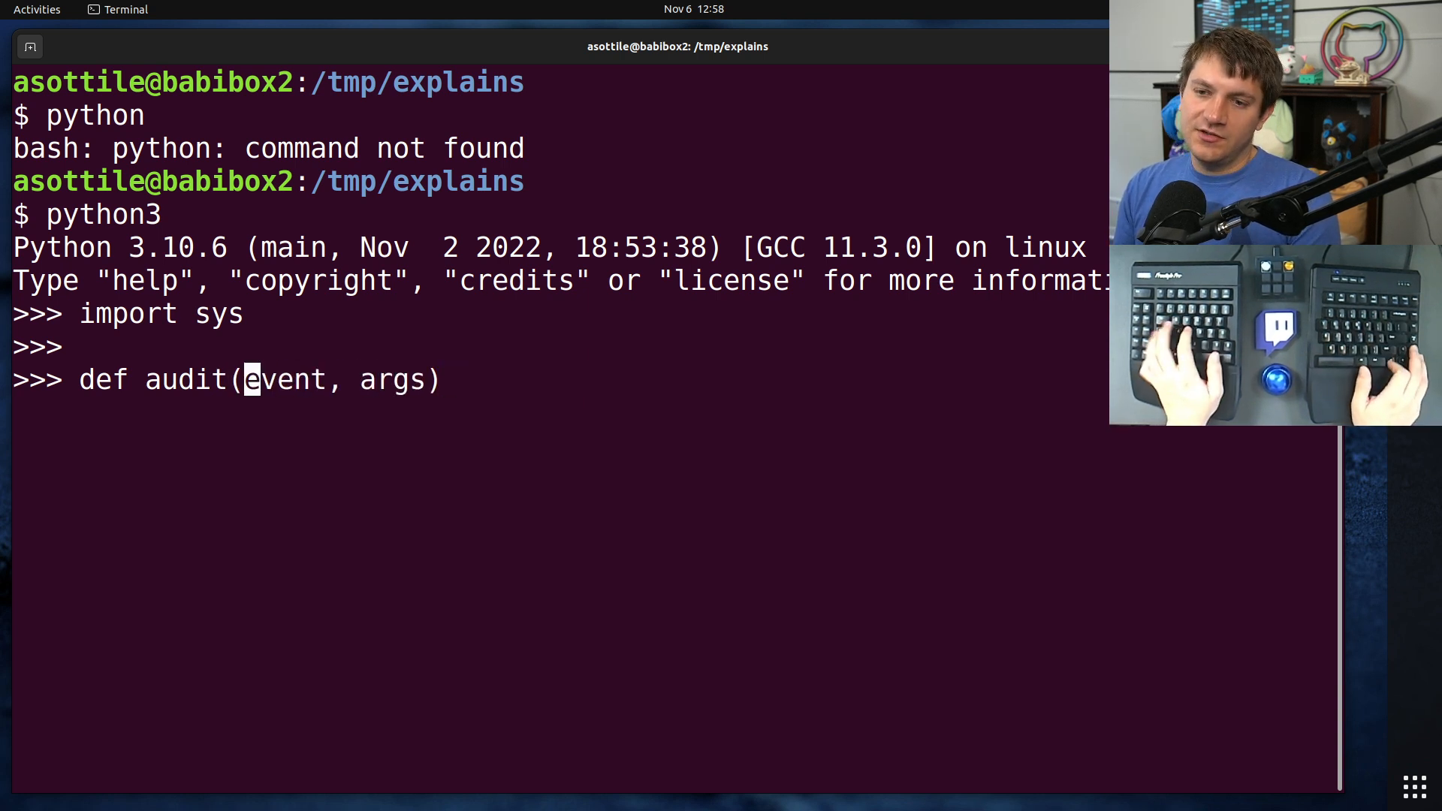
- Annotate audit as str, tuple[Any, ...] -> None printing event and args, causing a NameError
{"action": "type", "text": ": str"}
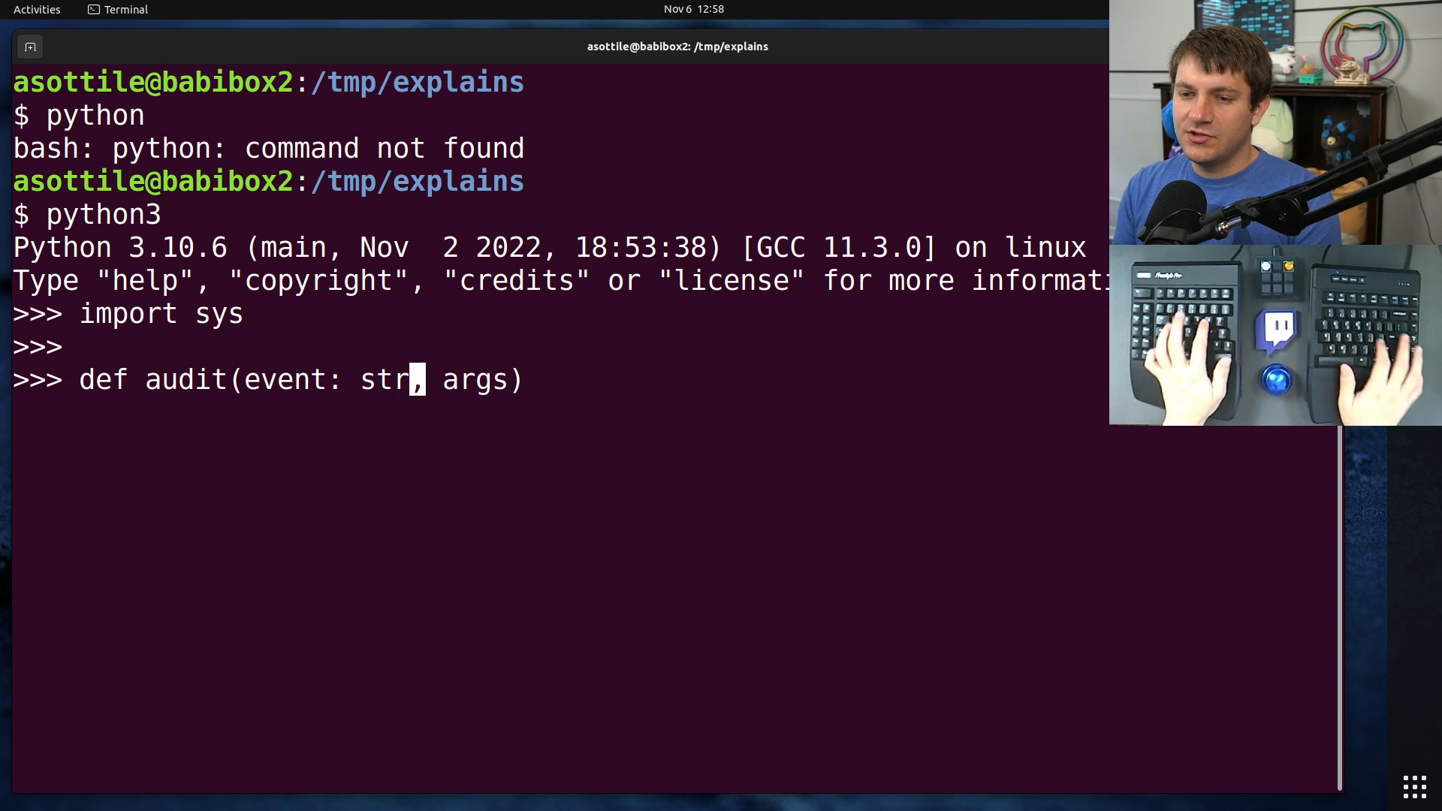
{"action": "type", "text": "args: tuple[Any, ..."}
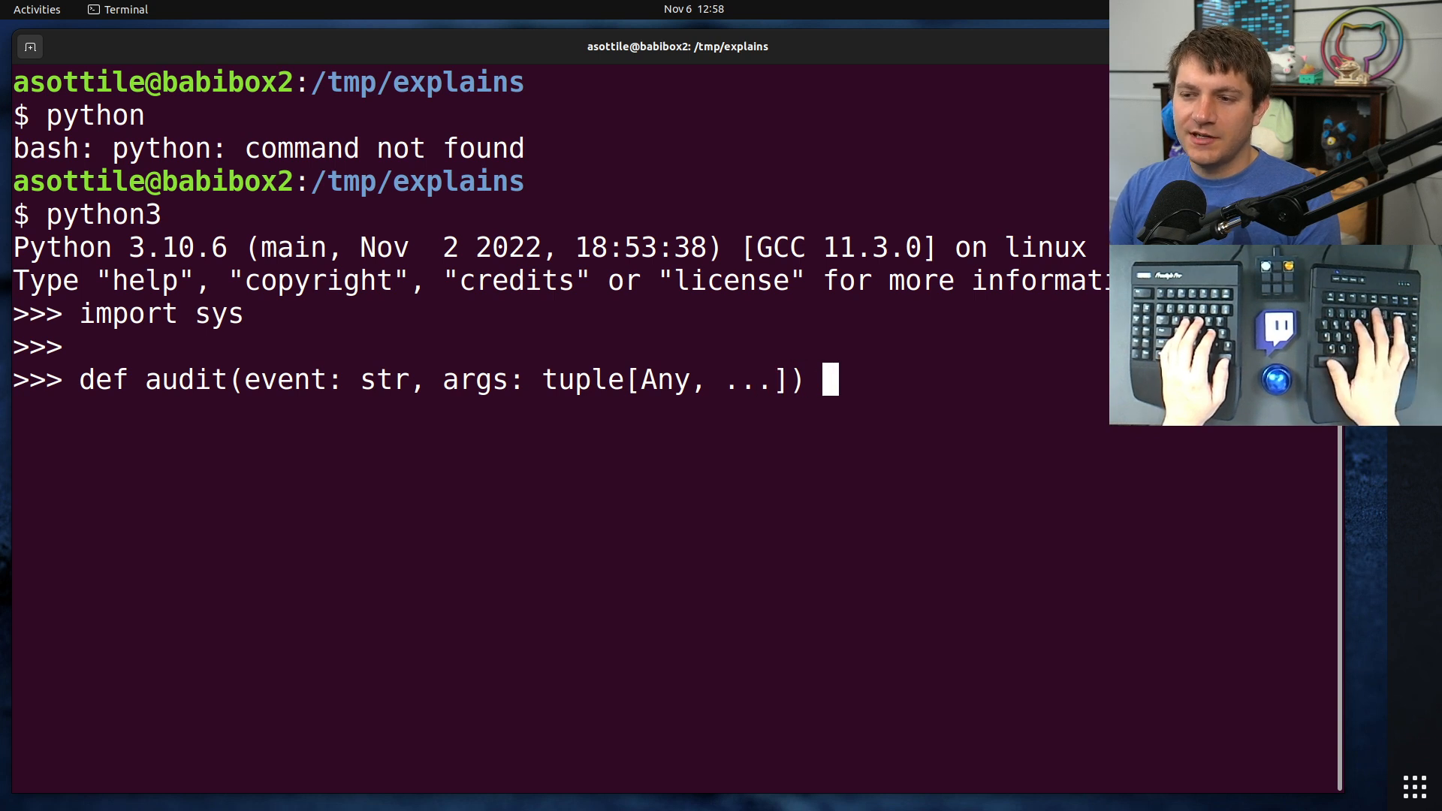
{"action": "type", "text": "-> N"}
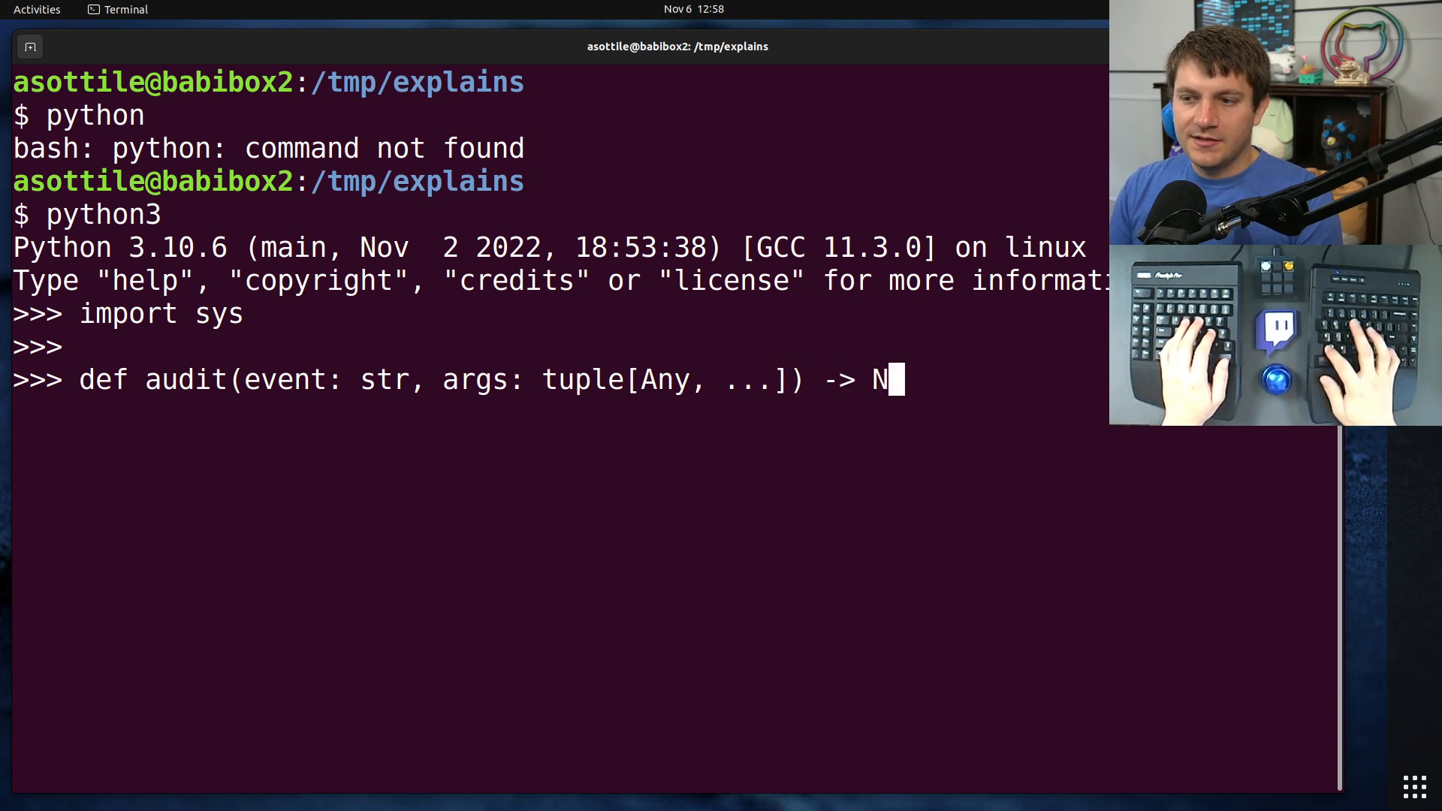
{"action": "type", "text": "one"}
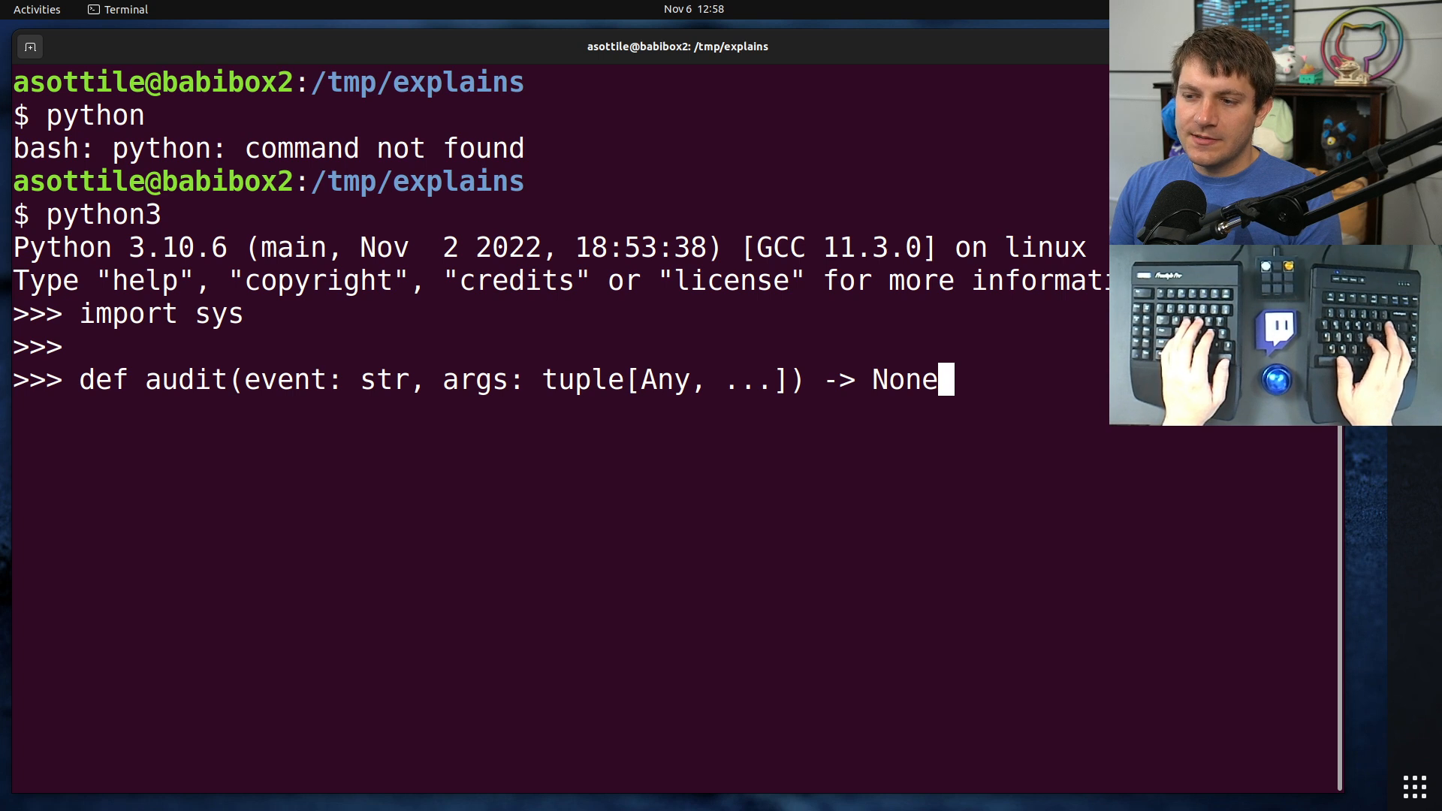
{"action": "key", "text": "Return"}
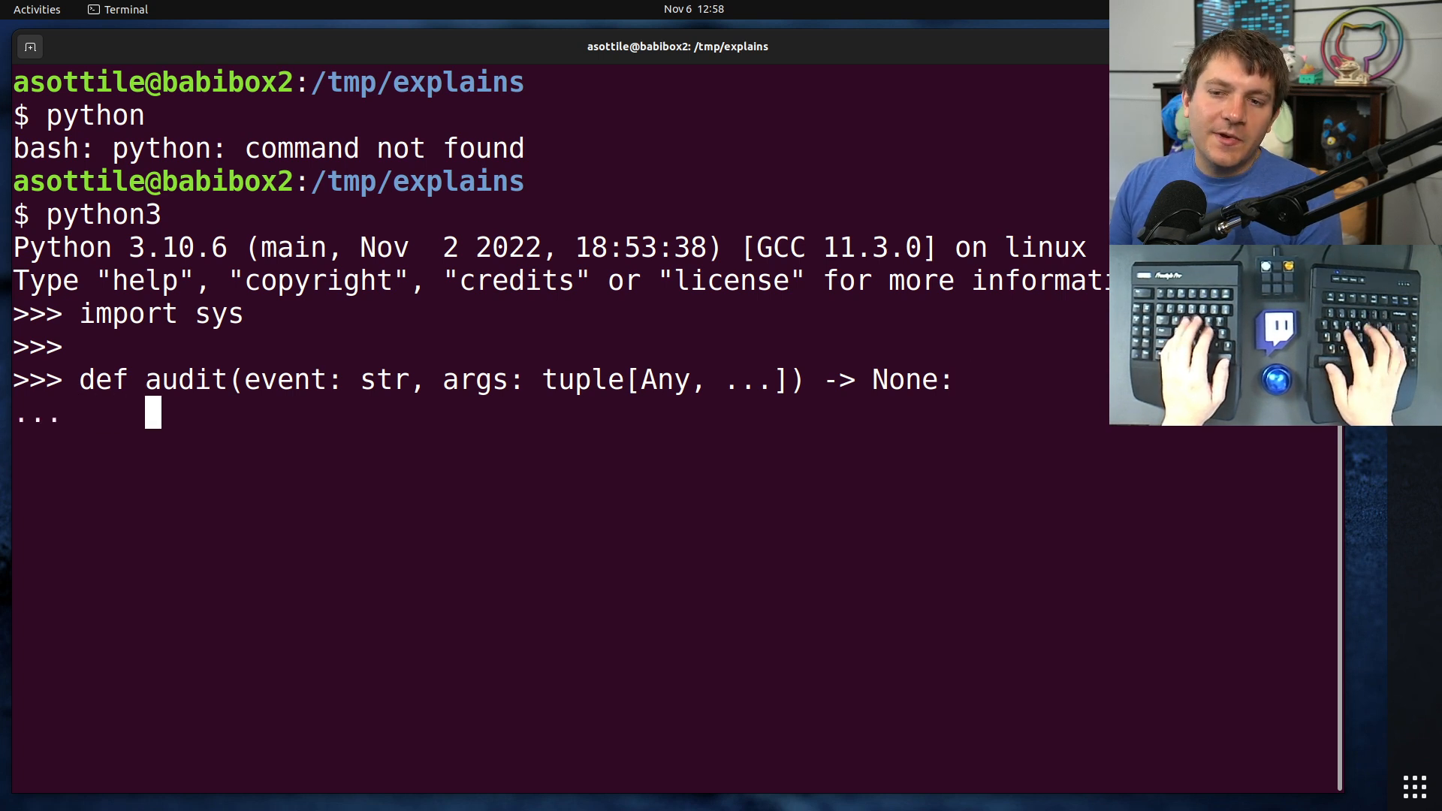
{"action": "type", "text": "print(event,"}
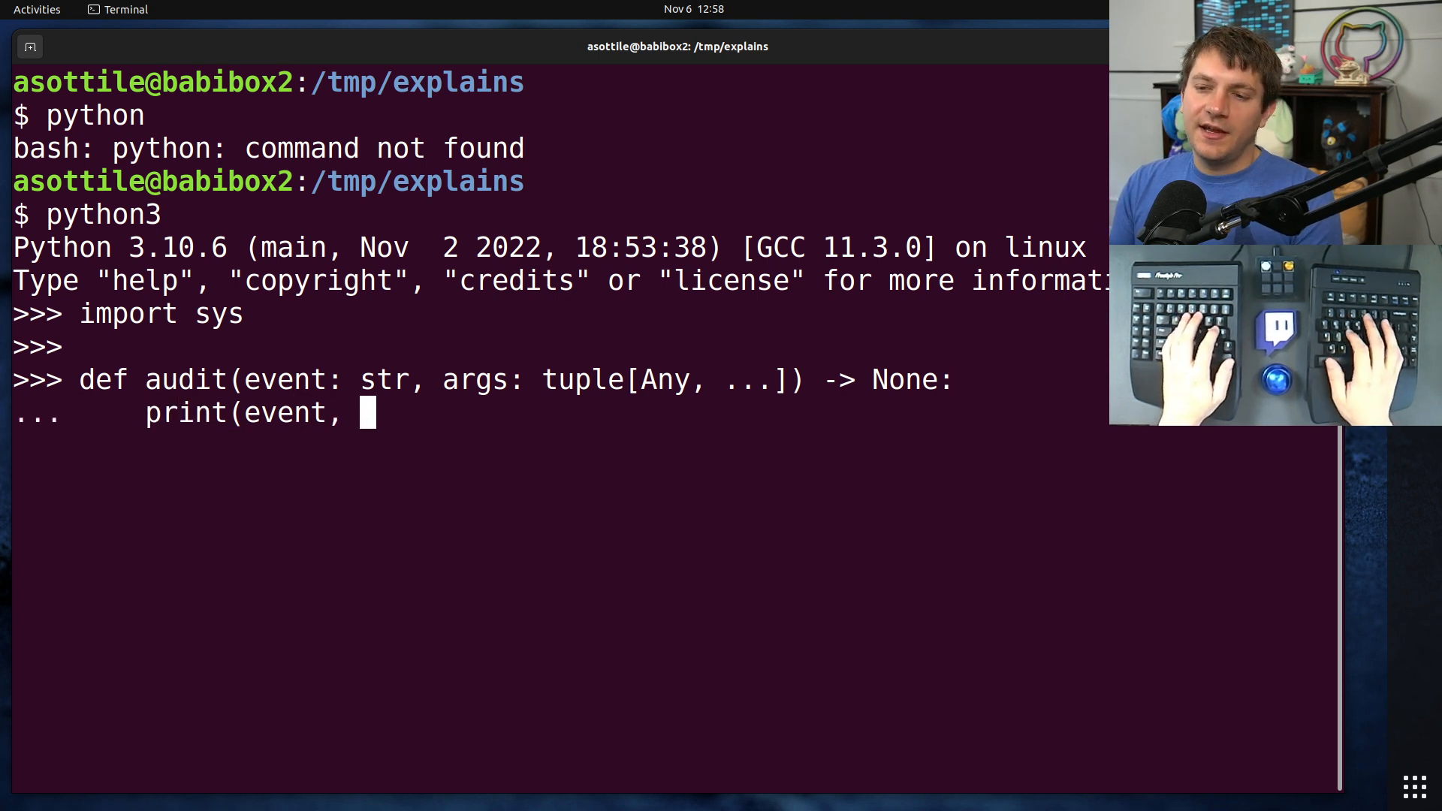
{"action": "type", "text": "args)"}
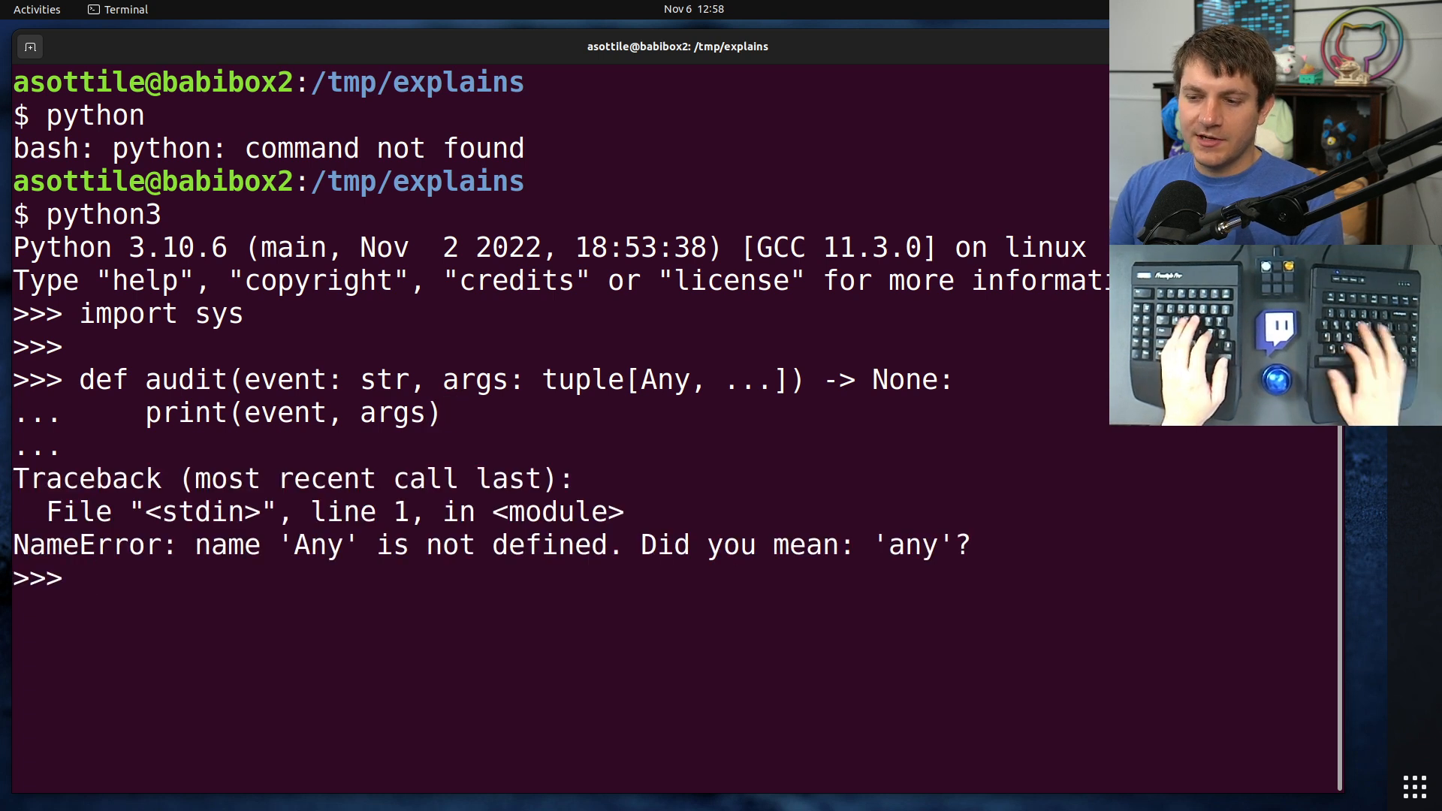
- Import Any from typing, redefine audit, and register it with sys.addaudithook(audit)
{"action": "type", "text": "from typing import Any"}
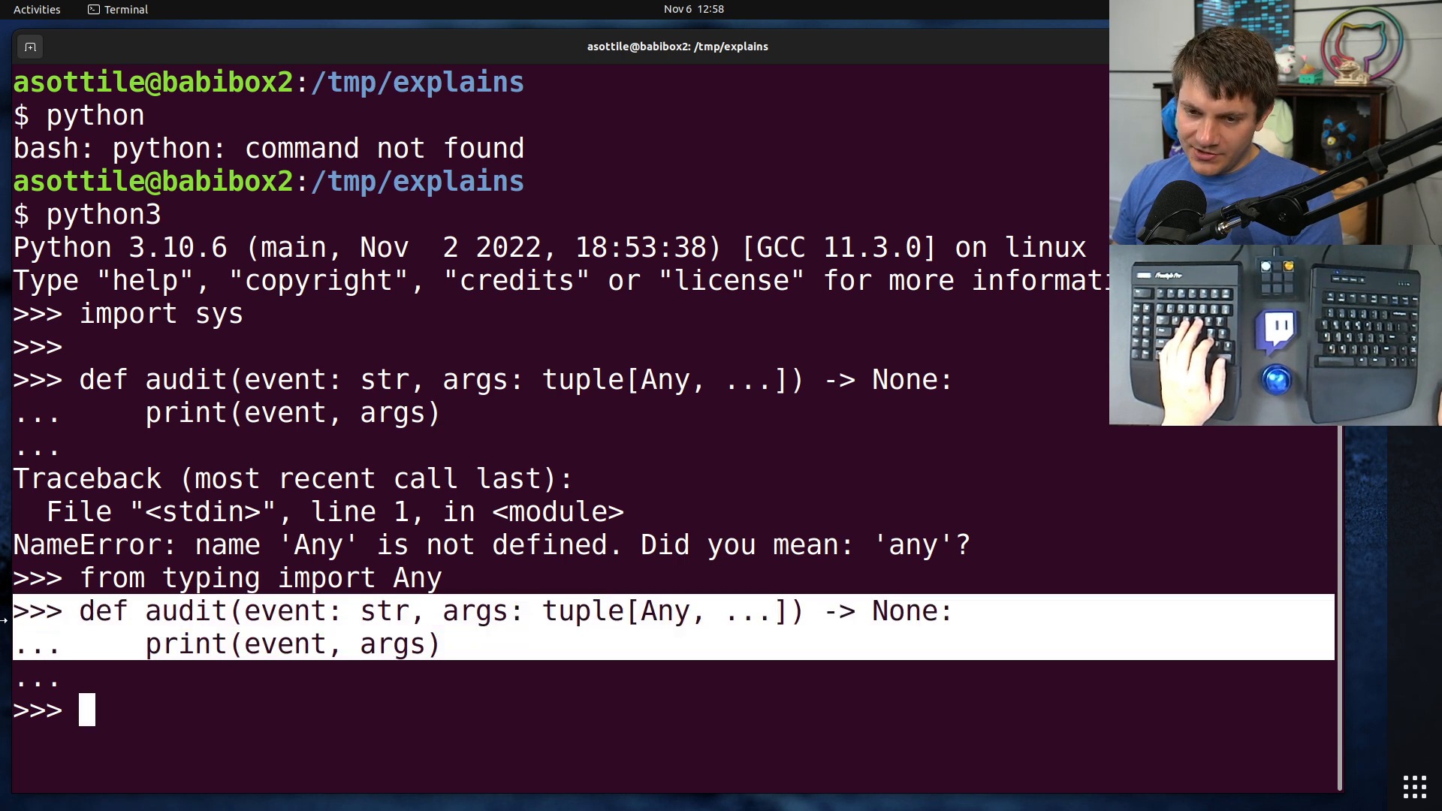
{"action": "type", "text": "im"}
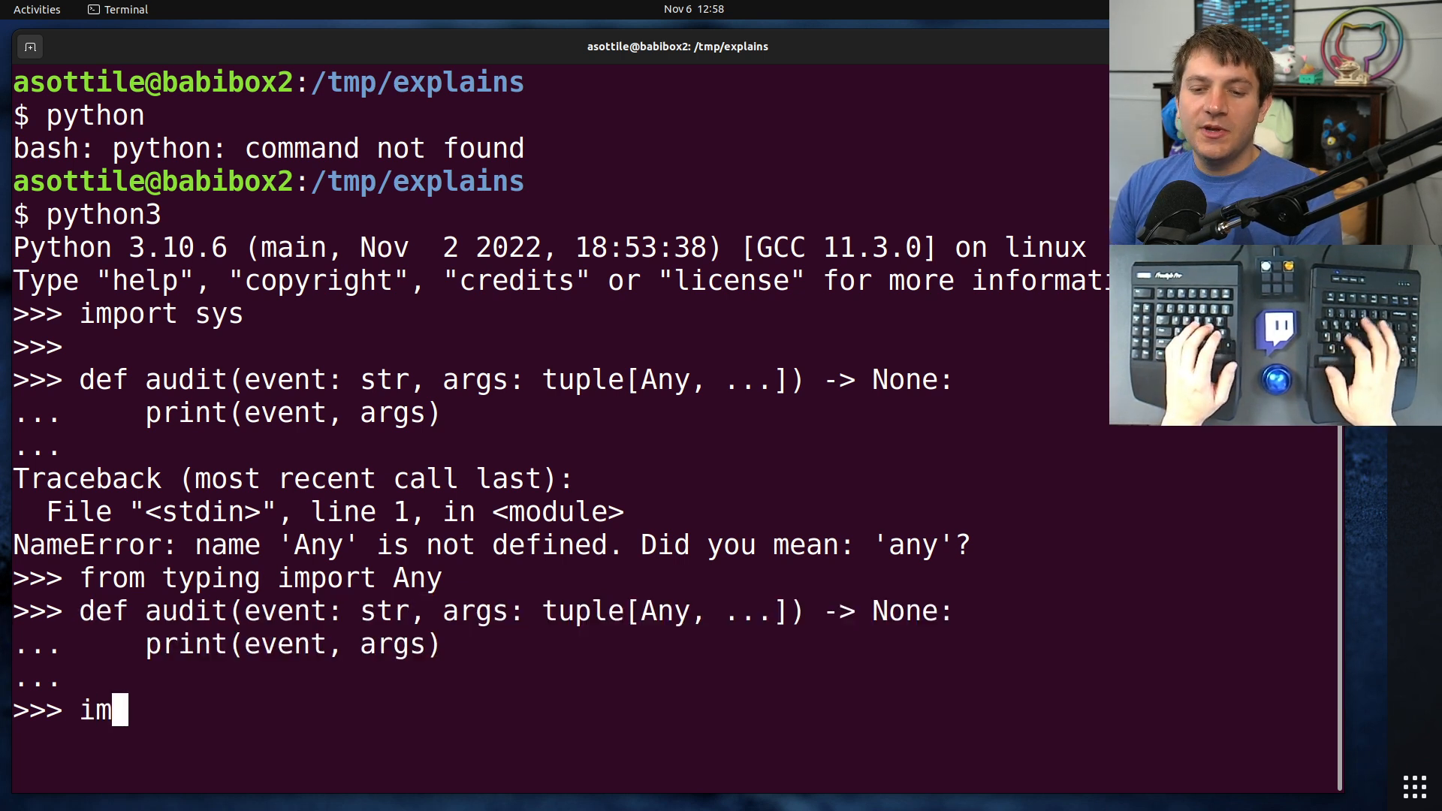
{"action": "type", "text": "sys.addaudithook("}
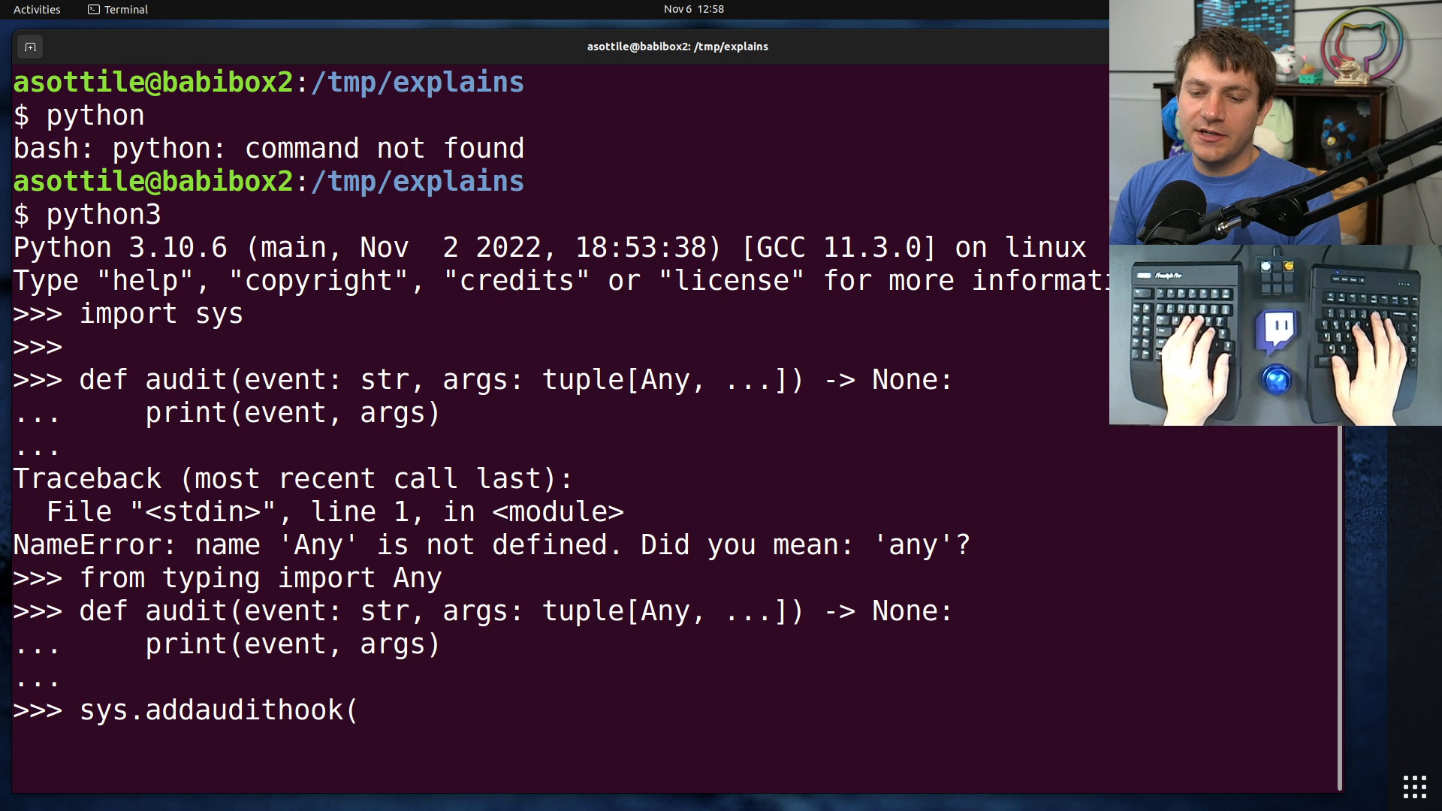
{"action": "type", "text": "audit)"}
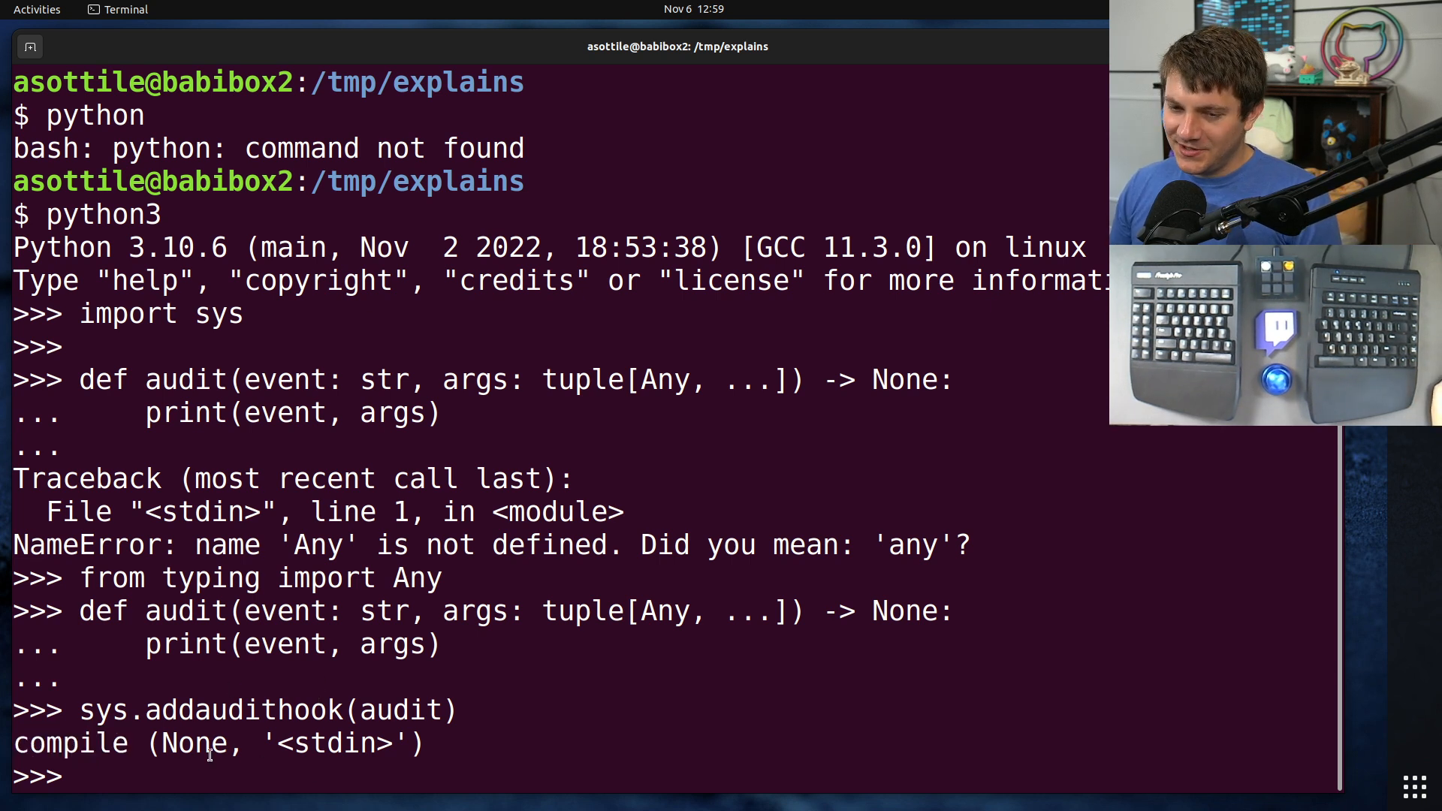
- Run print('hi') and watch exec and compile events print around the output
{"action": "double_click", "coordinate": [196, 744]}
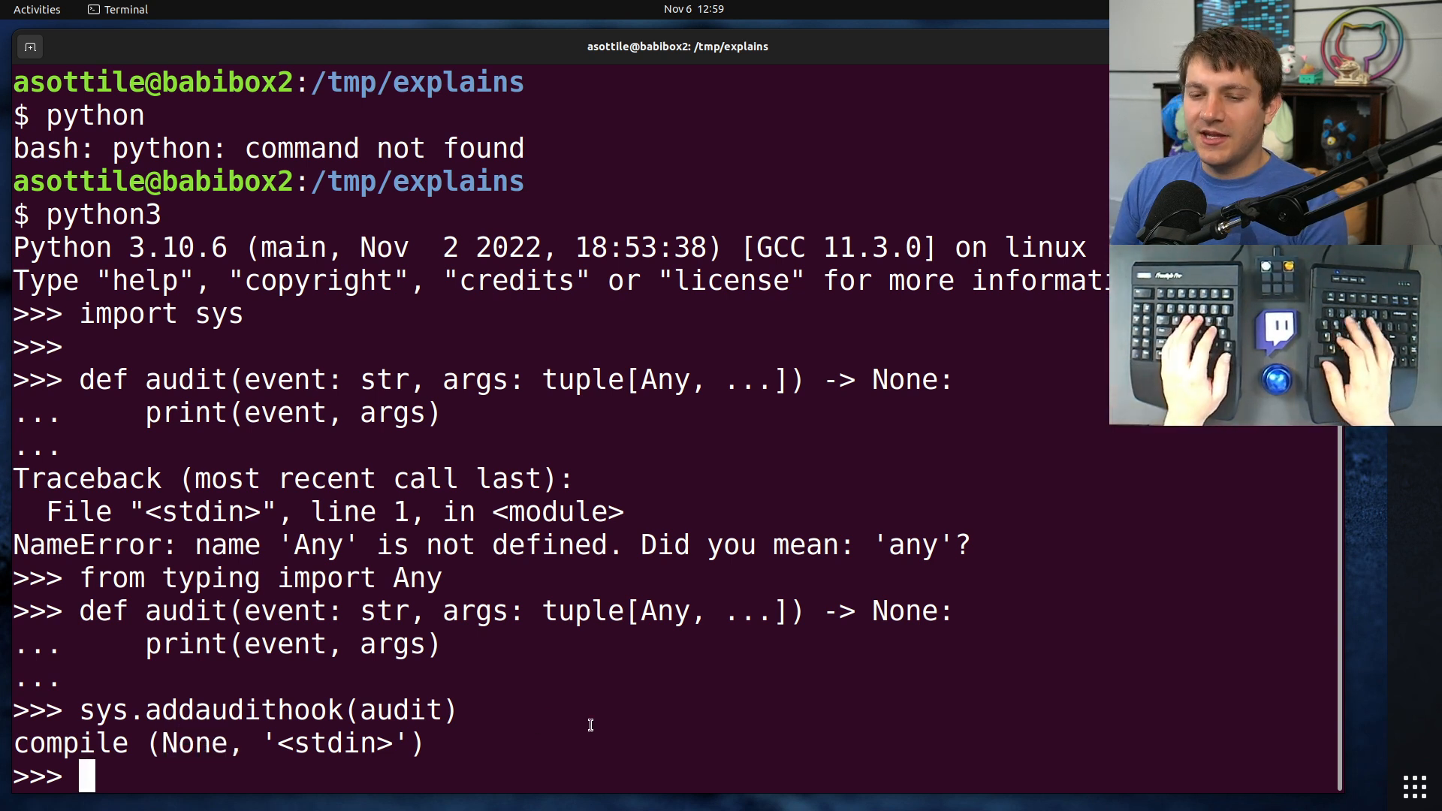
{"action": "type", "text": "print('hi"}
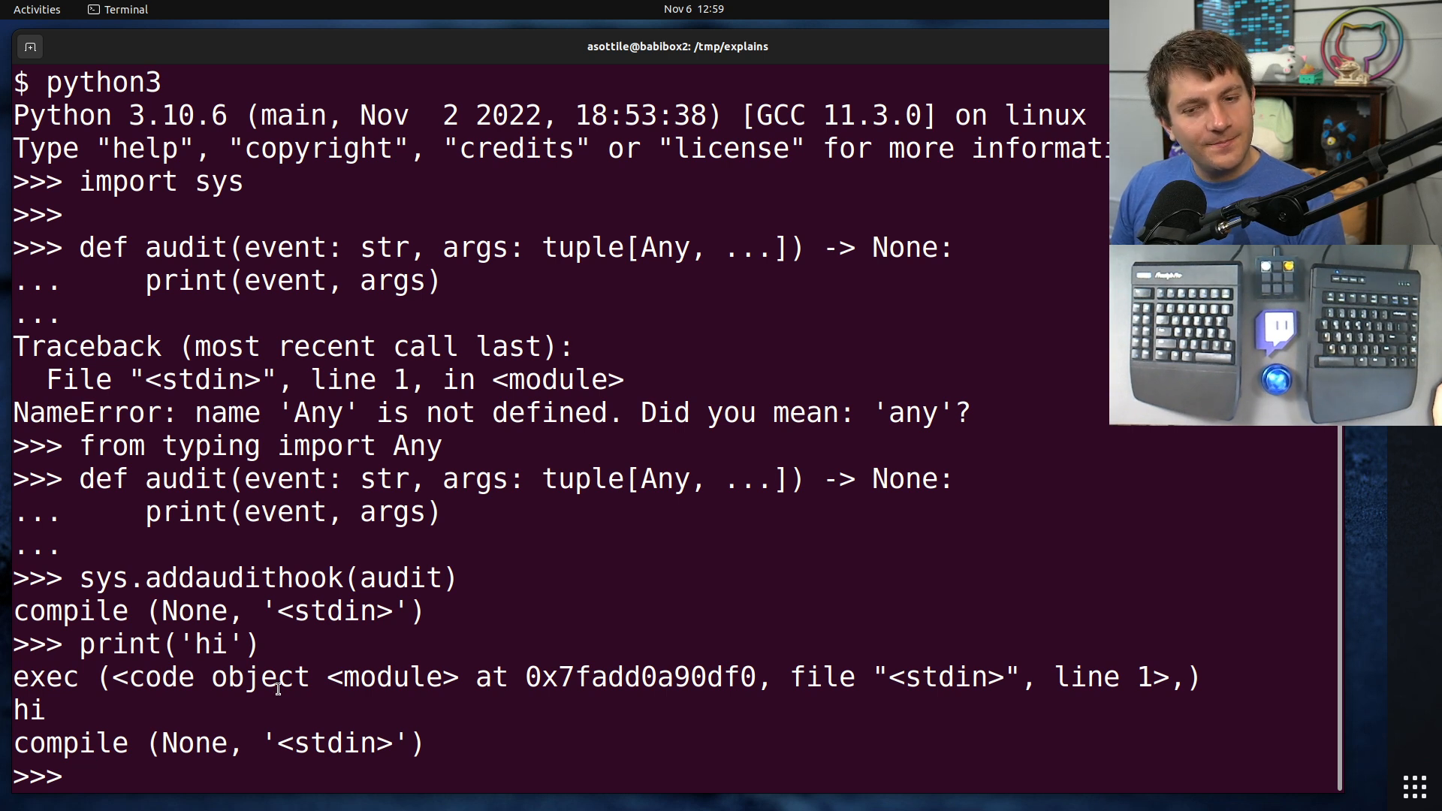
{"action": "mouse_move", "coordinate": [429, 743]}
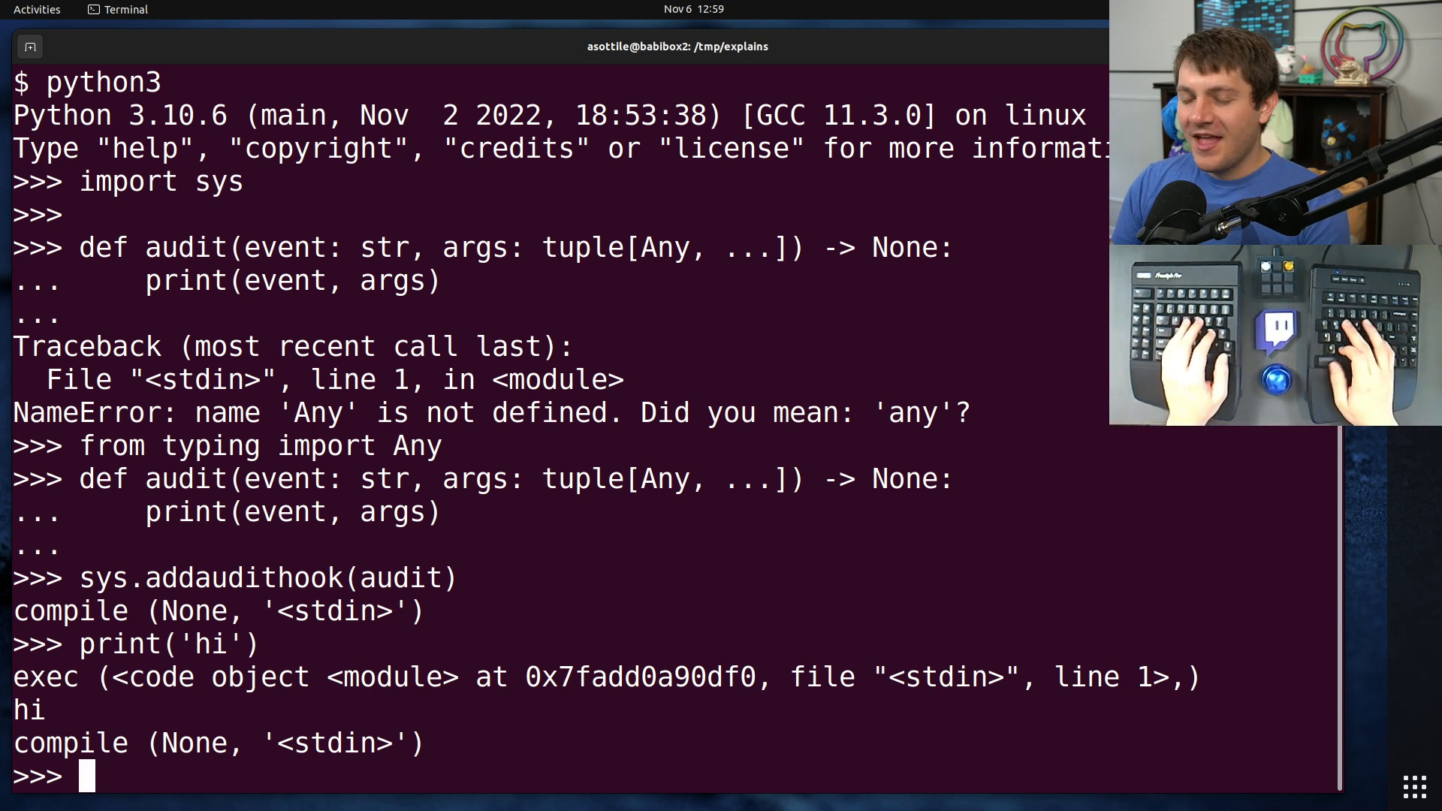
- Run import subprocess and scroll through the long stream of audit events
{"action": "type", "text": "import subpr"}
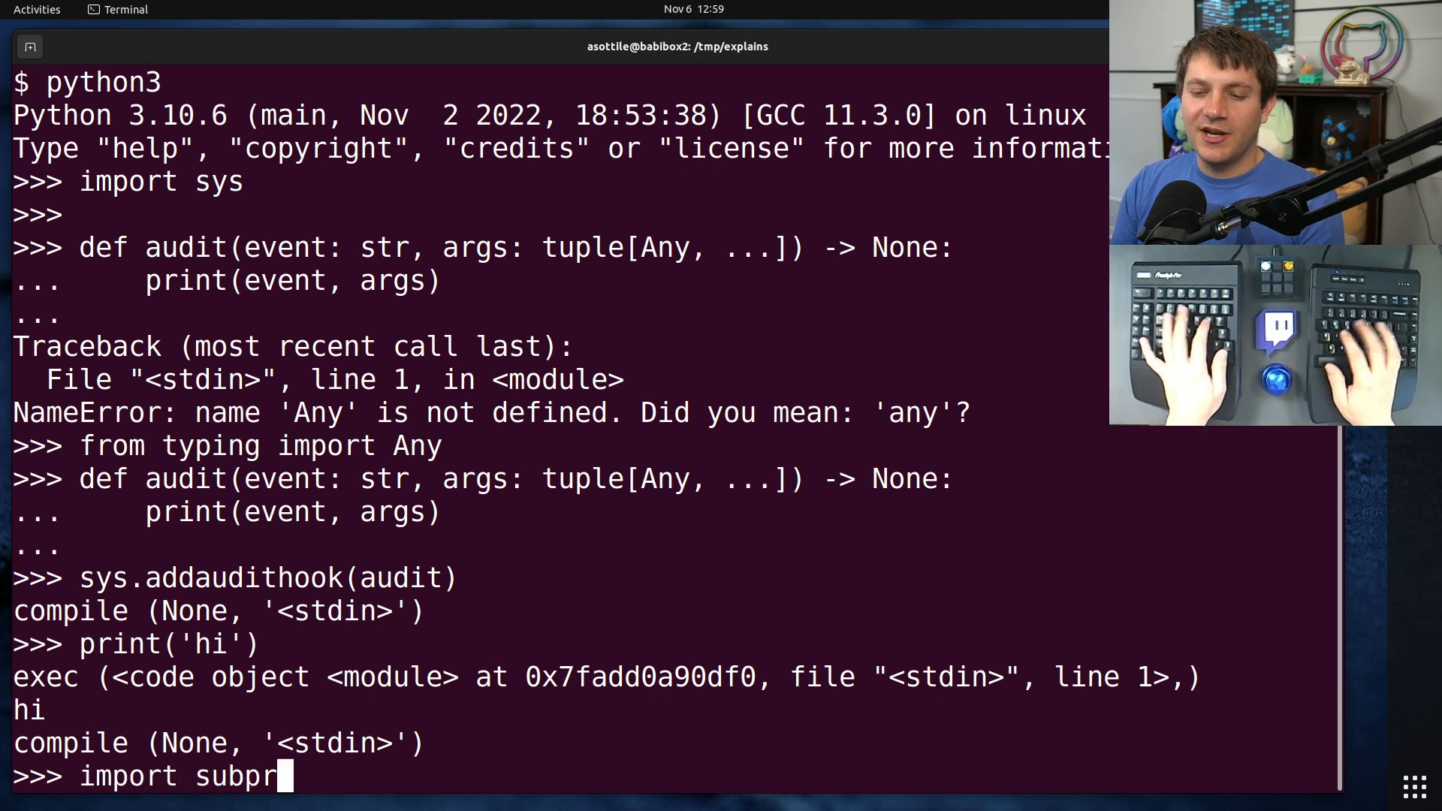
{"action": "type", "text": "ocess"}
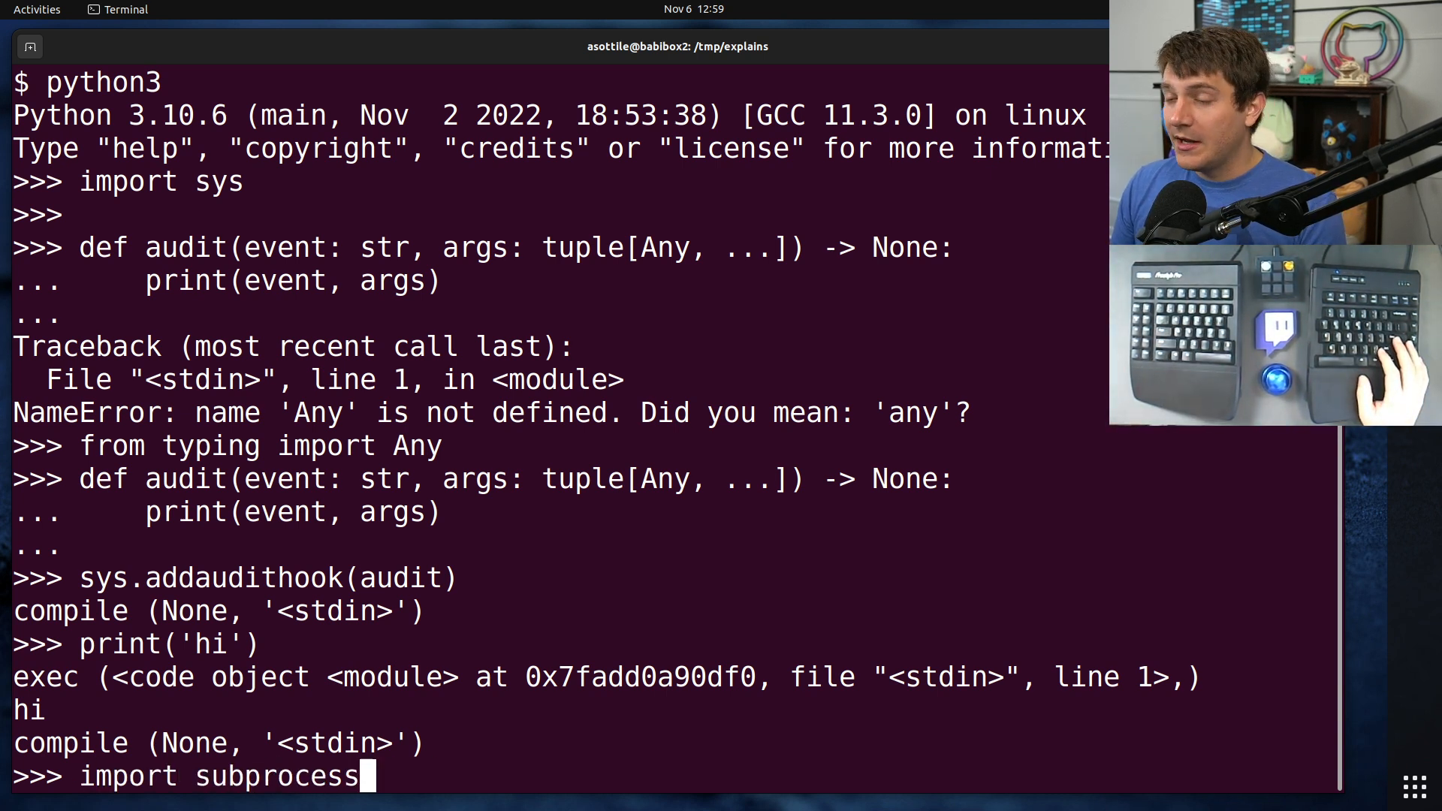
{"action": "key", "text": "Return"}
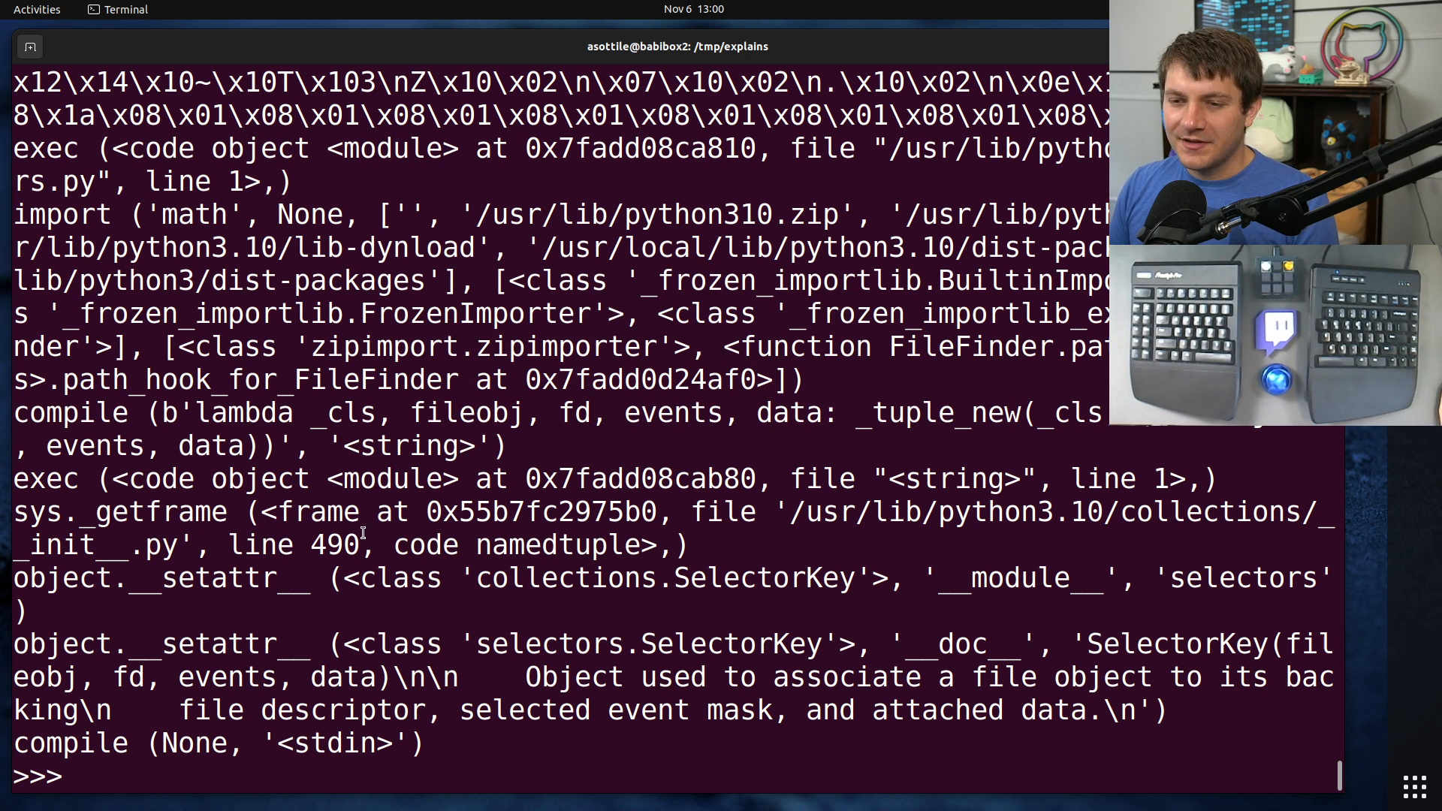
{"action": "double_click", "coordinate": [68, 412]}
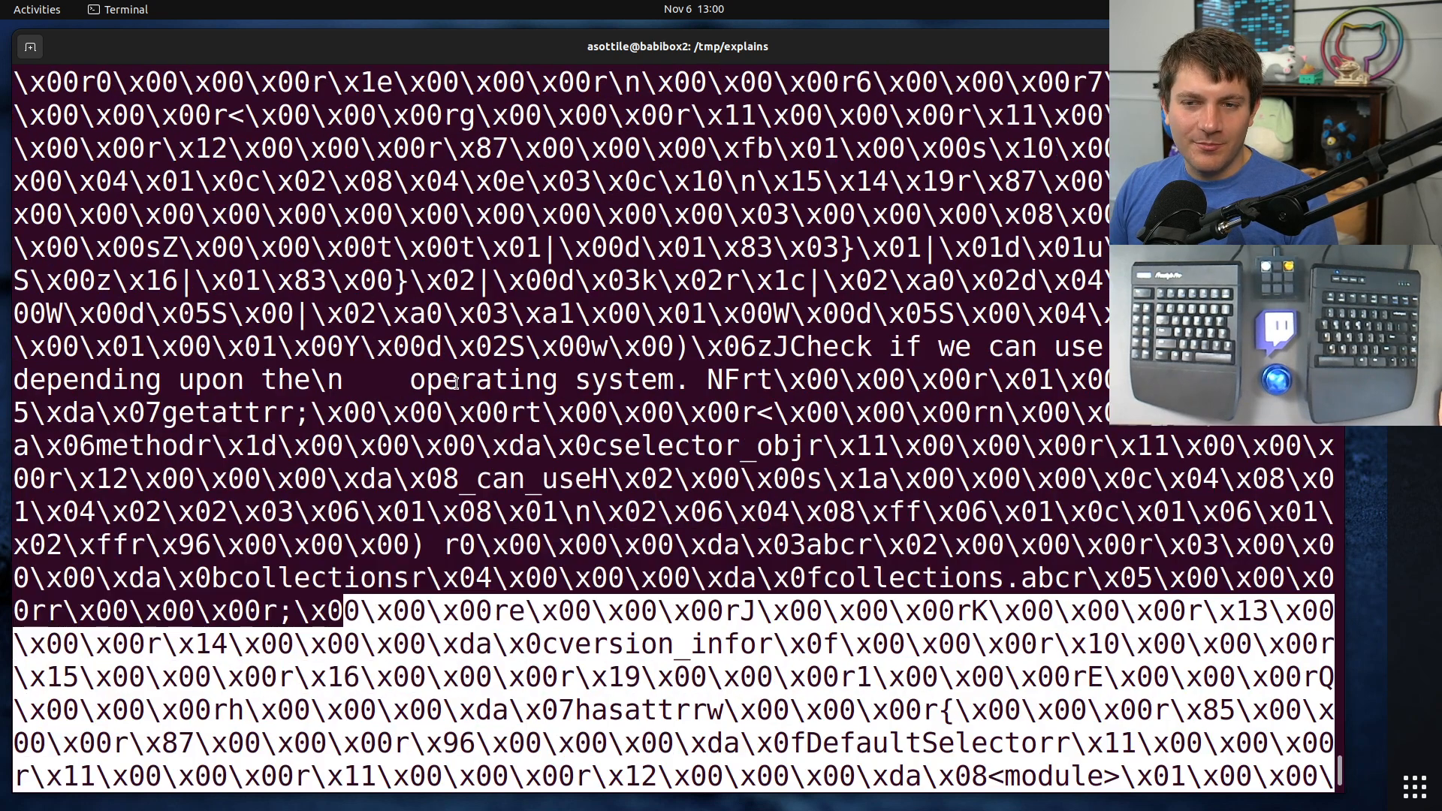
{"action": "scroll", "scroll_direction": "down", "scroll_amount": 3}
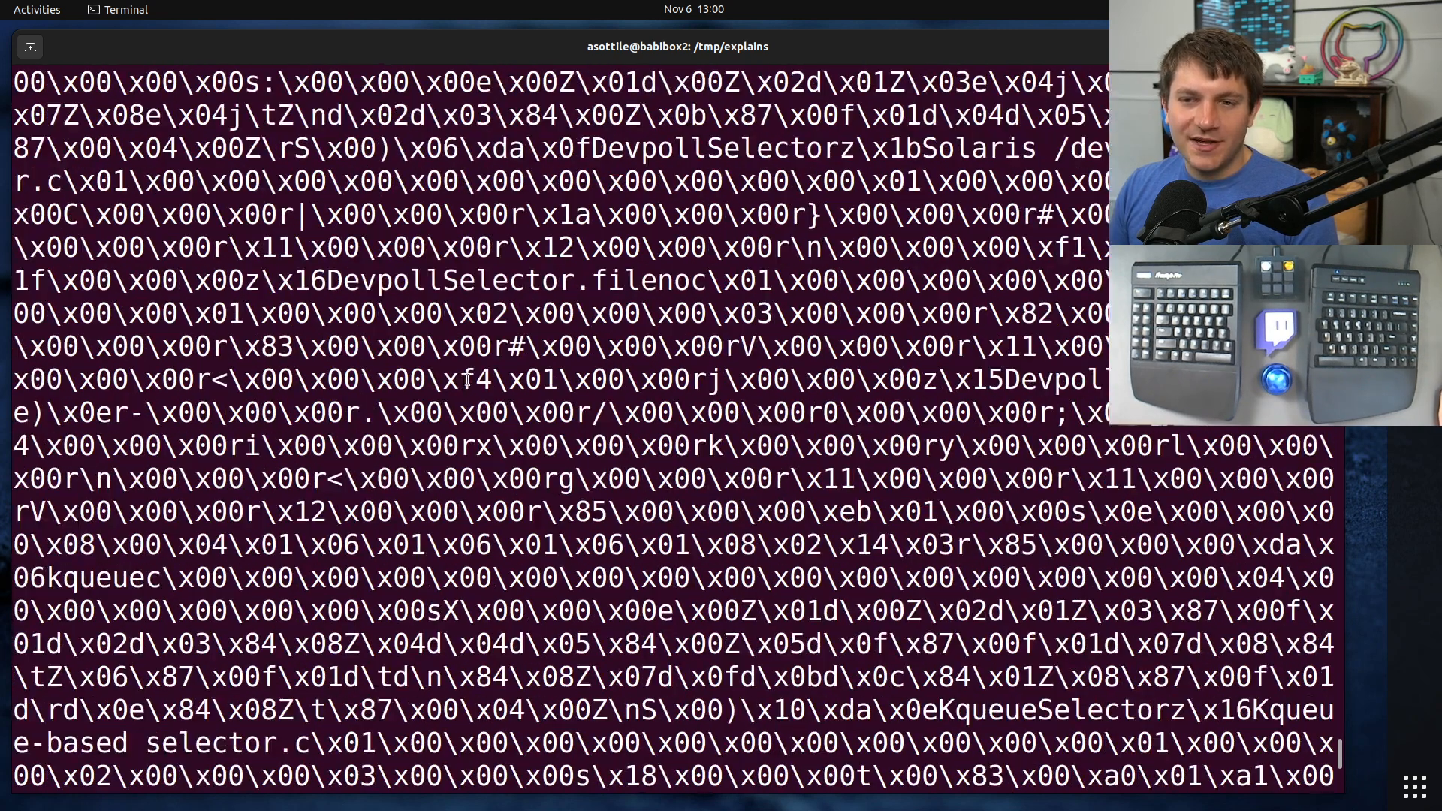
{"action": "scroll", "scroll_direction": "down", "scroll_amount": 3}
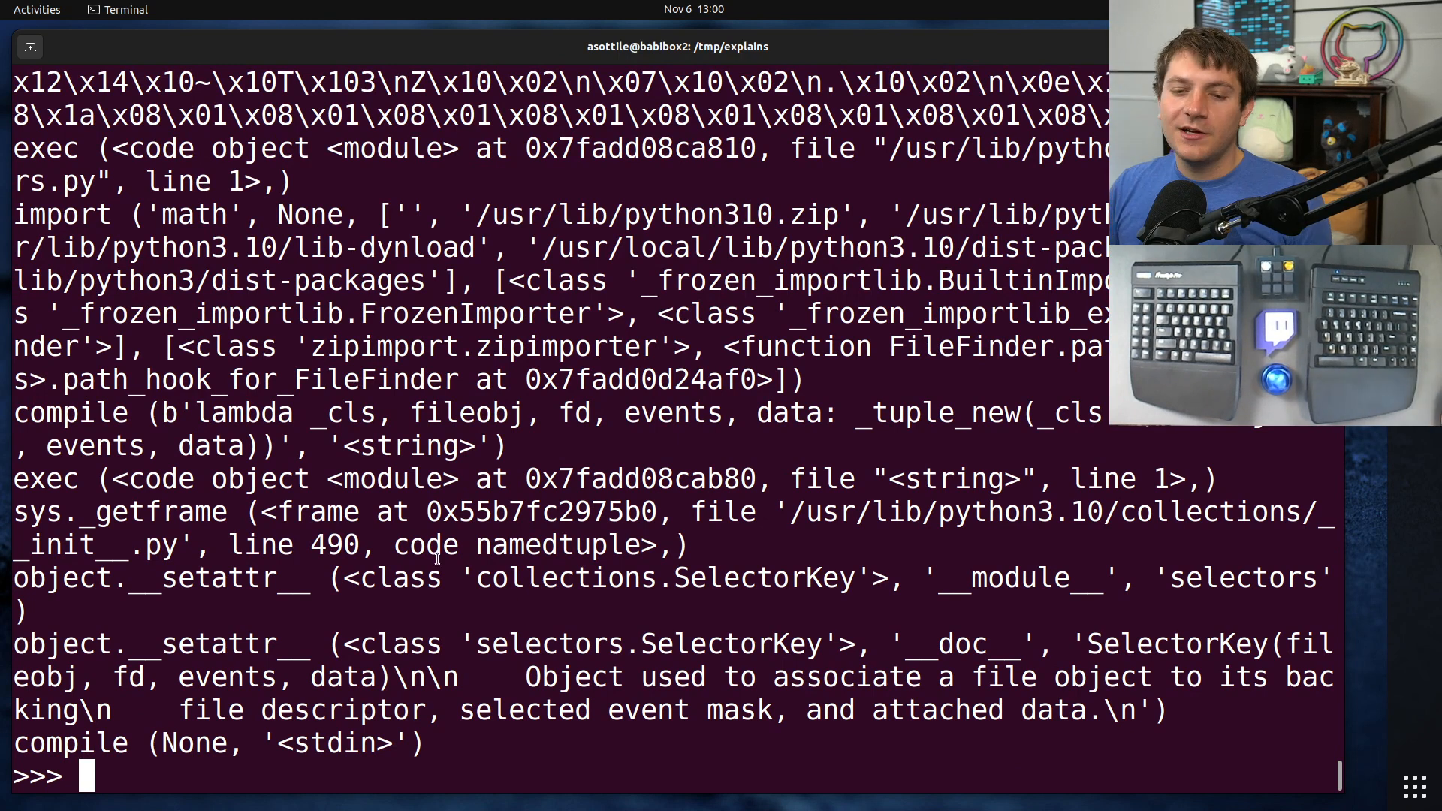
- Run subprocess.call(('echo', 'hi')) and see the subprocess.Popen event with its arguments
{"action": "type", "text": "subp"}
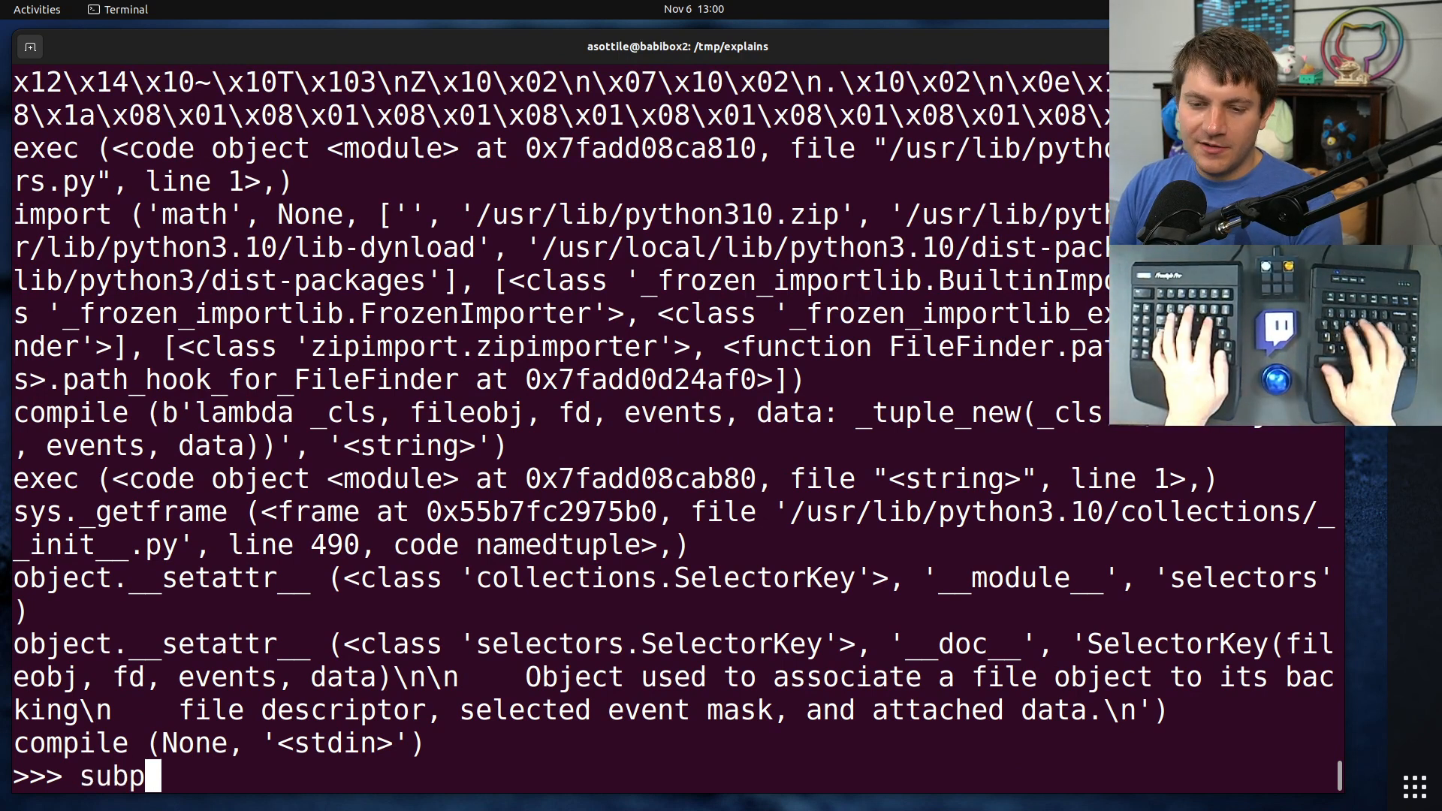
{"action": "type", "text": "rocess.call(('"}
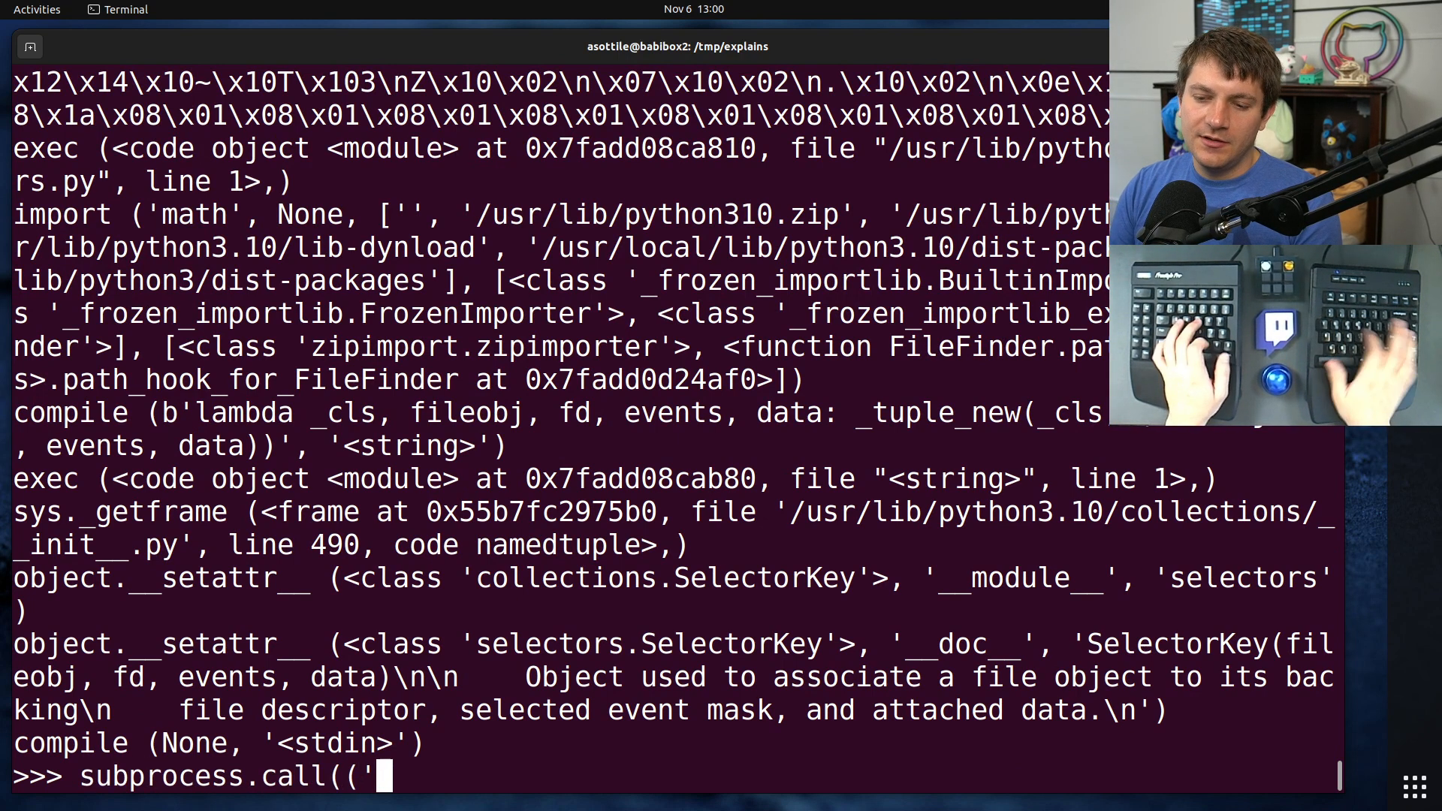
{"action": "type", "text": "echo', 'hi'))"}
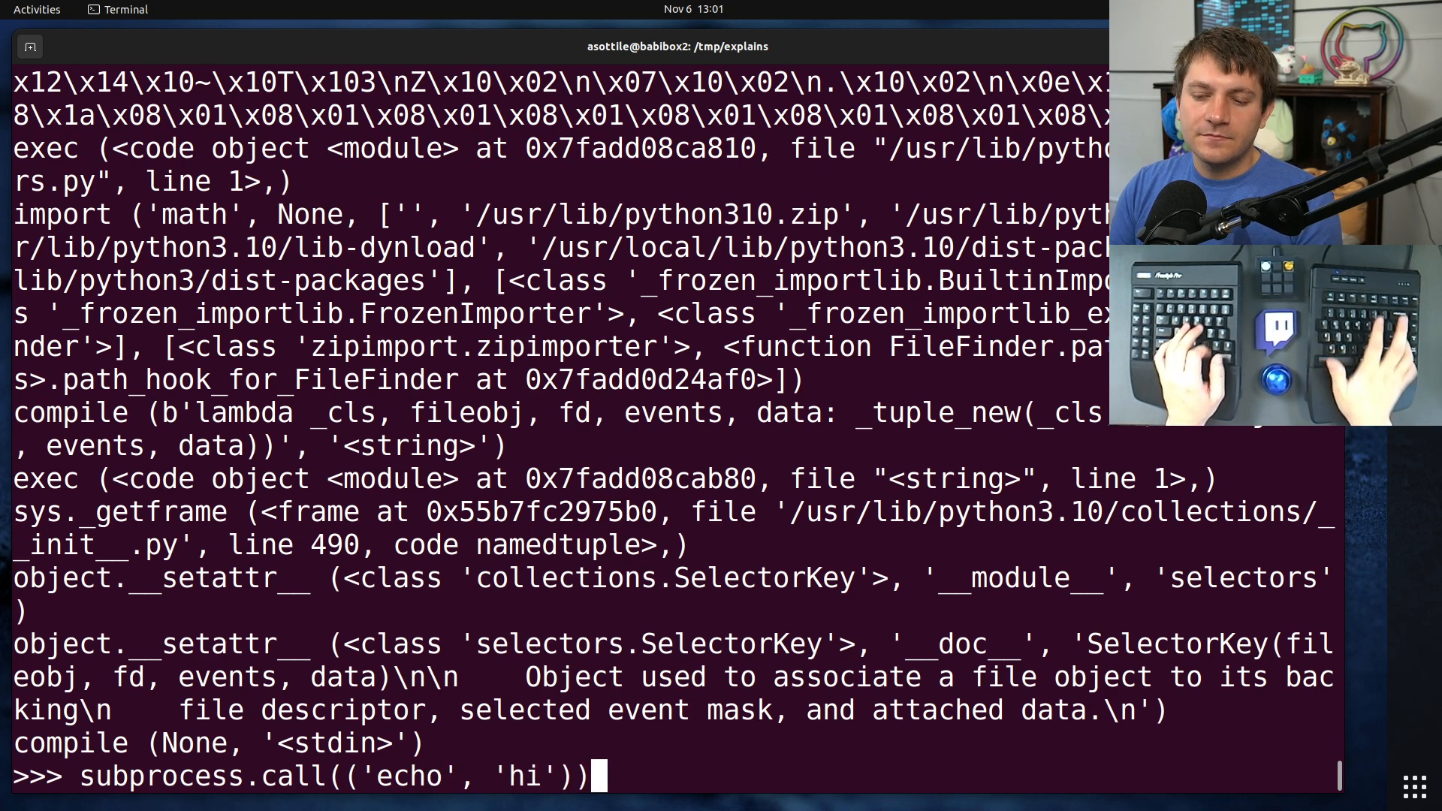
{"action": "key", "text": "Return"}
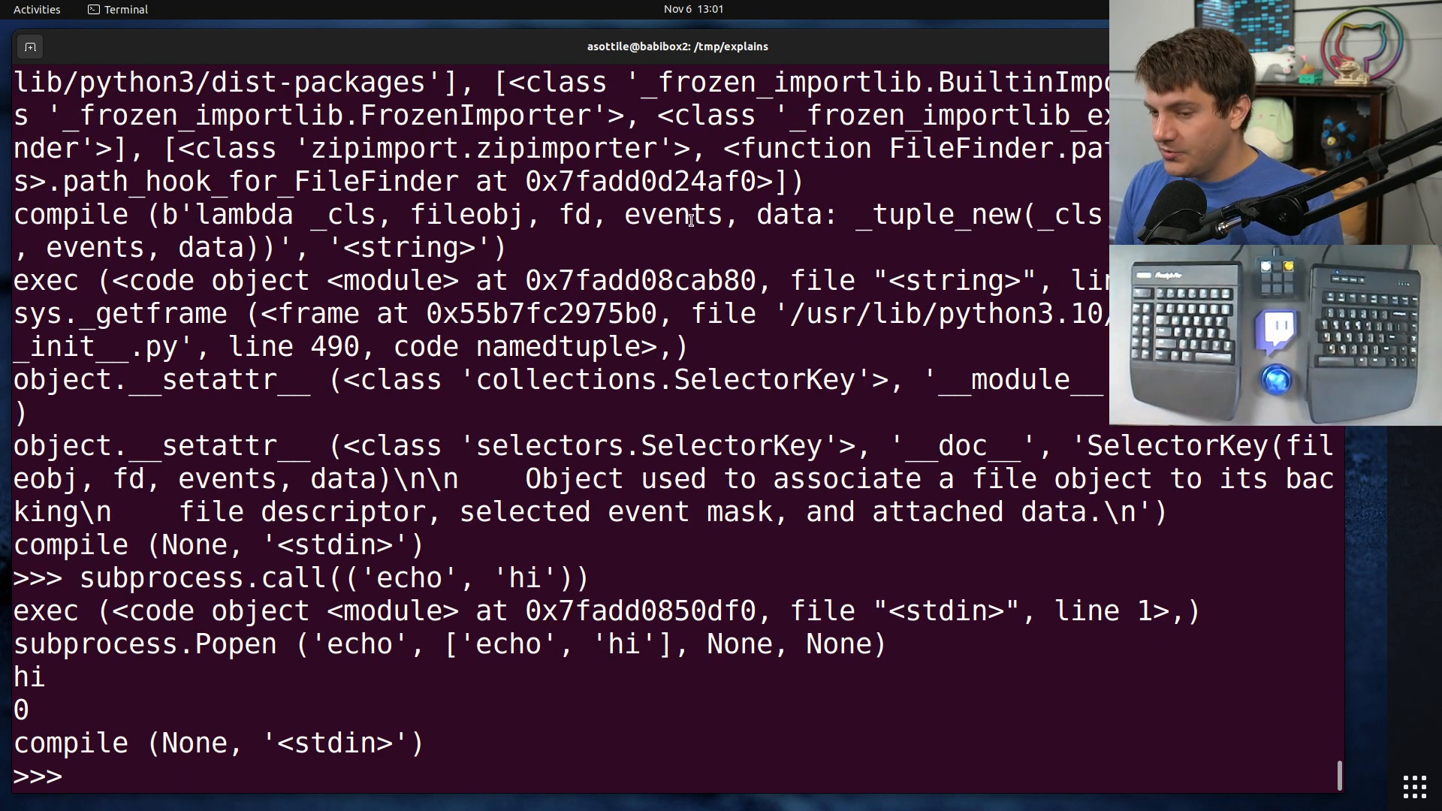
{"action": "double_click", "coordinate": [142, 644]}
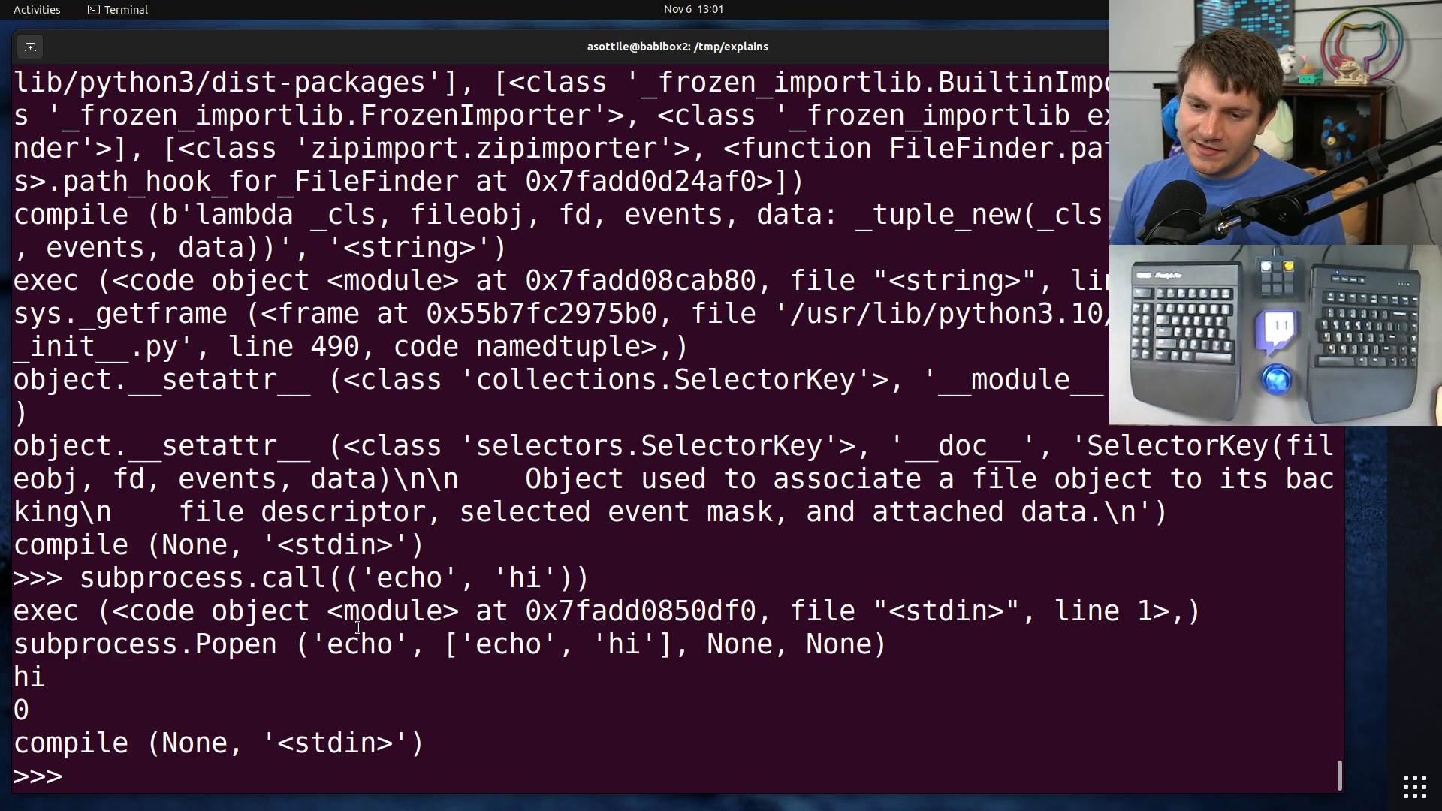
{"action": "double_click", "coordinate": [142, 644]}
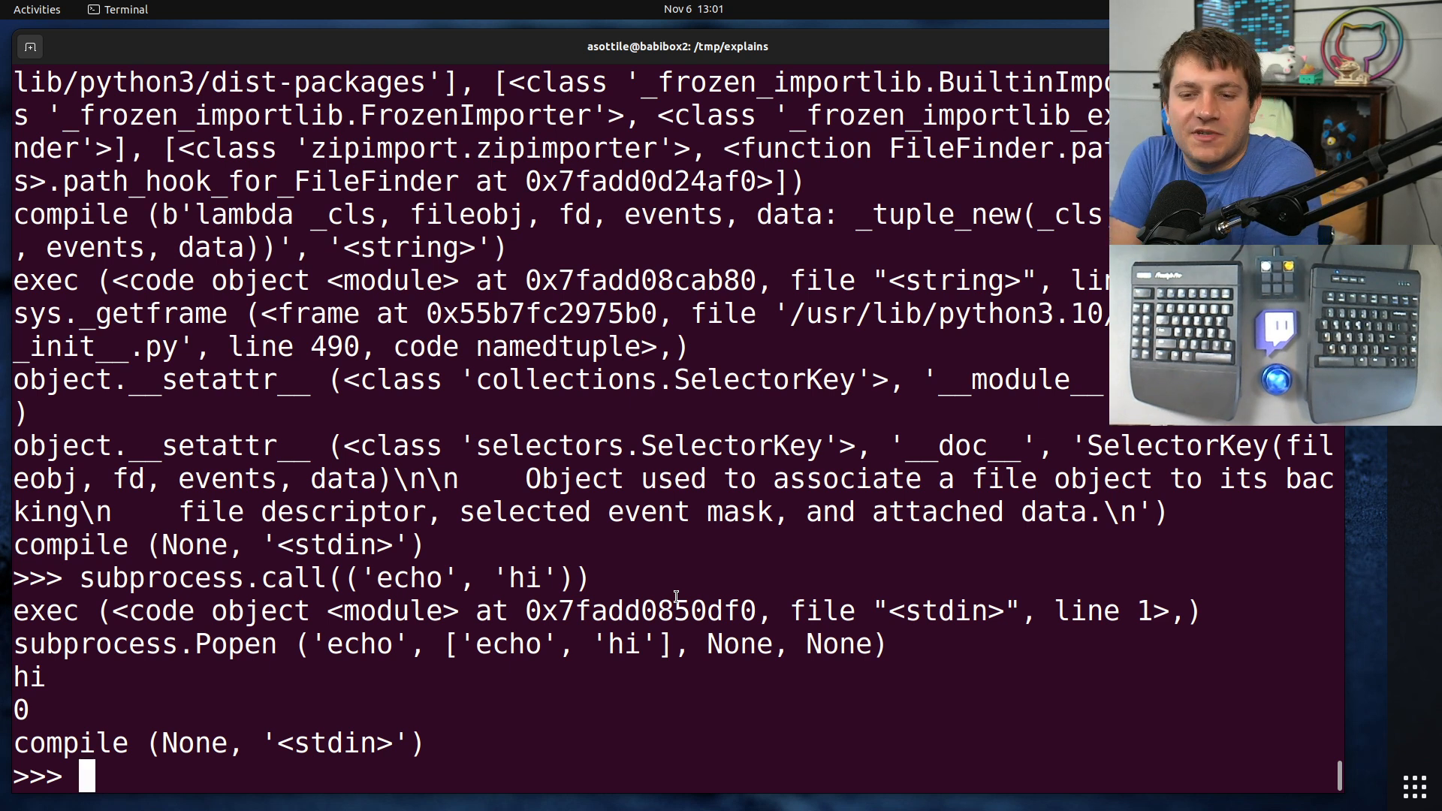
{"action": "type", "text": "def"}
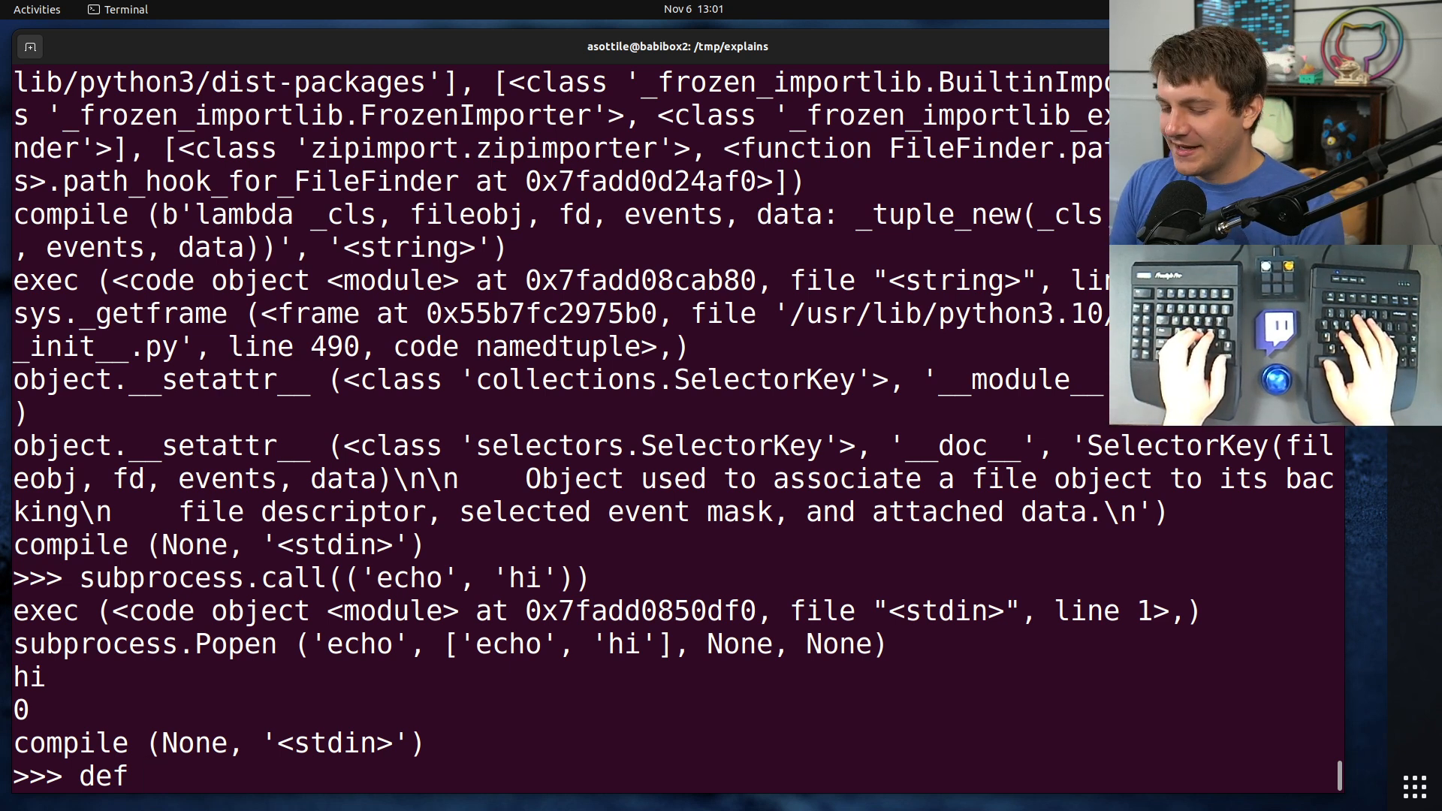
- Define audit(event: str, args: tuple) -> None with an if checking for importing 'email'
{"action": "type", "text": "audit("}
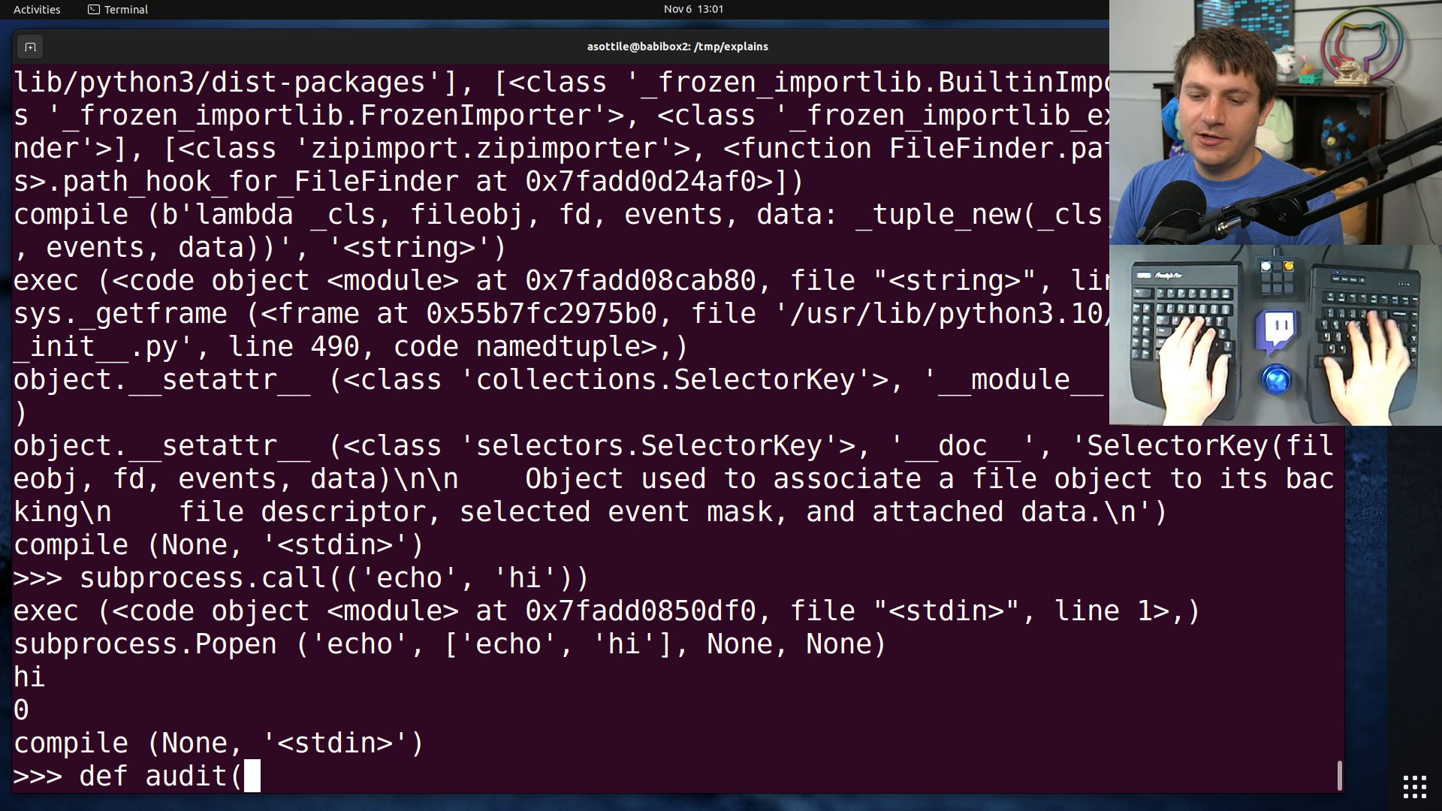
{"action": "type", "text": "event: str, ar"}
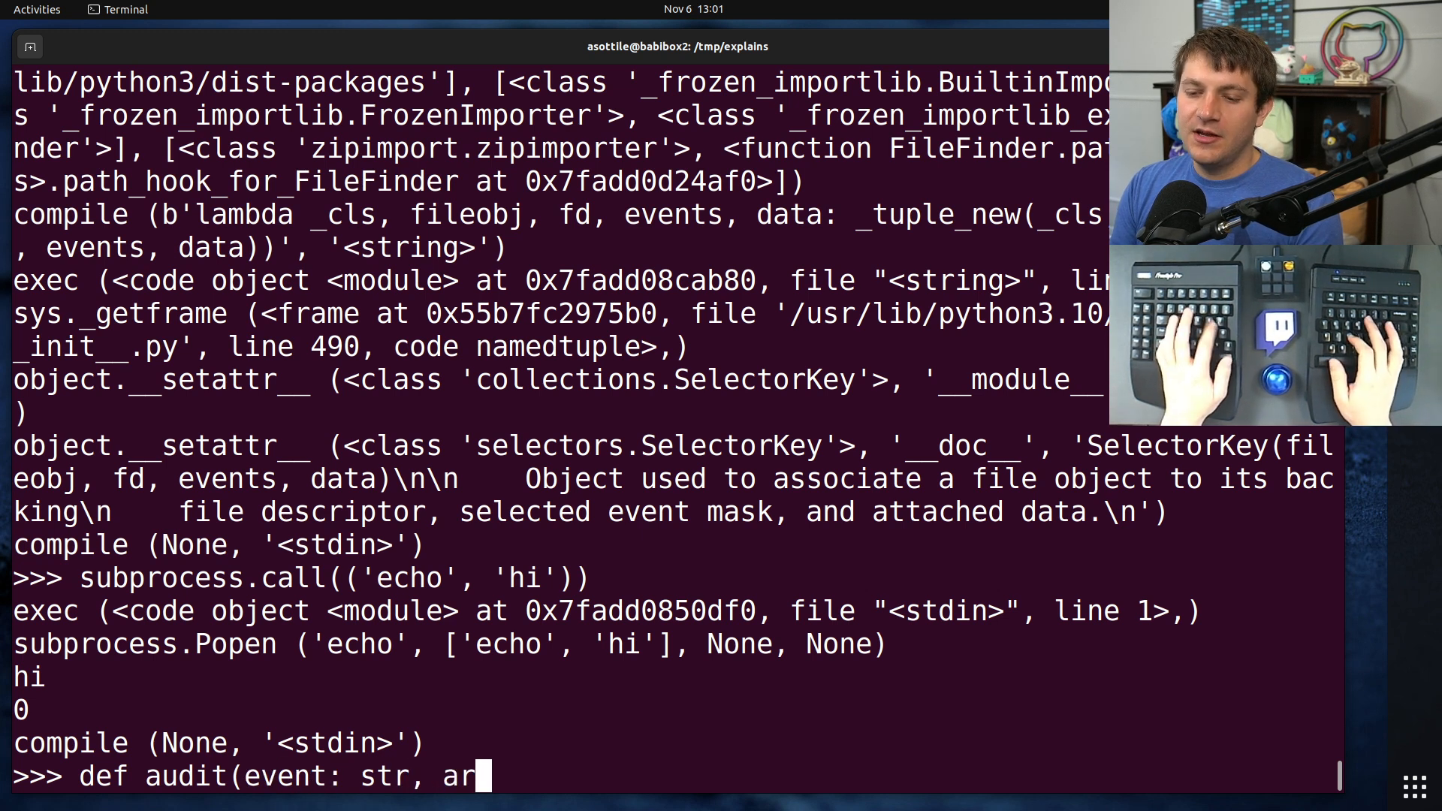
{"action": "type", "text": "gs: tuple) ->"}
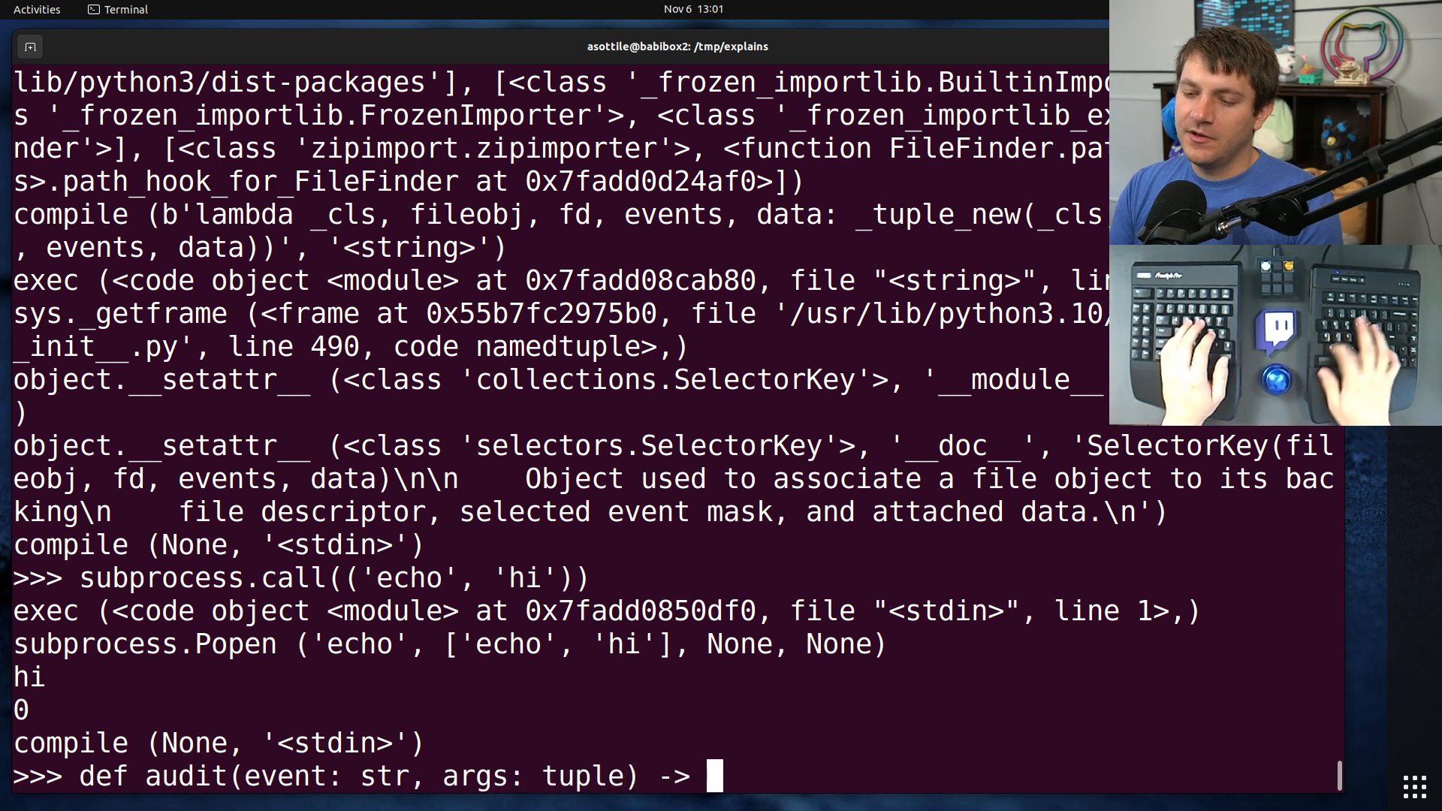
{"action": "type", "text": "None:"}
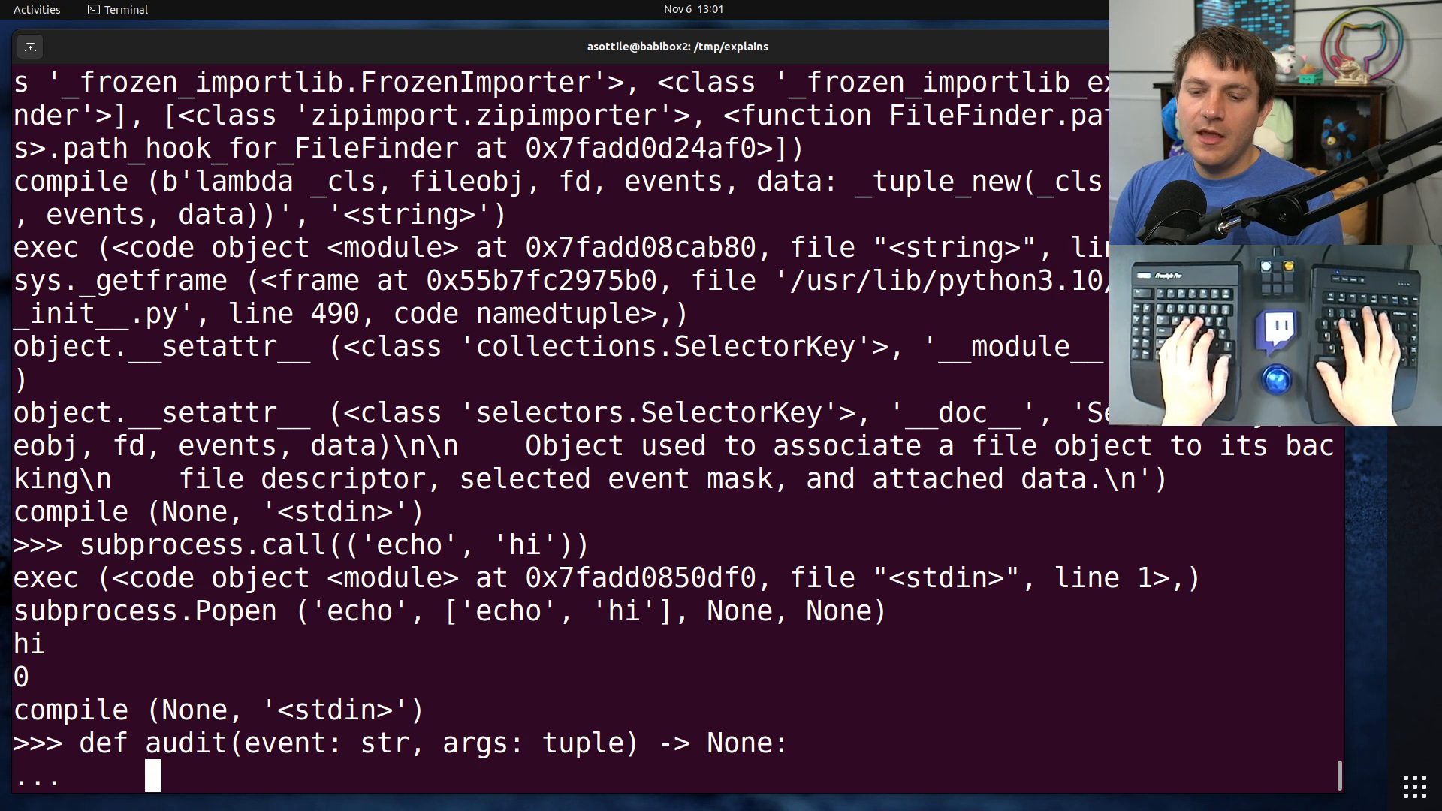
{"action": "type", "text": "if"}
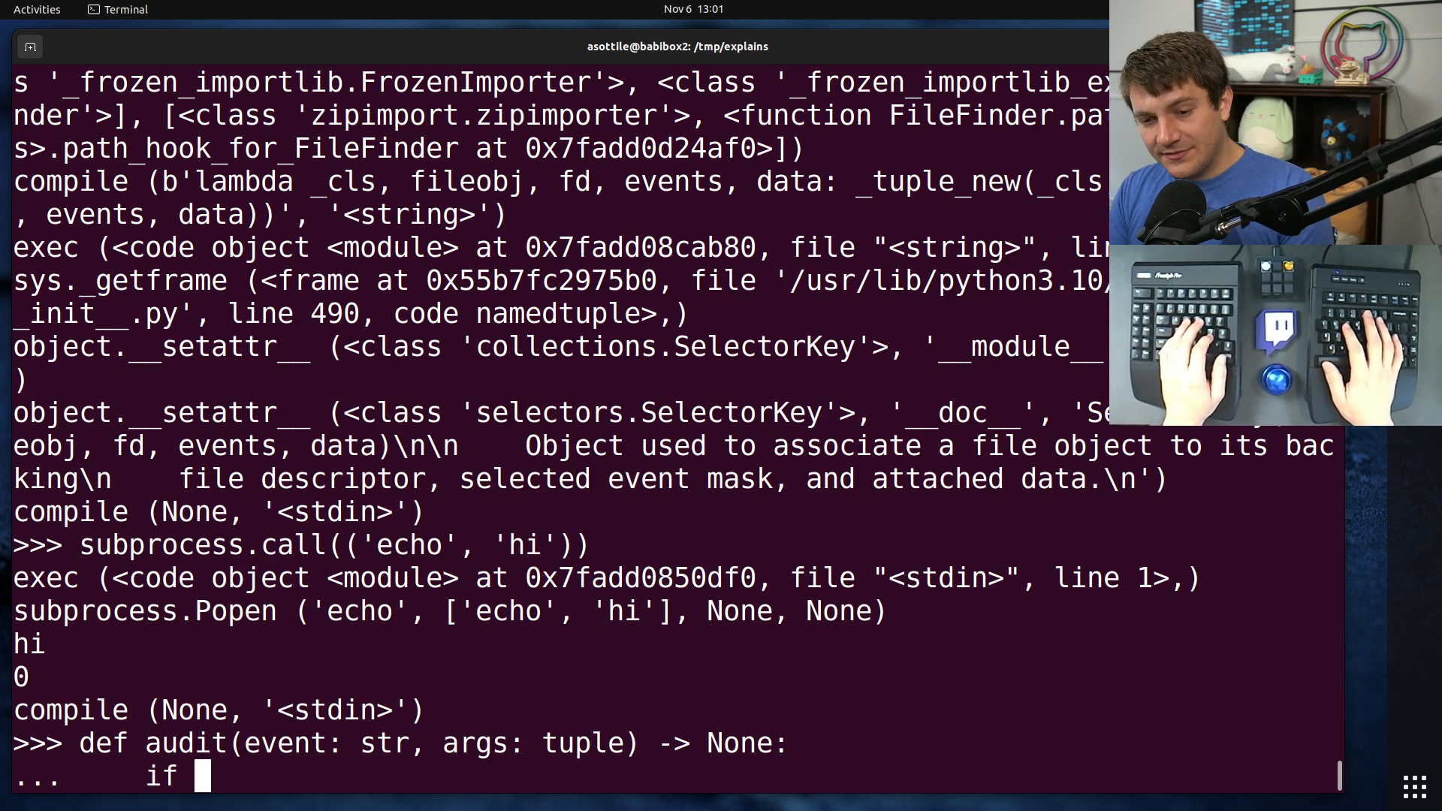
{"action": "type", "text": "e"}
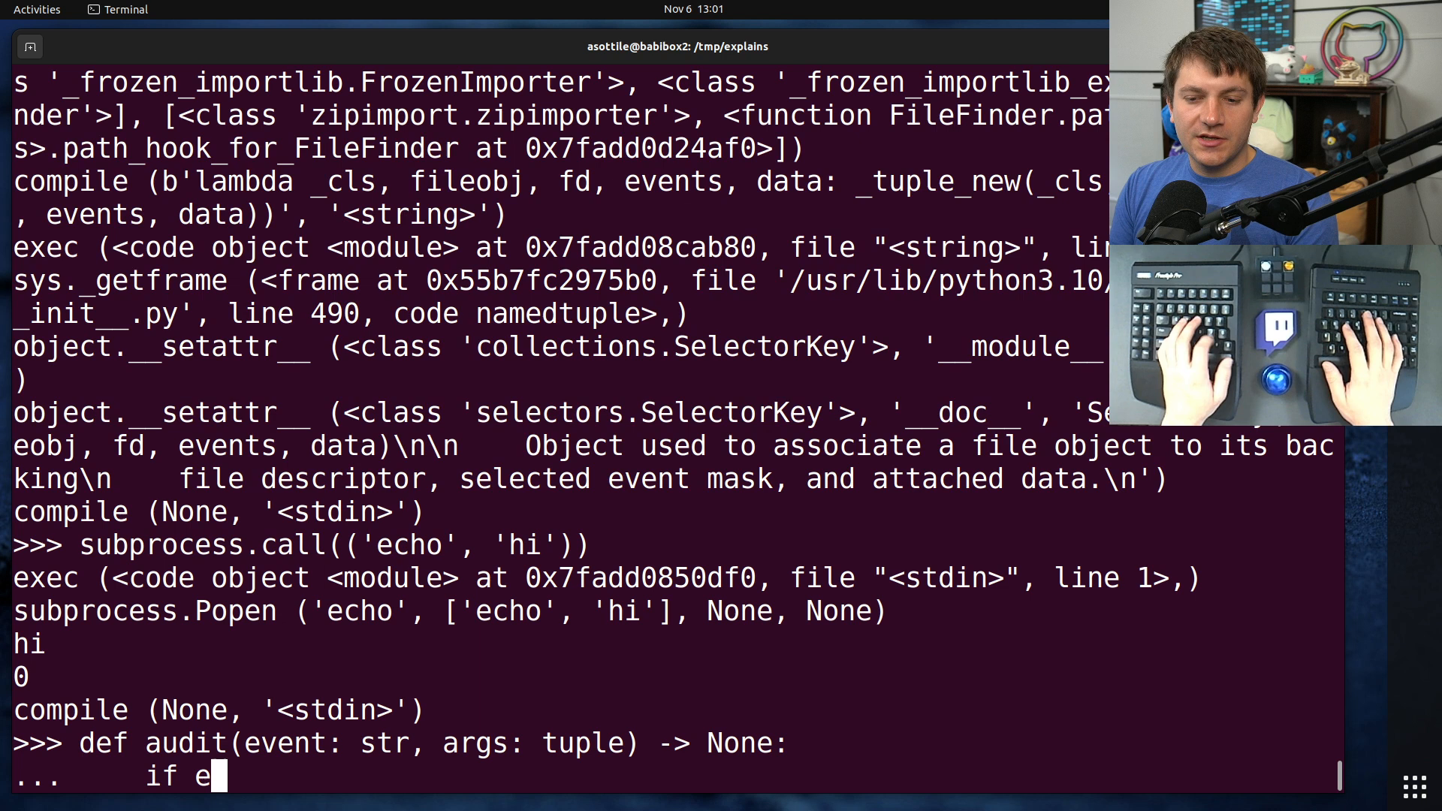
{"action": "type", "text": "vent == 'impor"}
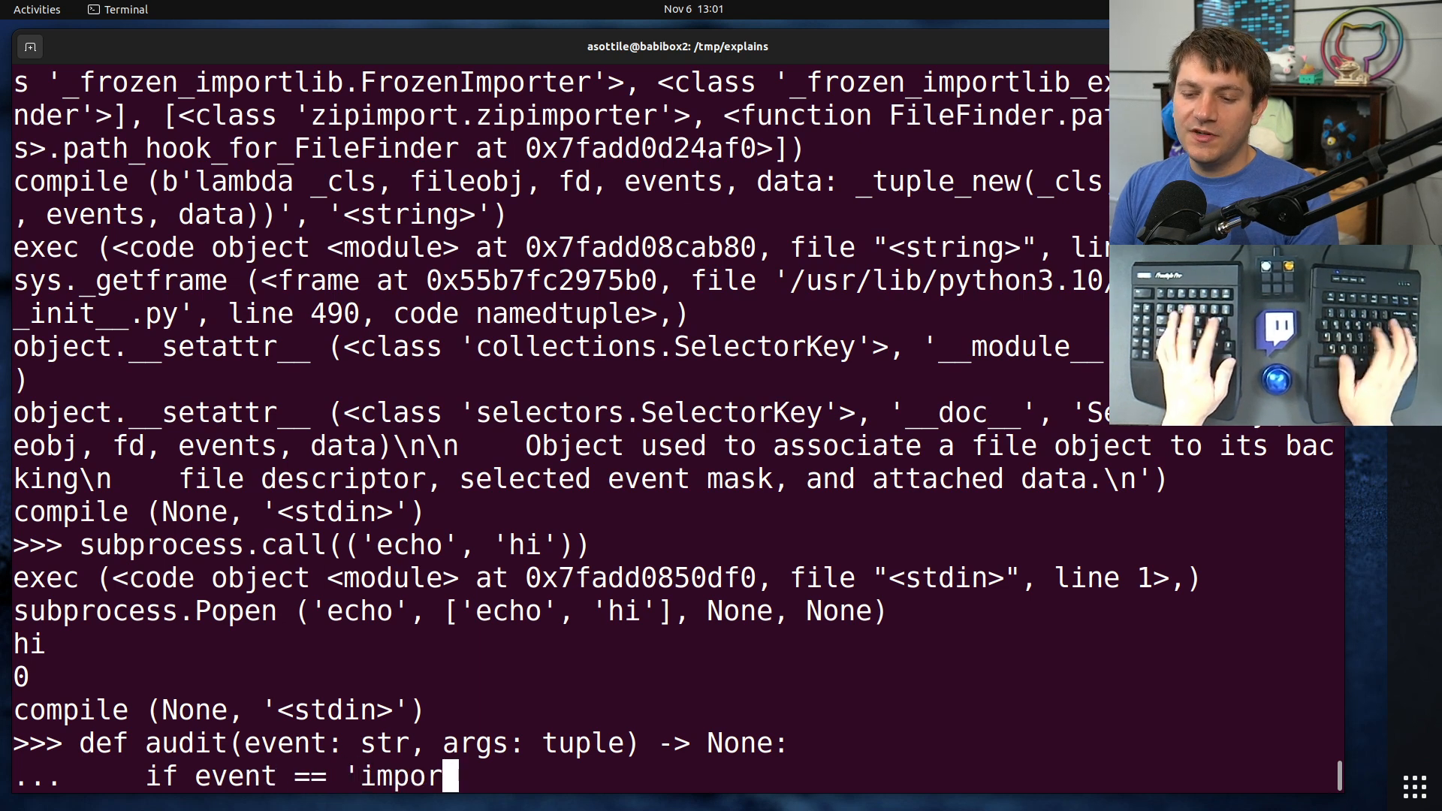
{"action": "type", "text": "t'"}
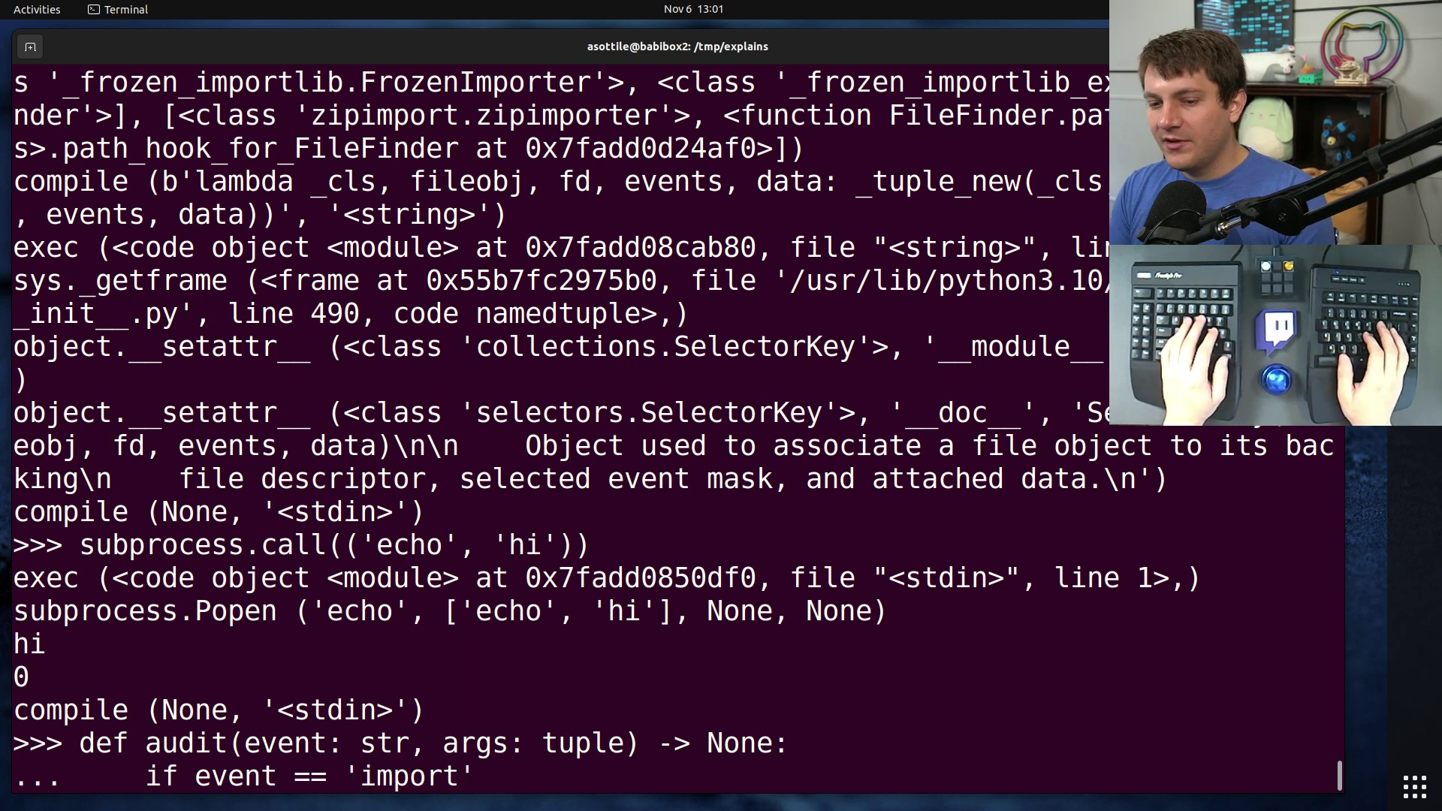
{"action": "type", "text": "and args[0] == 'email"}
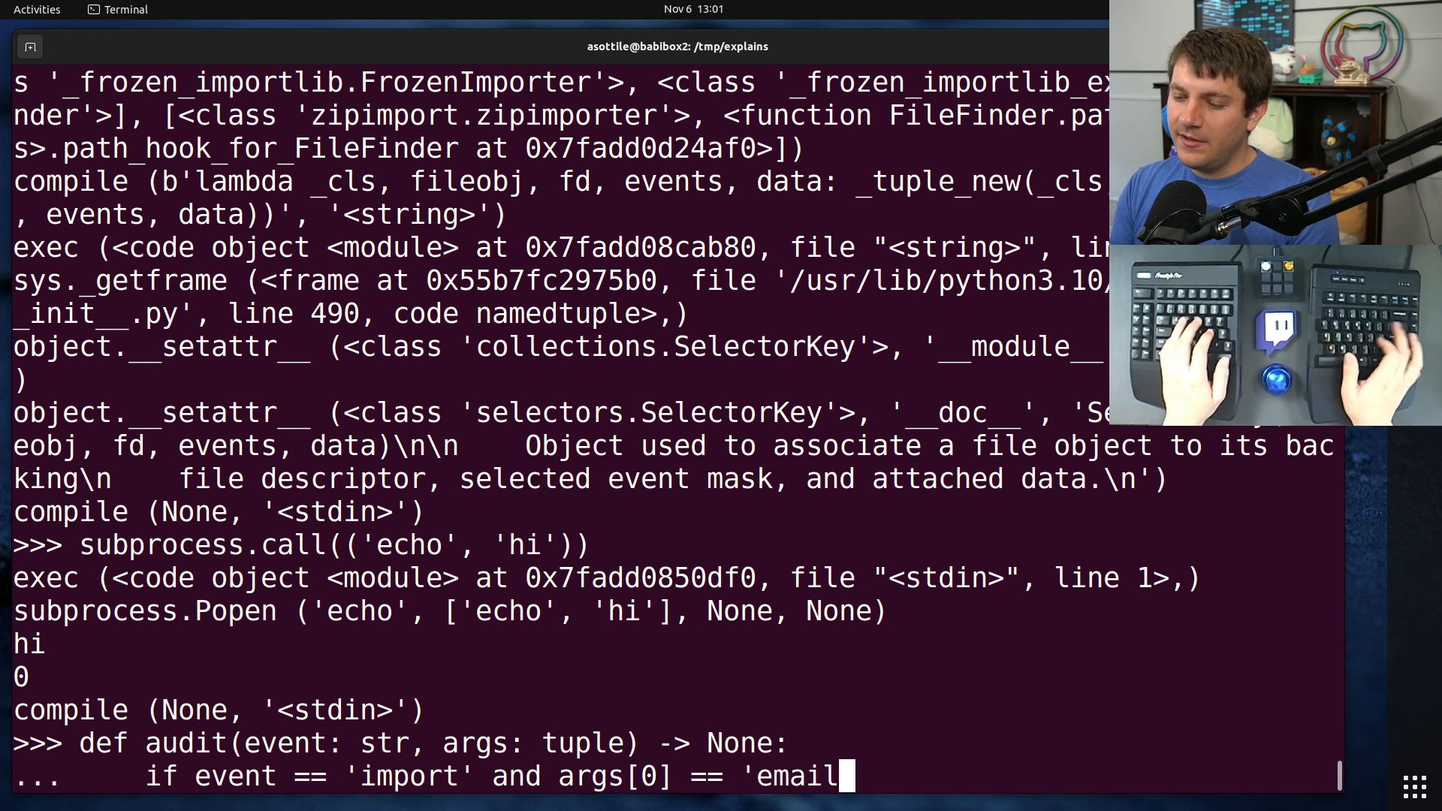
{"action": "type", "text": "':"}
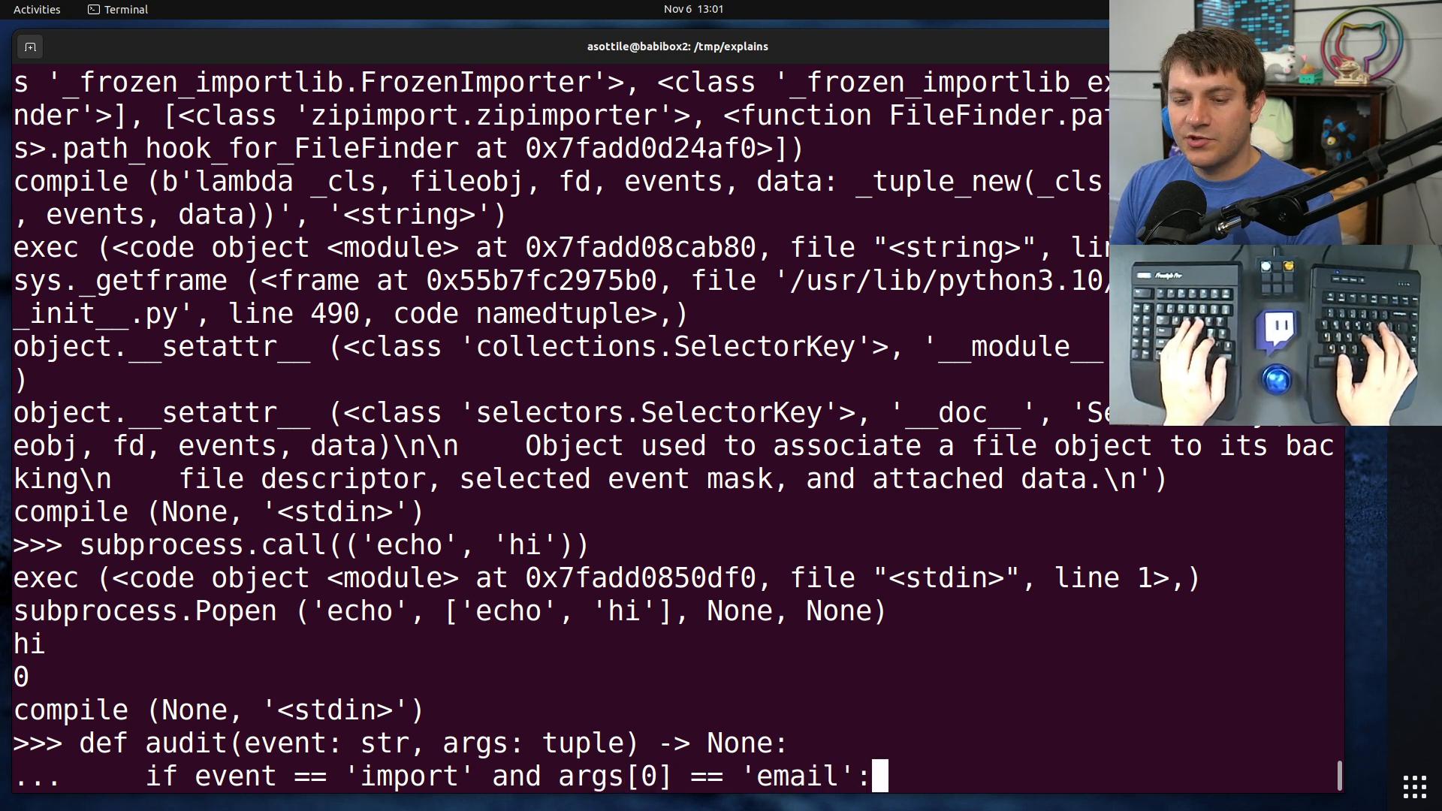
{"action": "key", "text": "Return"}
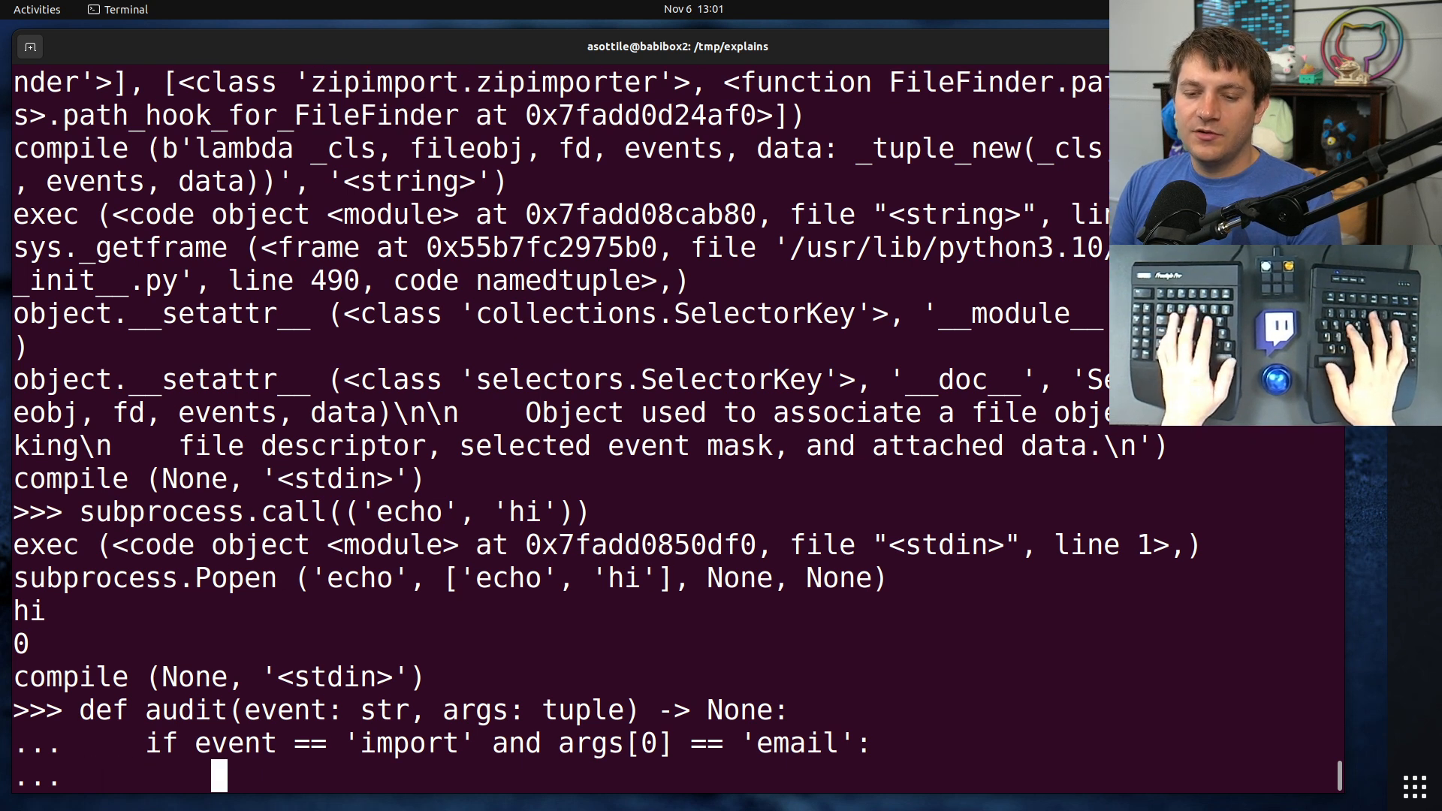
- Make the if body raise ImportError('no :)') and finish the function
{"action": "type", "text": "raise"}
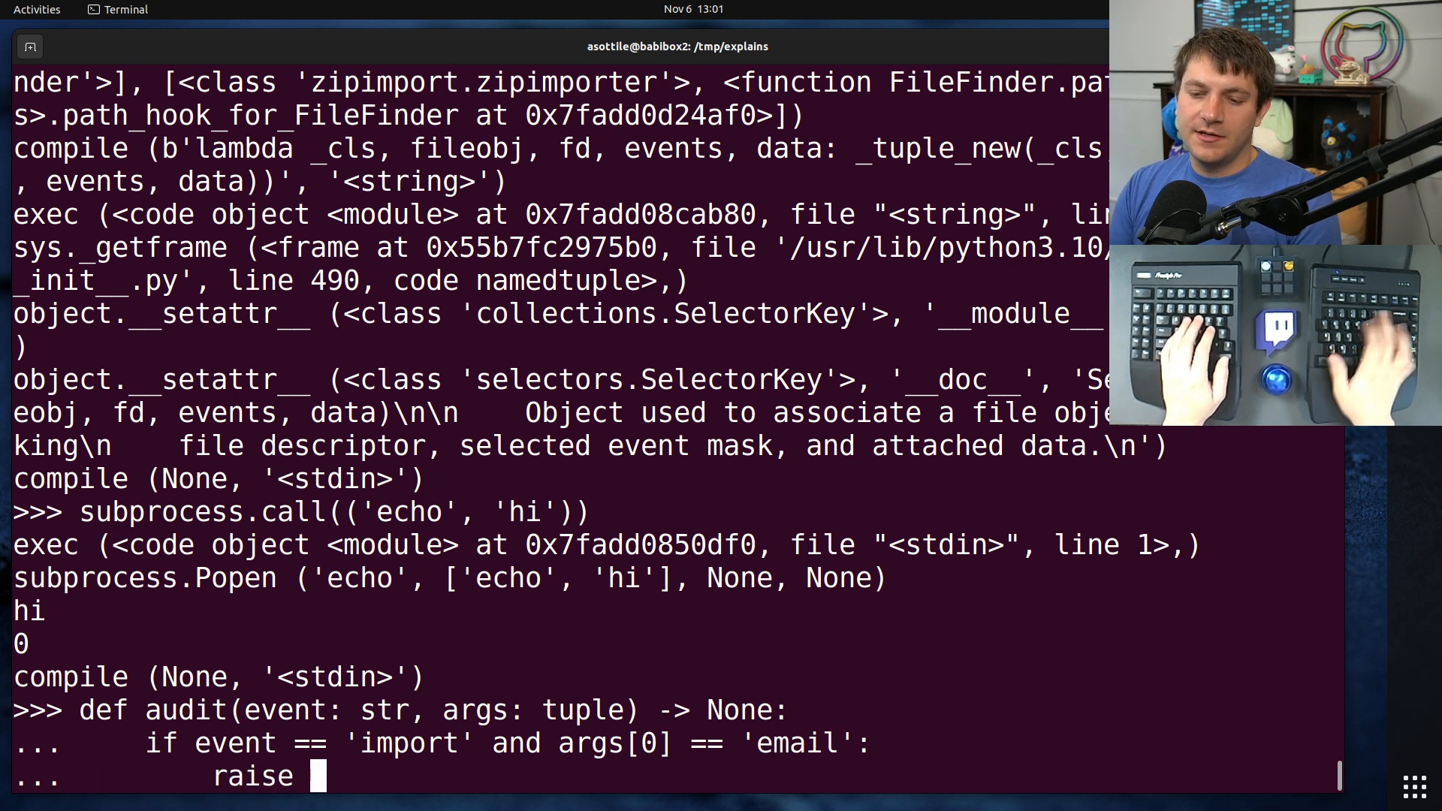
{"action": "type", "text": "ImportError("}
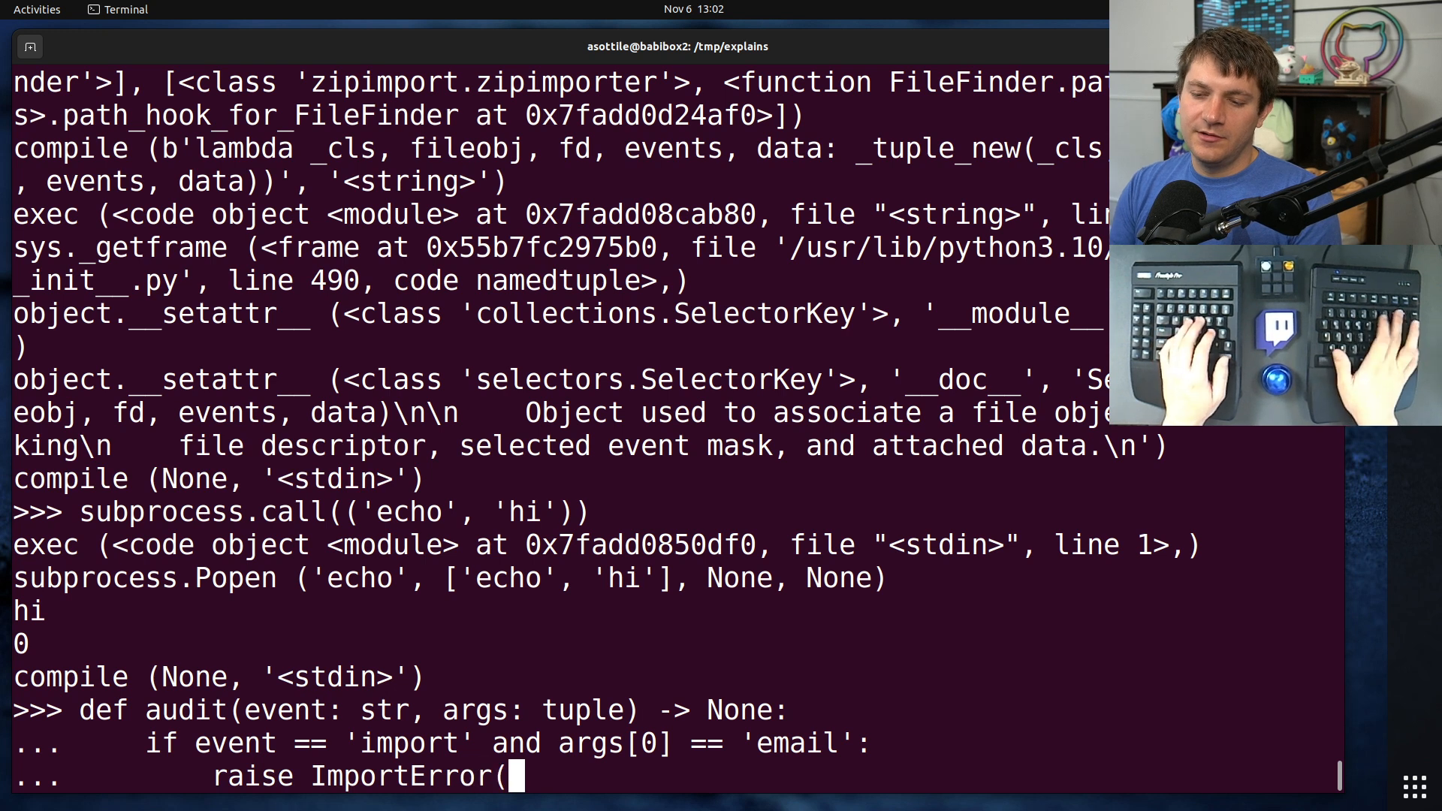
{"action": "type", "text": "'no :)')"}
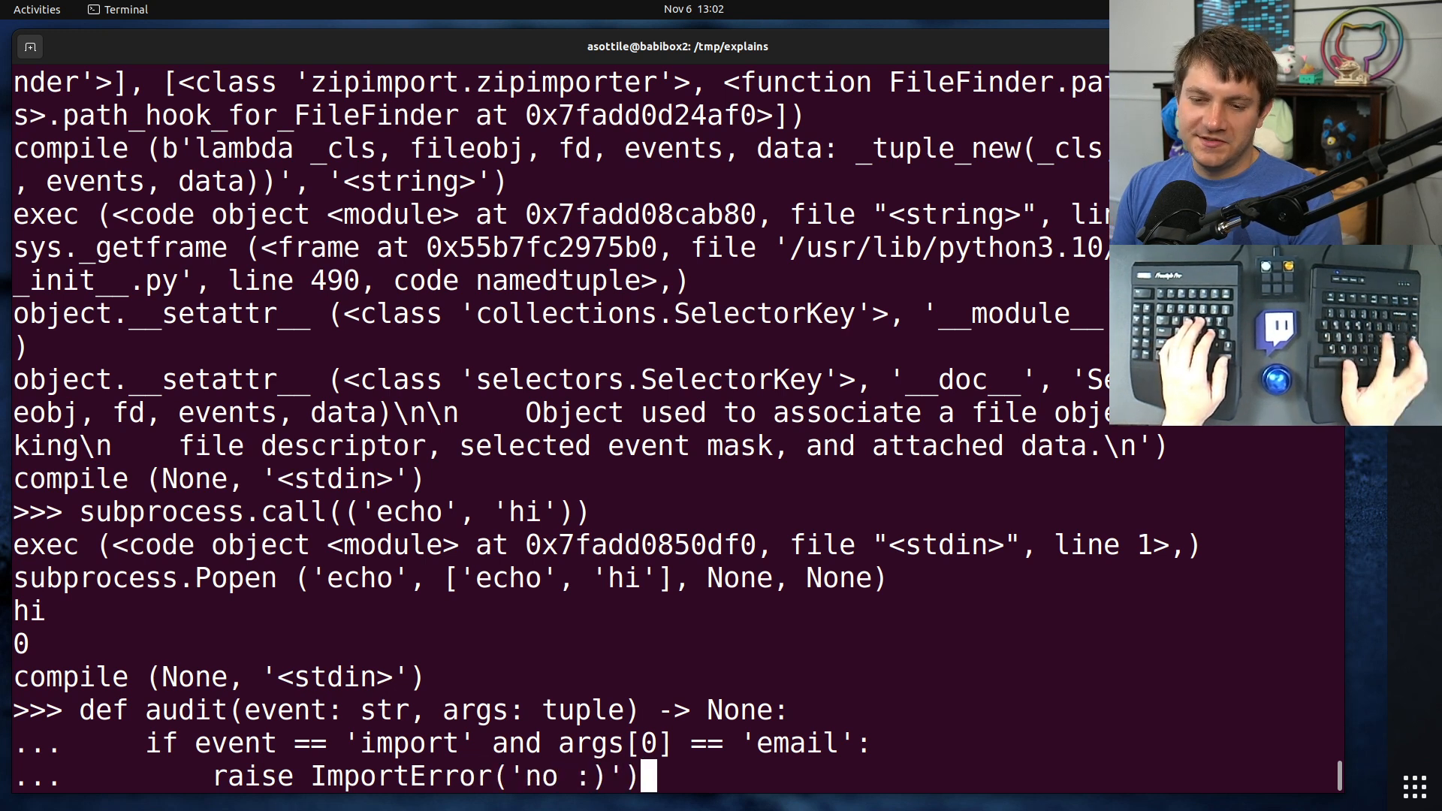
{"action": "key", "text": "Return"}
{"action": "type", "text": "sys.add"}
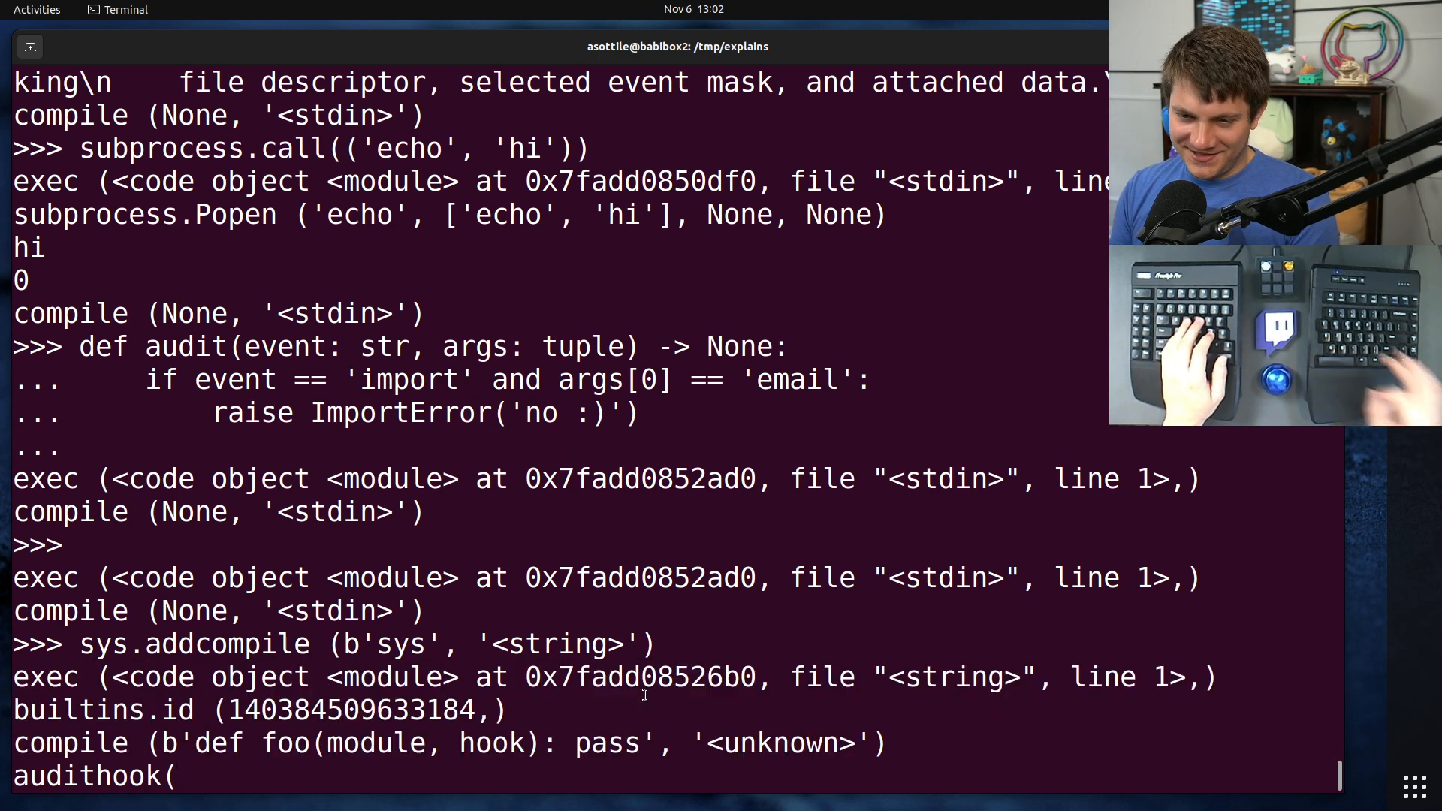
- Register the email-blocking hook, call sys._clear_type_cache(), and attempt import email
{"action": "type", "text": "audit)"}
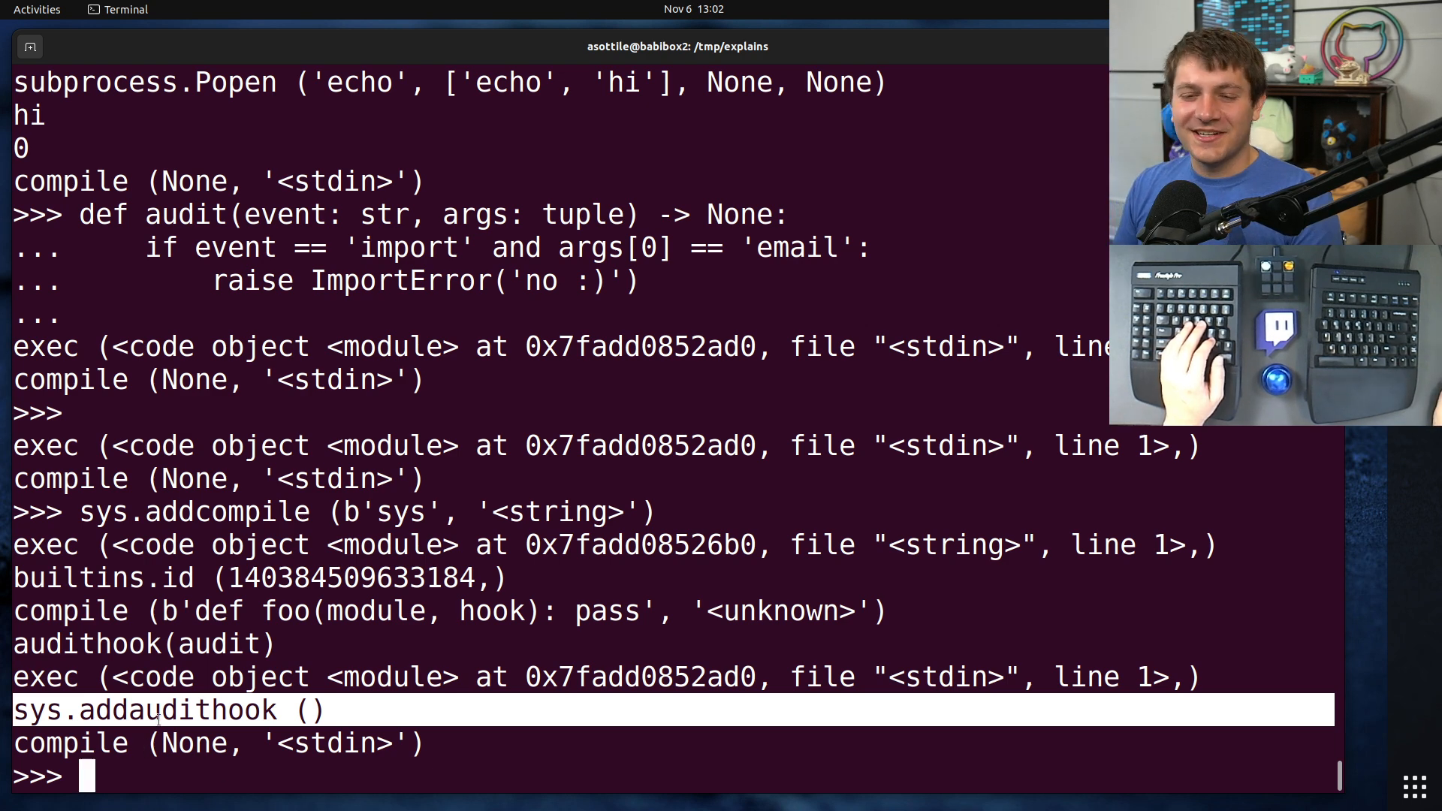
{"action": "type", "text": "sys._clear_type_cache"}
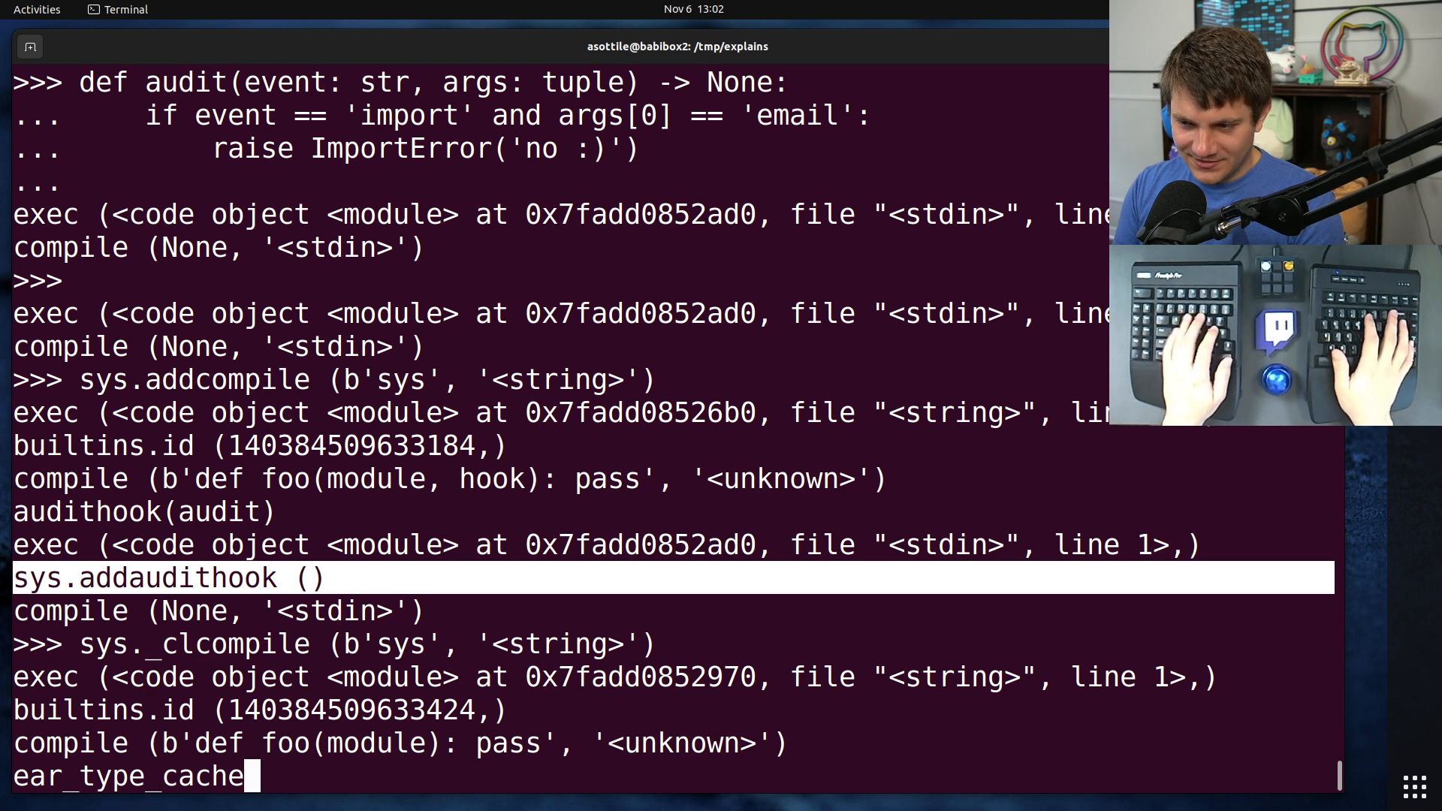
{"action": "key", "text": "Return"}
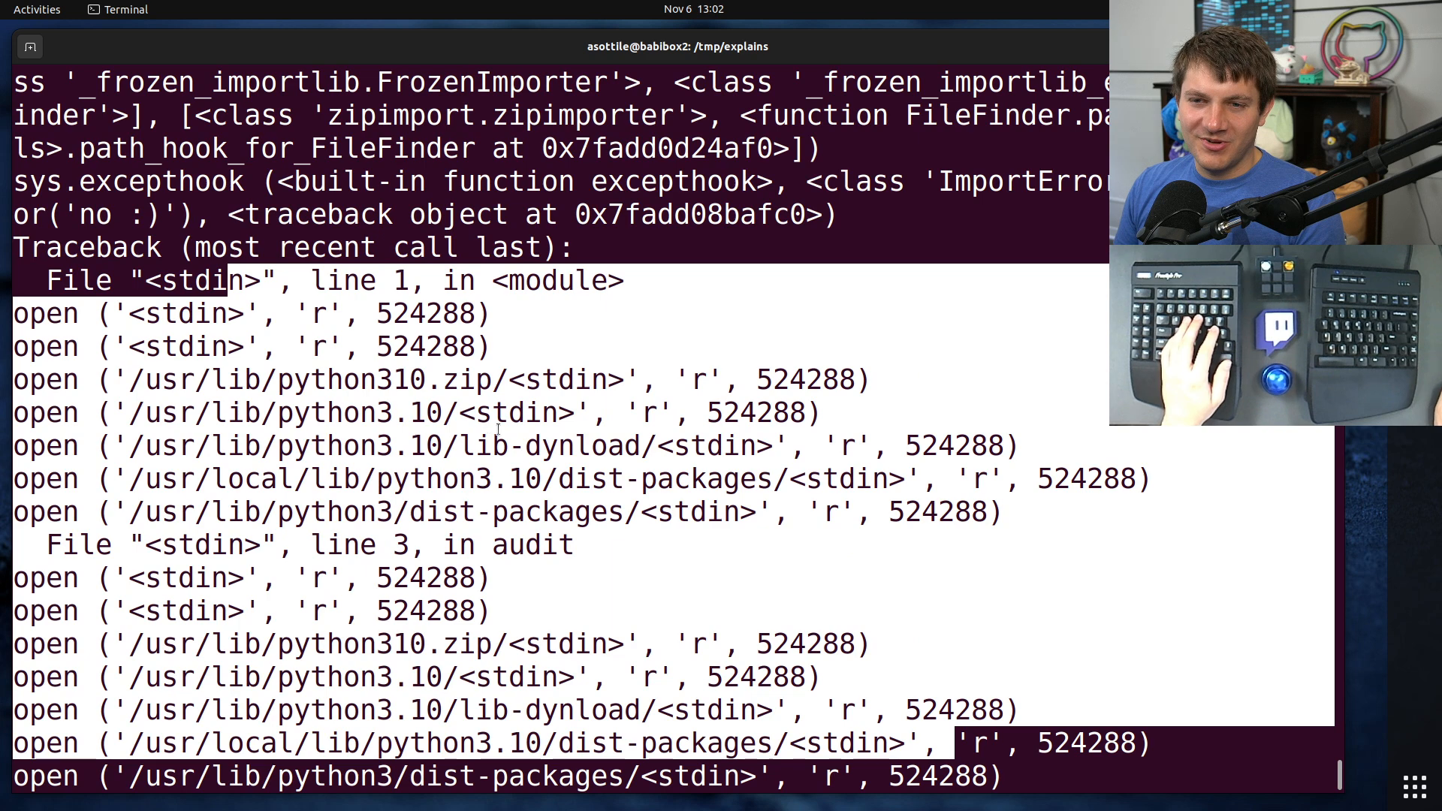
- Confirm sys.modules['email'] raises KeyError, then exit the Python REPL
{"action": "scroll", "scroll_direction": "down", "scroll_amount": 3}
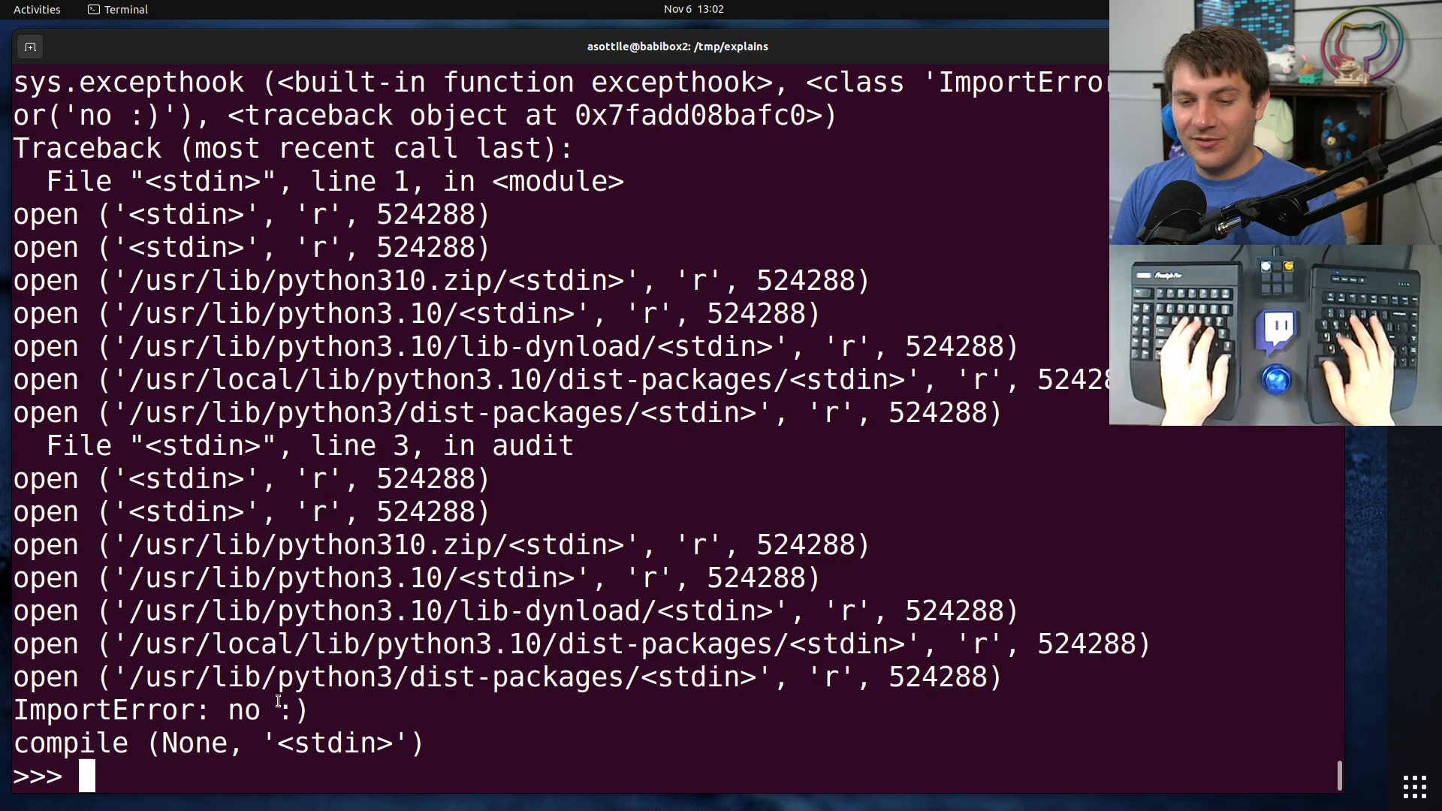
{"action": "type", "text": "sys.modules['email"}
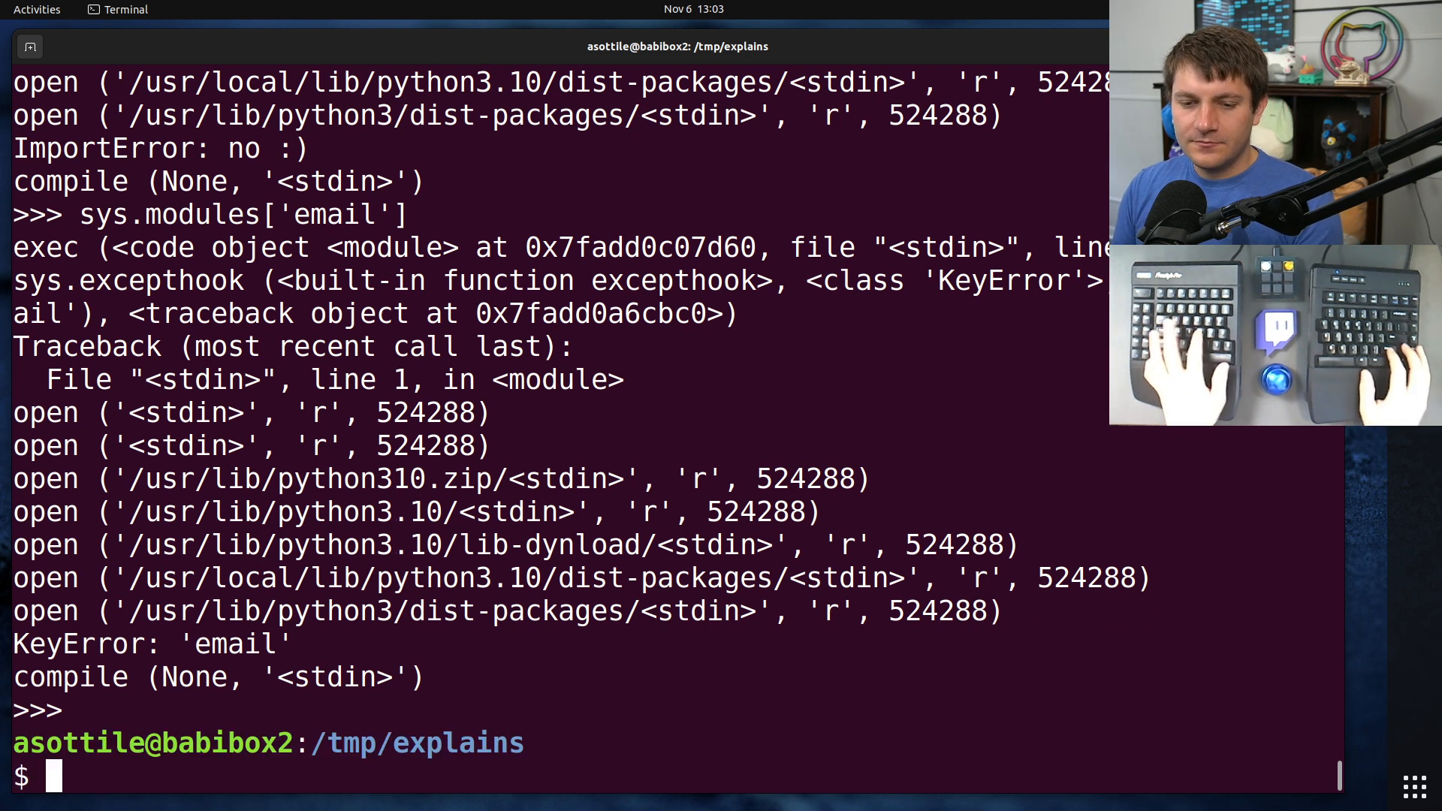
- Launch python3 and filter dir(sys) for names containing 'audit', yielding addaudithook and audit
{"action": "type", "text": "python3"}
{"action": "type", "text": "sys._cl"}
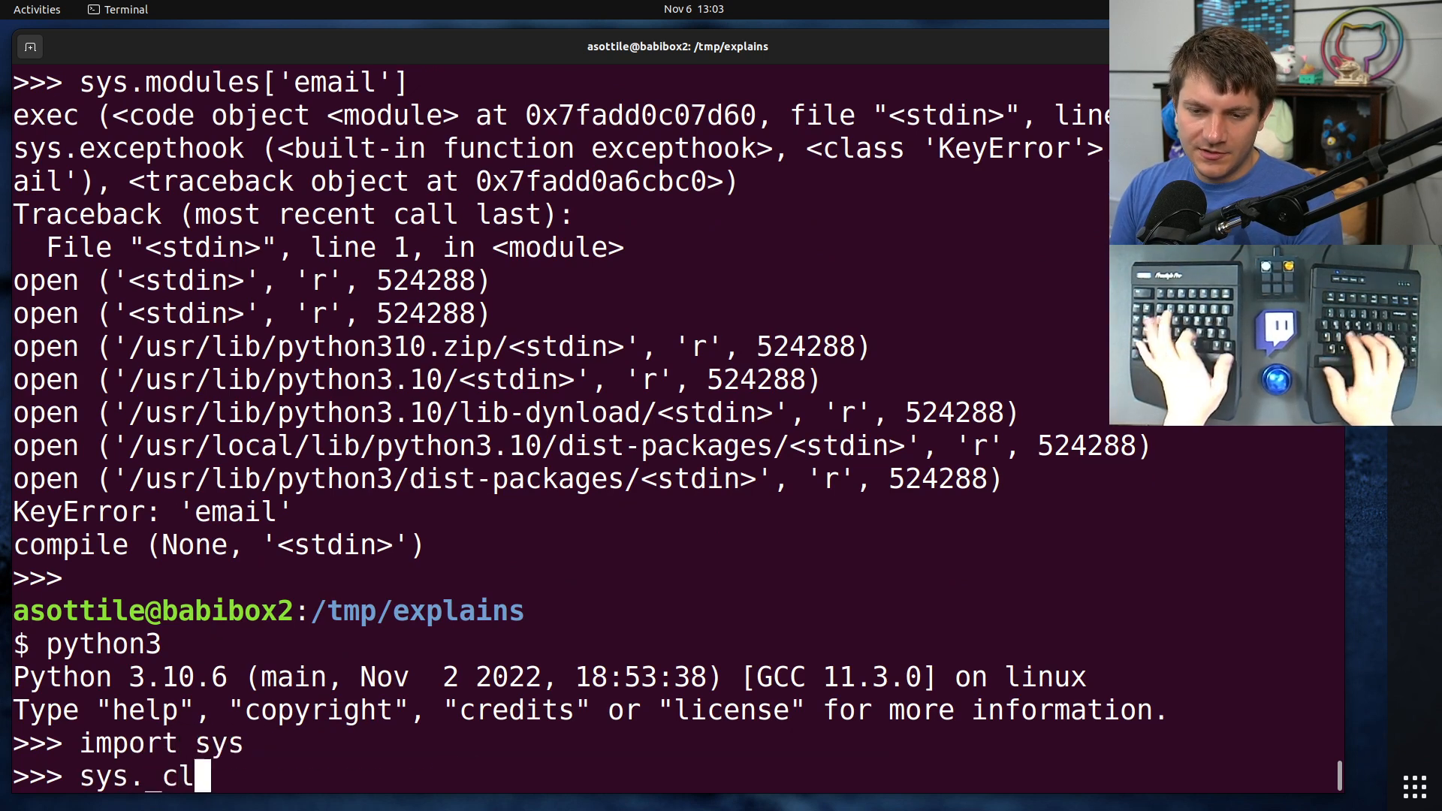
{"action": "type", "text": "ear_ty"}
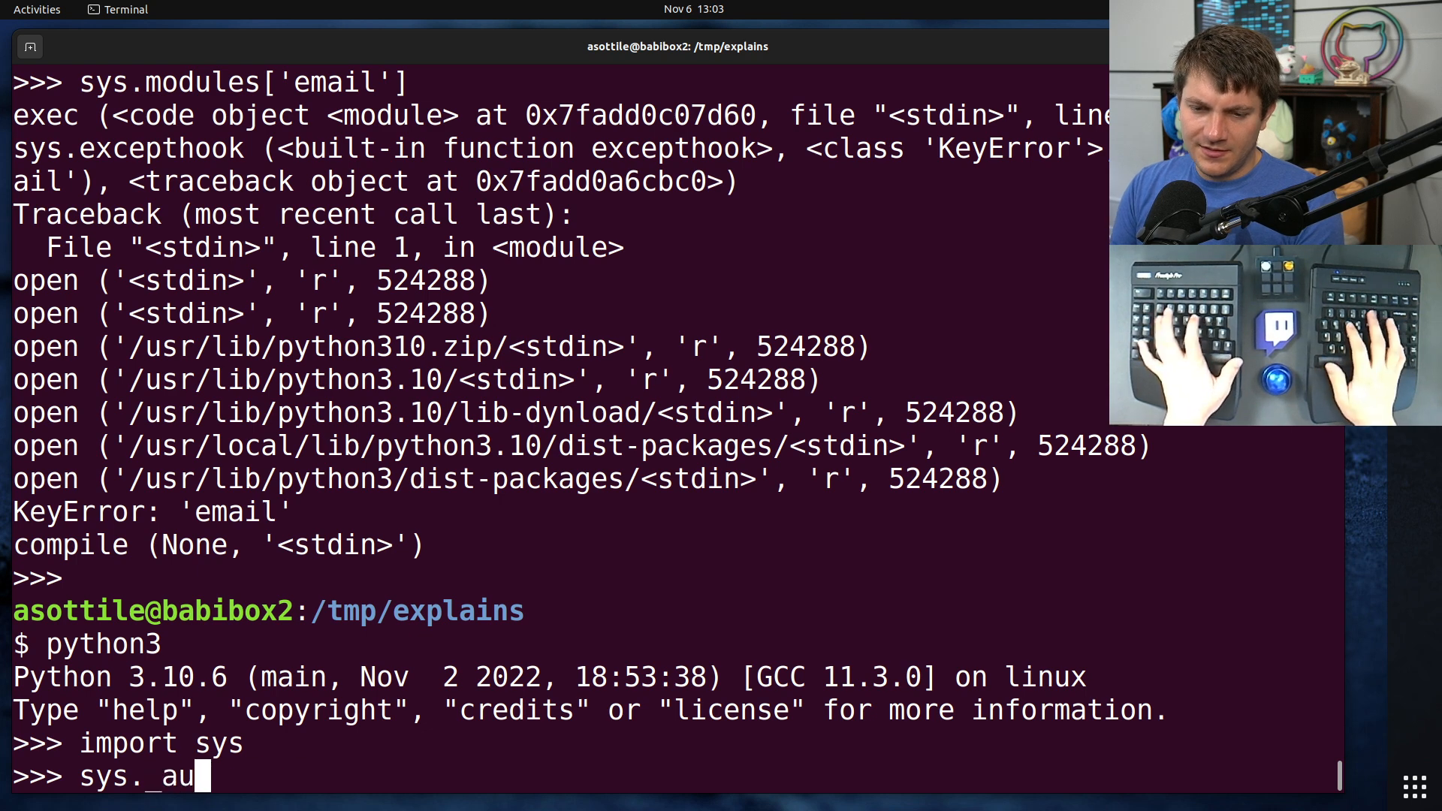
{"action": "type", "text": "dir(sys"}
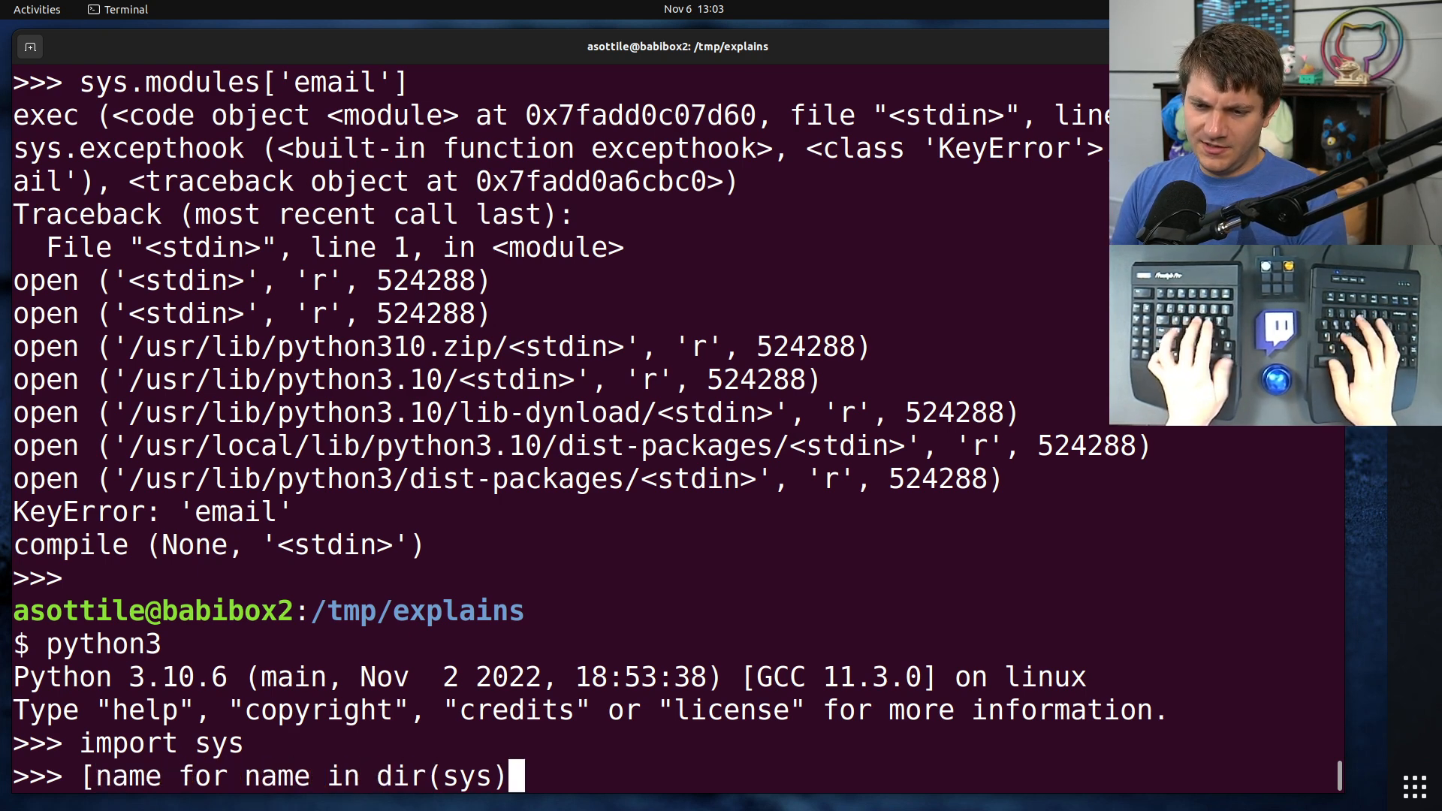
{"action": "type", "text": "if 'audit' in nm"}
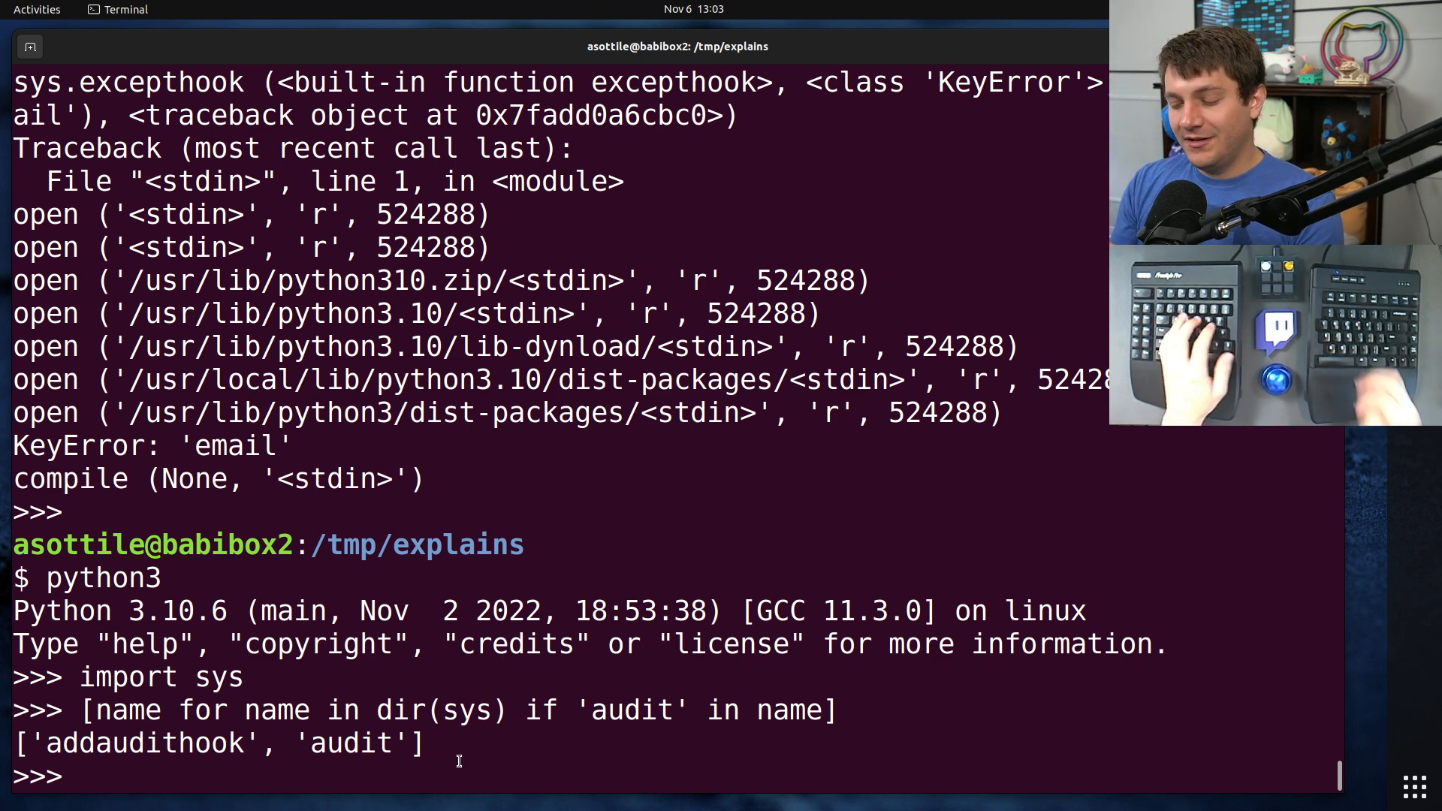
- Run sys.audit('my_event_name', 1, 2, 3) and begin a sys.addaudithook lambda print hook
{"action": "type", "text": "sys."}
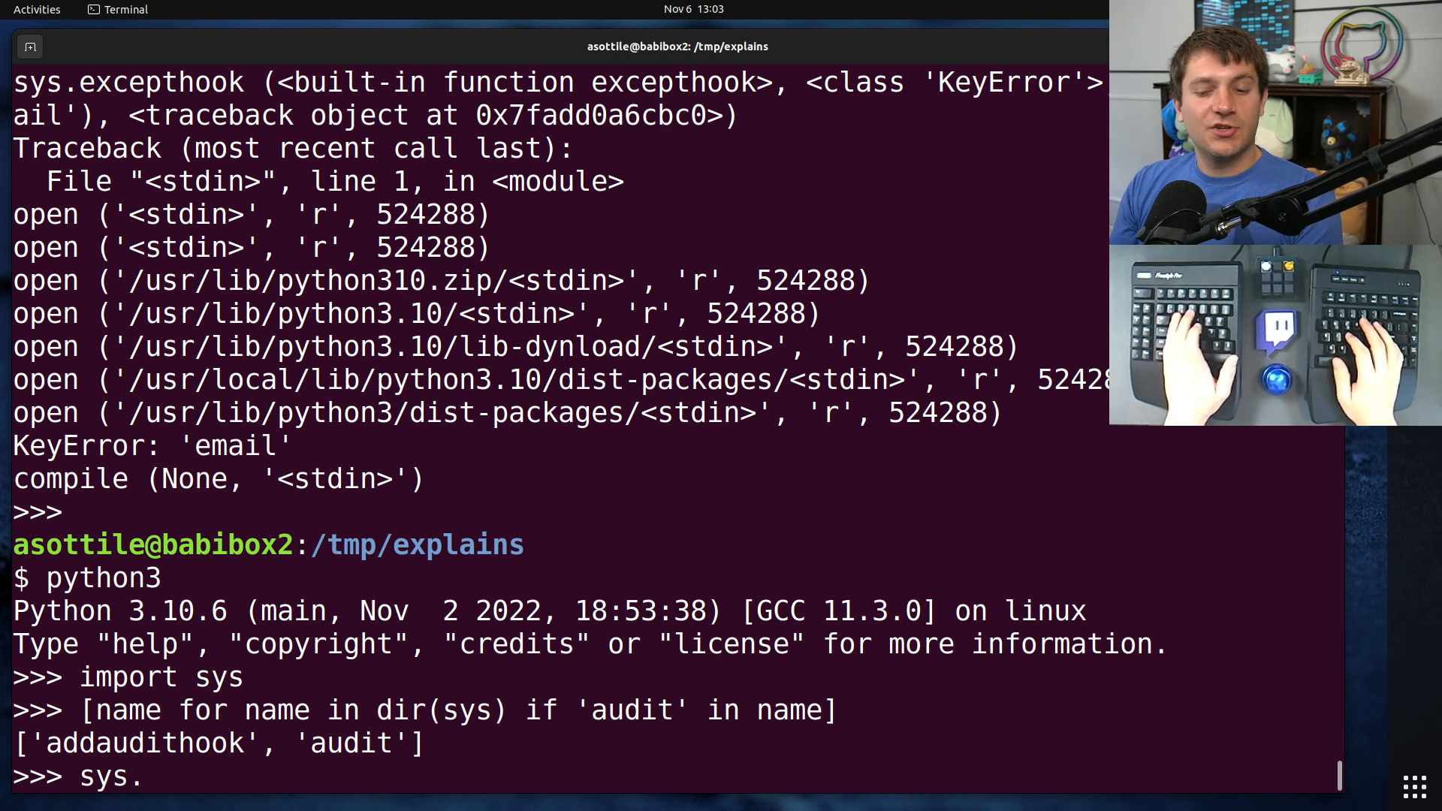
{"action": "type", "text": "audit('my_ev"}
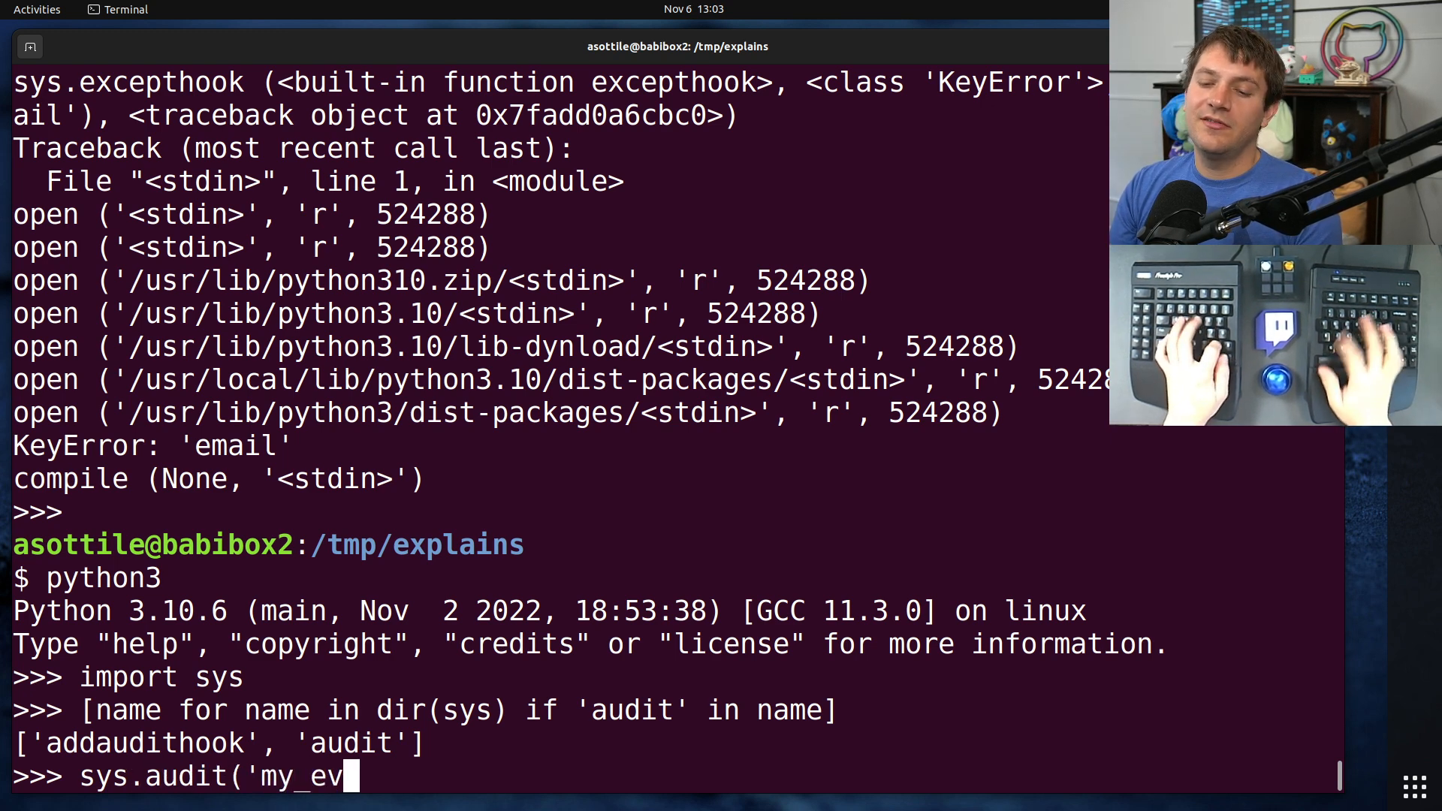
{"action": "type", "text": "ent_nam"}
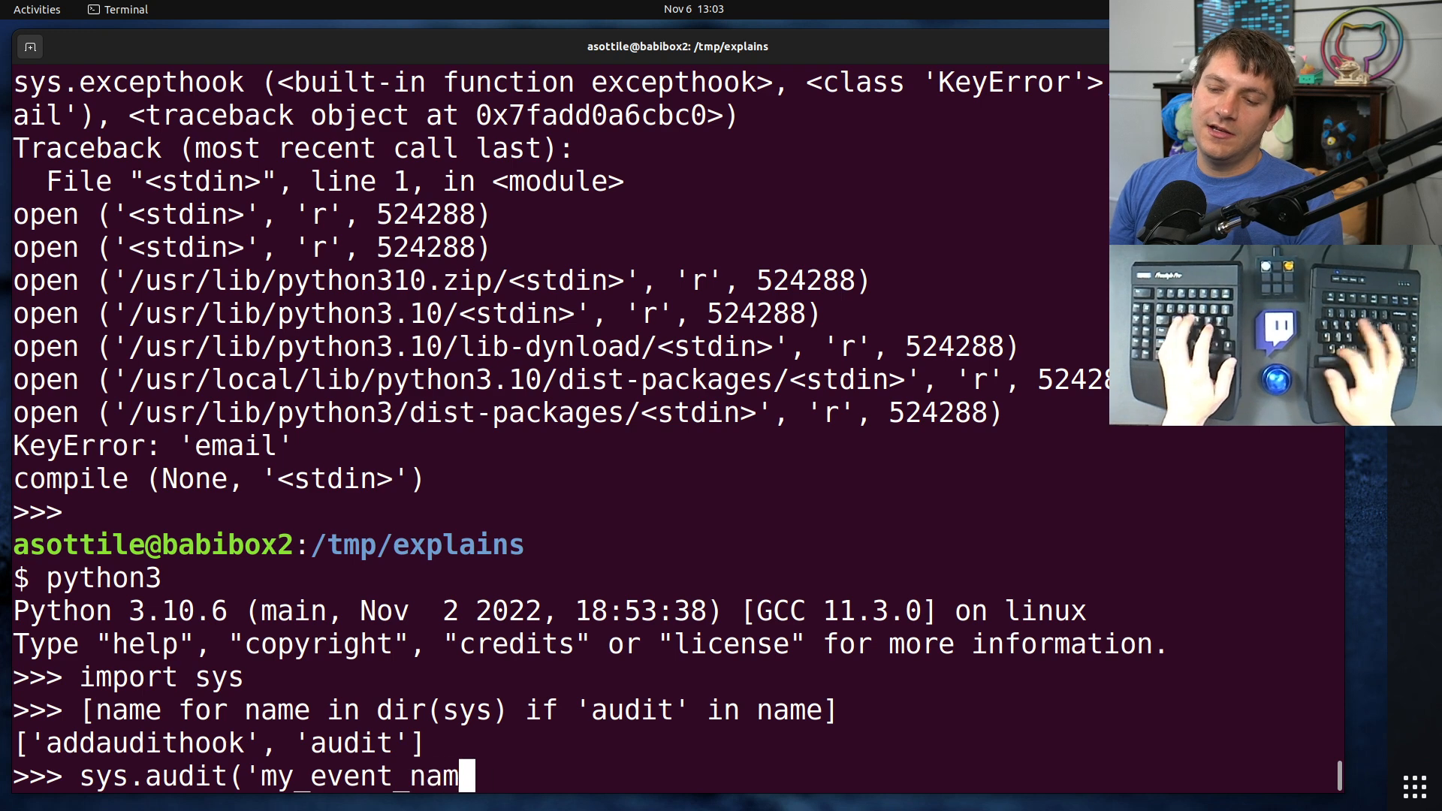
{"action": "type", "text": "e',"}
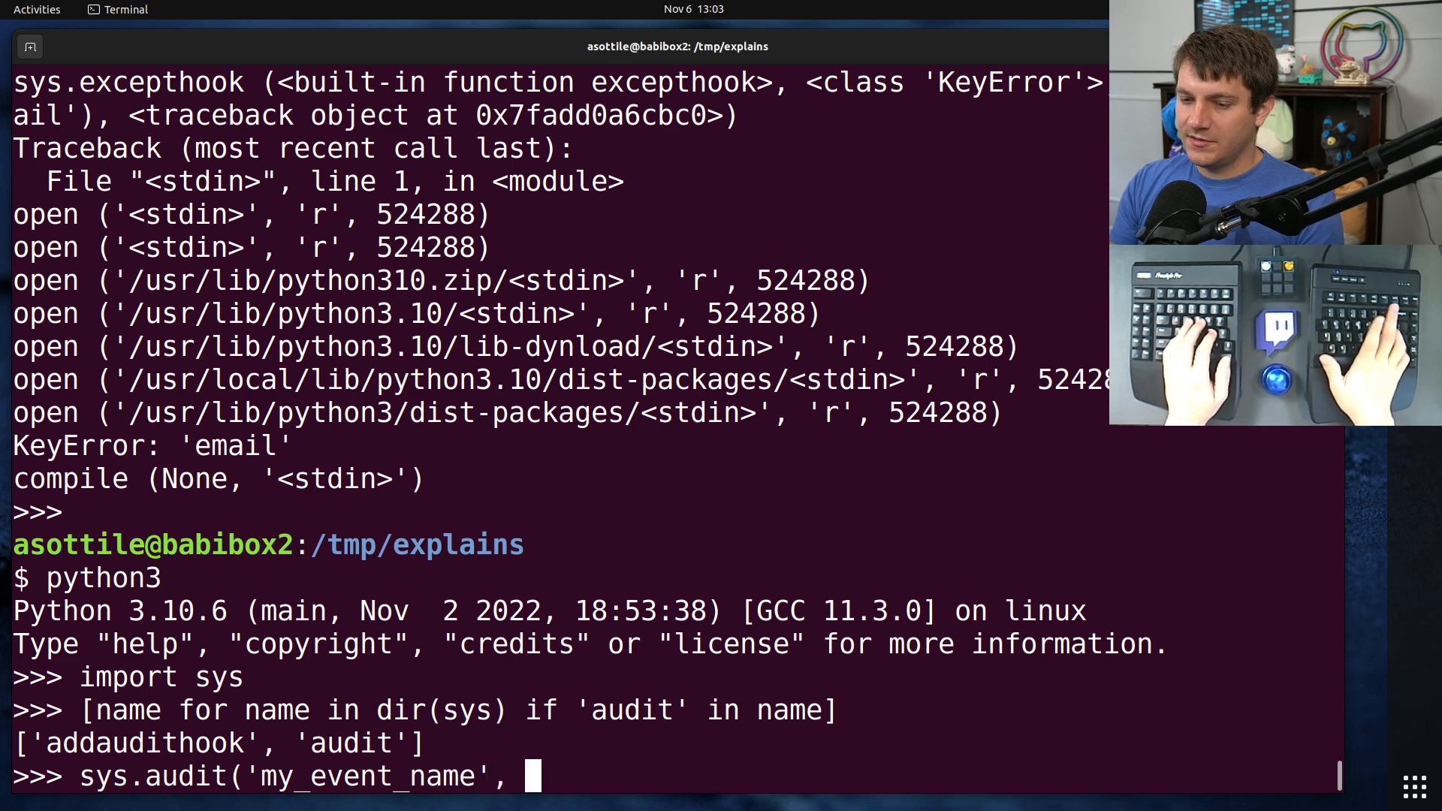
{"action": "type", "text": "1, 2, 3))"}
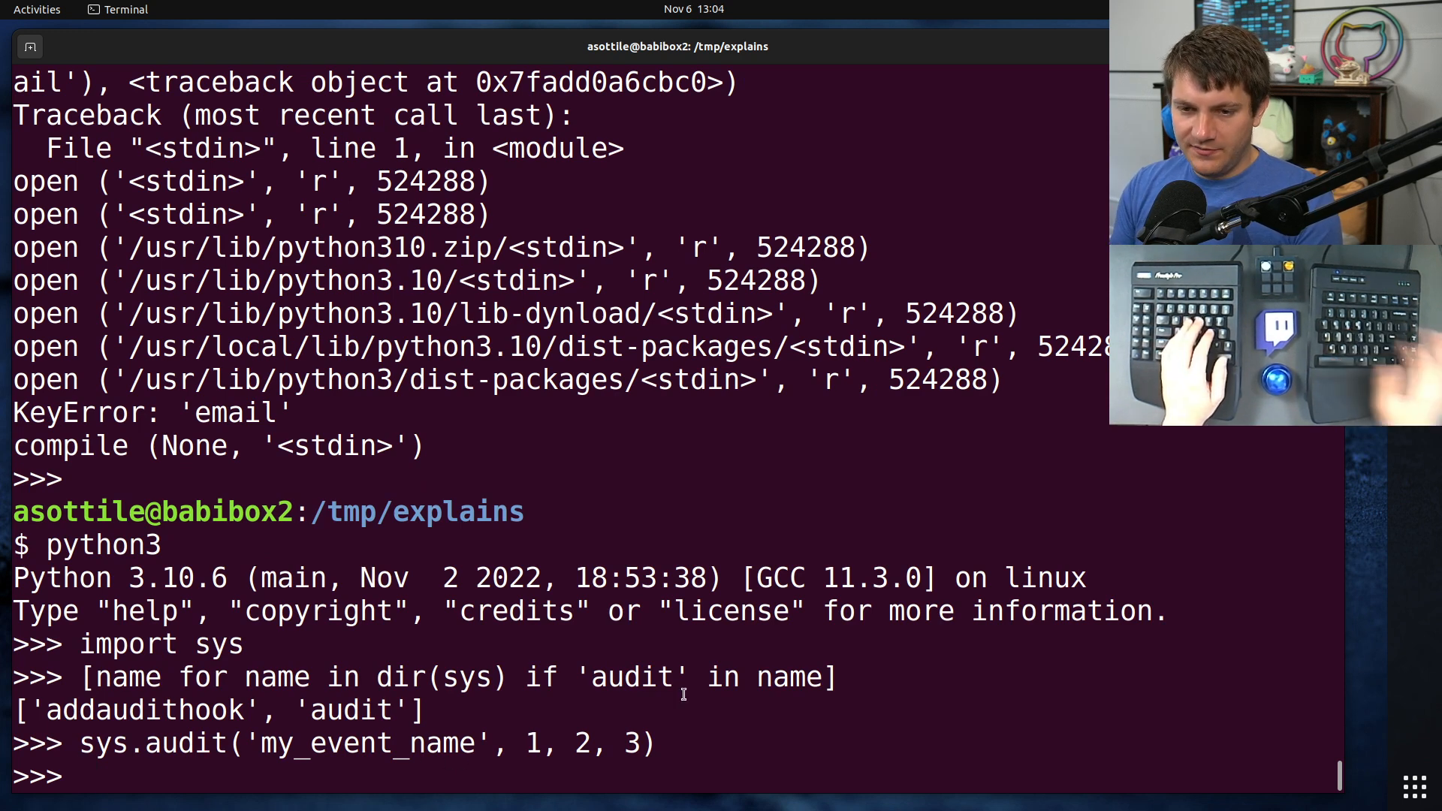
{"action": "type", "text": "sys.addaudithook("}
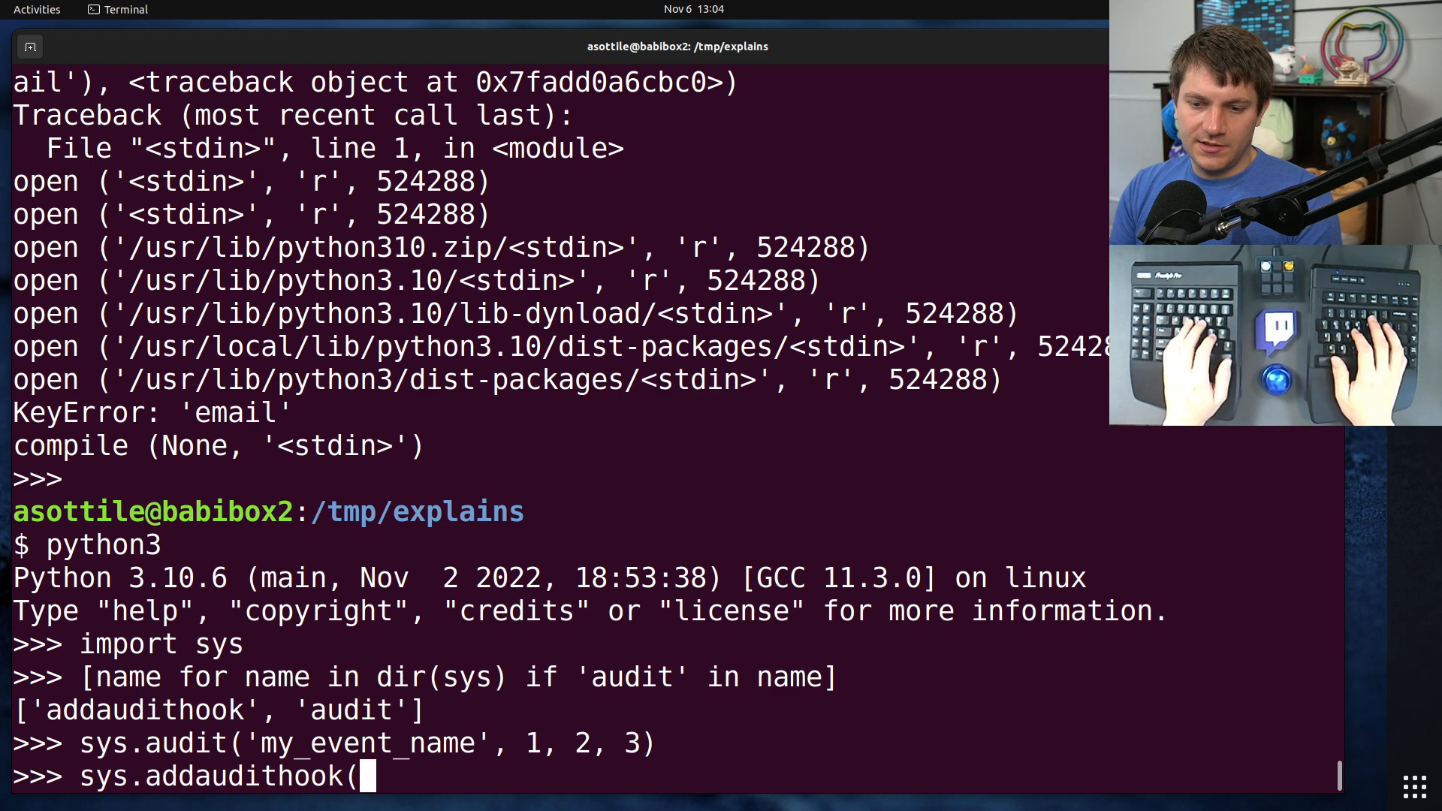
{"action": "type", "text": "lambda *a: print"}
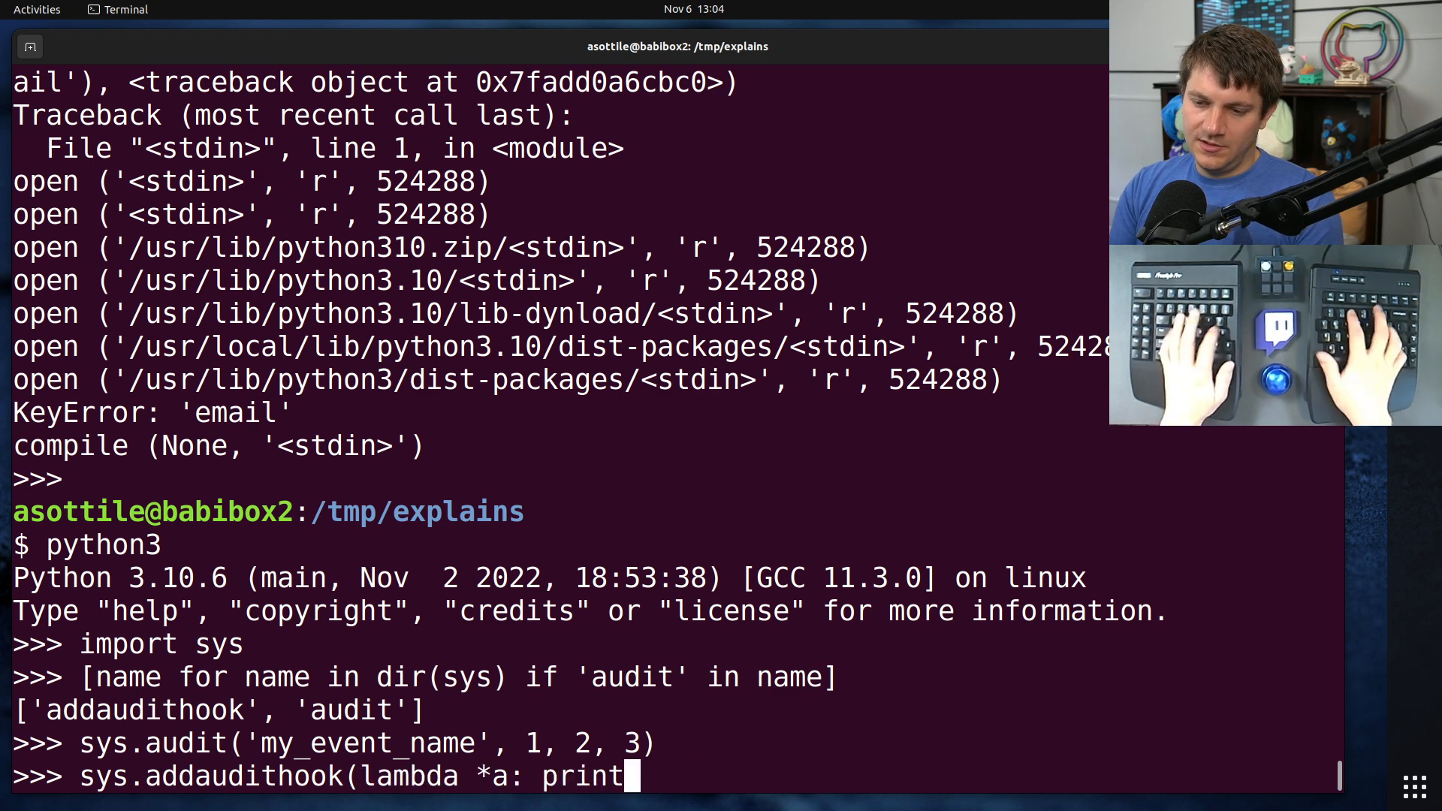